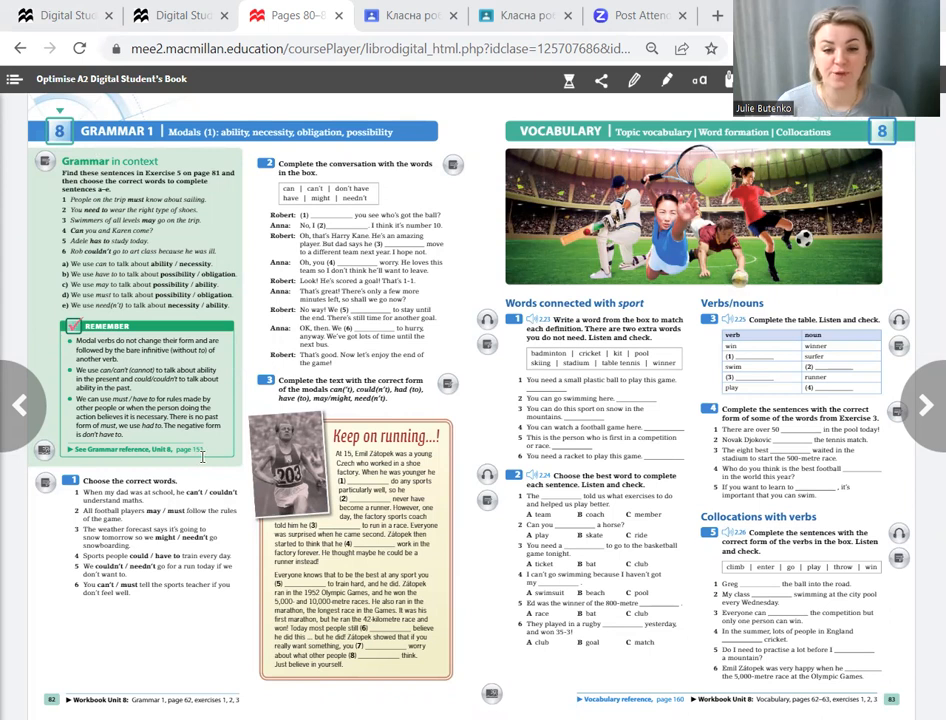
mouse_move(45, 453)
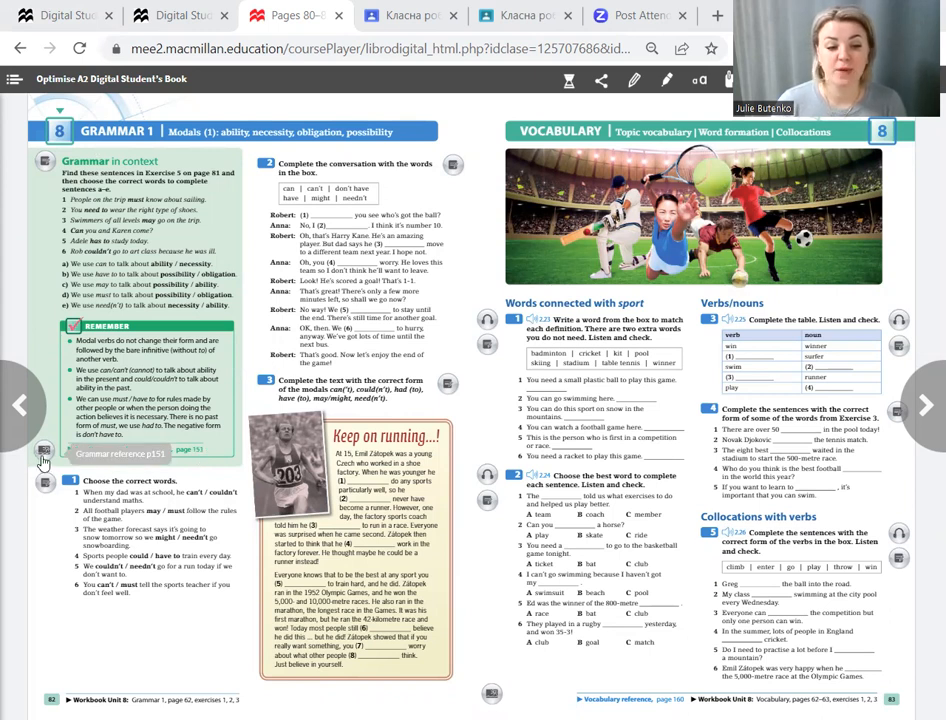
- Open the Unit 8 grammar reference on modals from the page 151 link
click(120, 454)
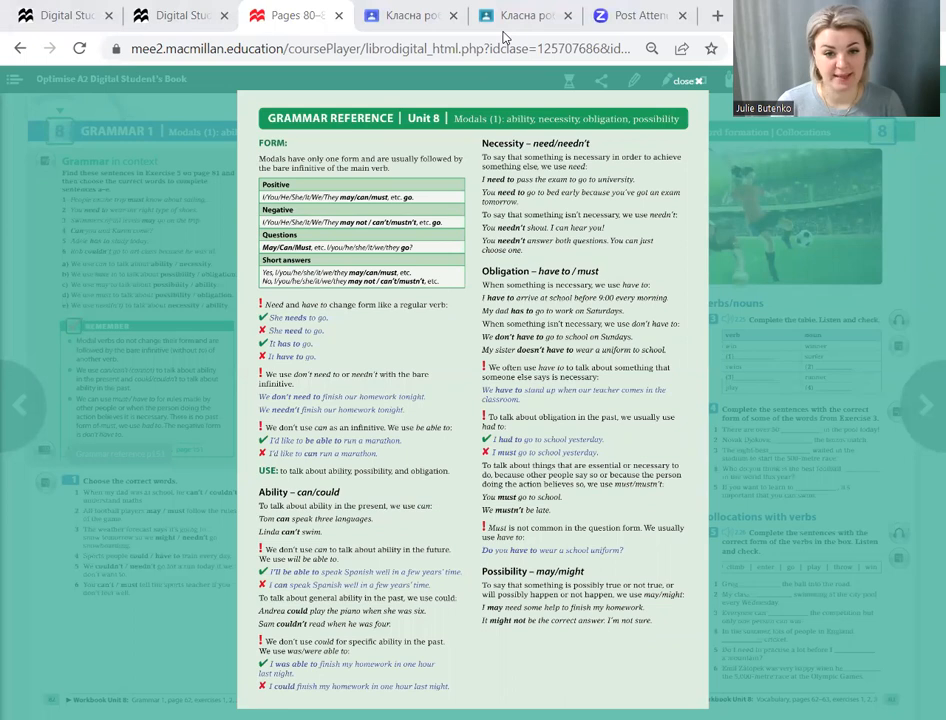
mouse_move(687, 210)
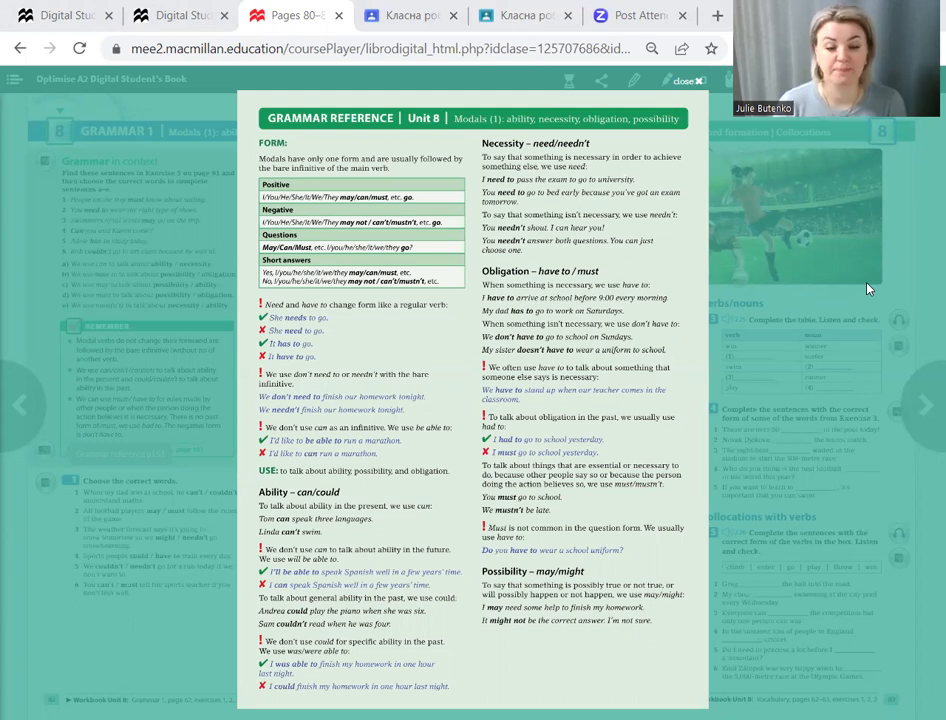
mouse_move(425, 461)
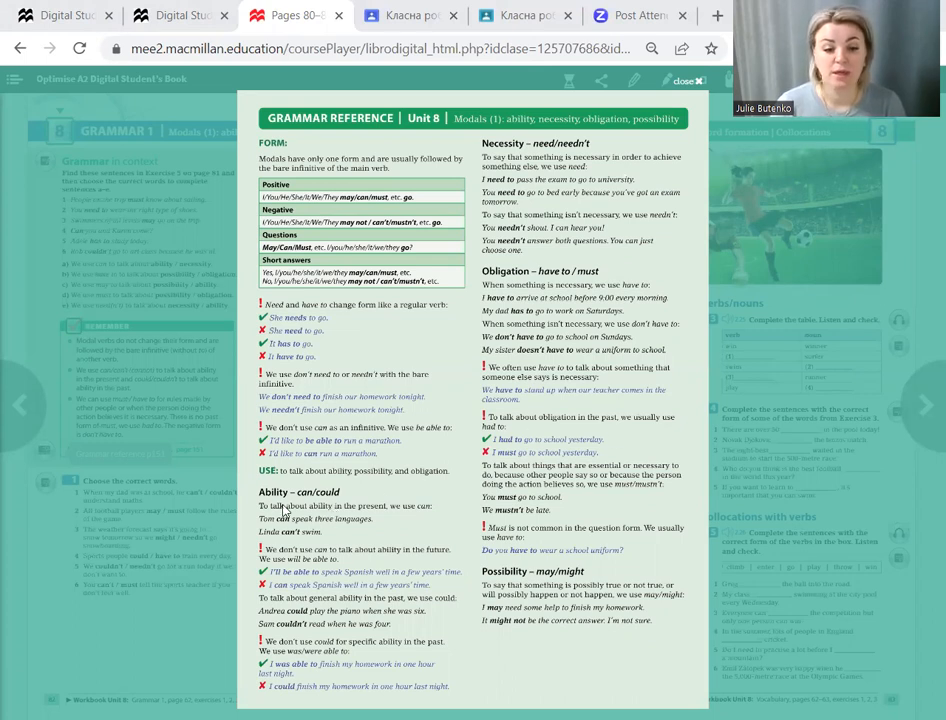
mouse_move(285, 508)
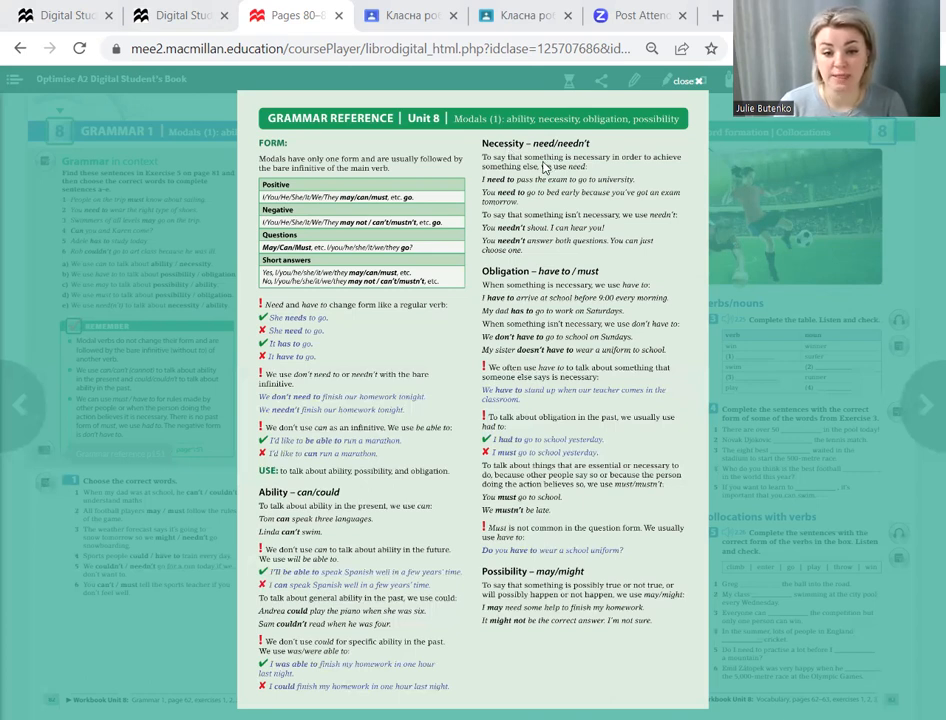
mouse_move(514, 289)
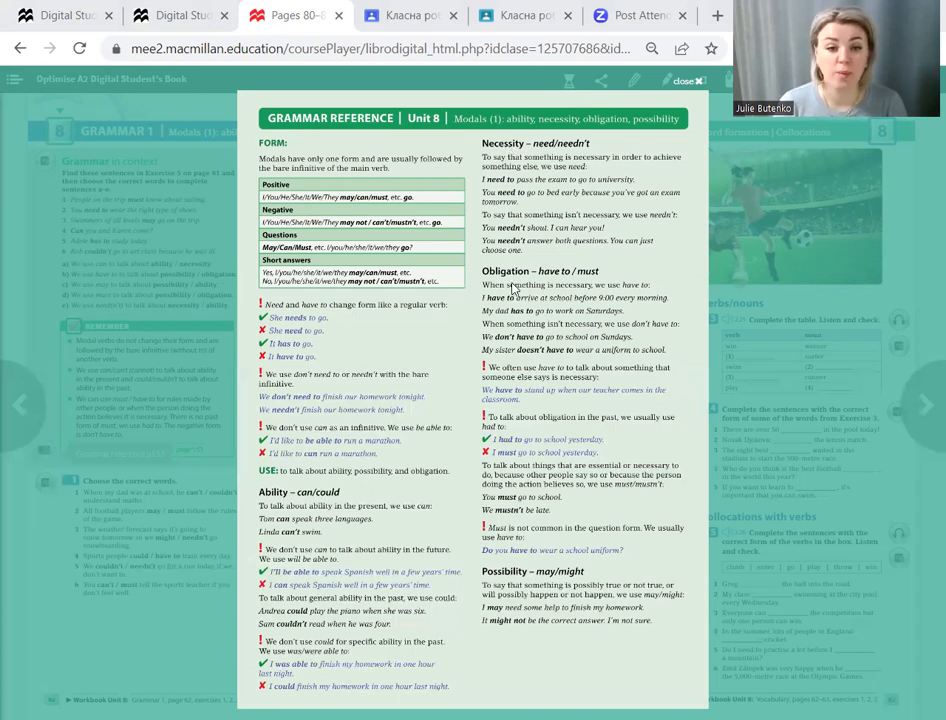
mouse_move(592, 277)
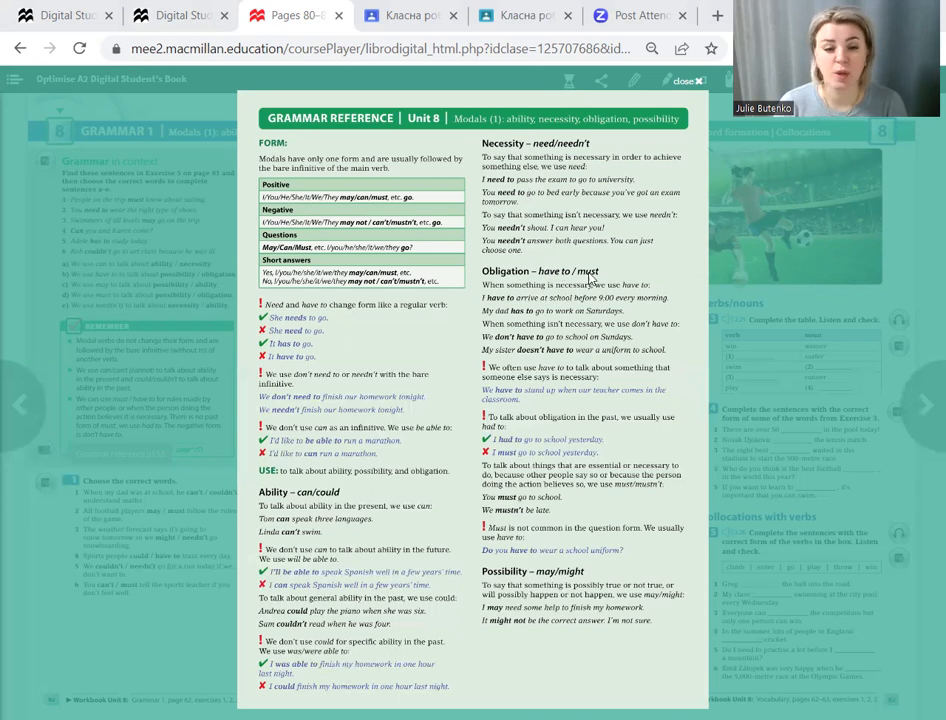
mouse_move(592, 280)
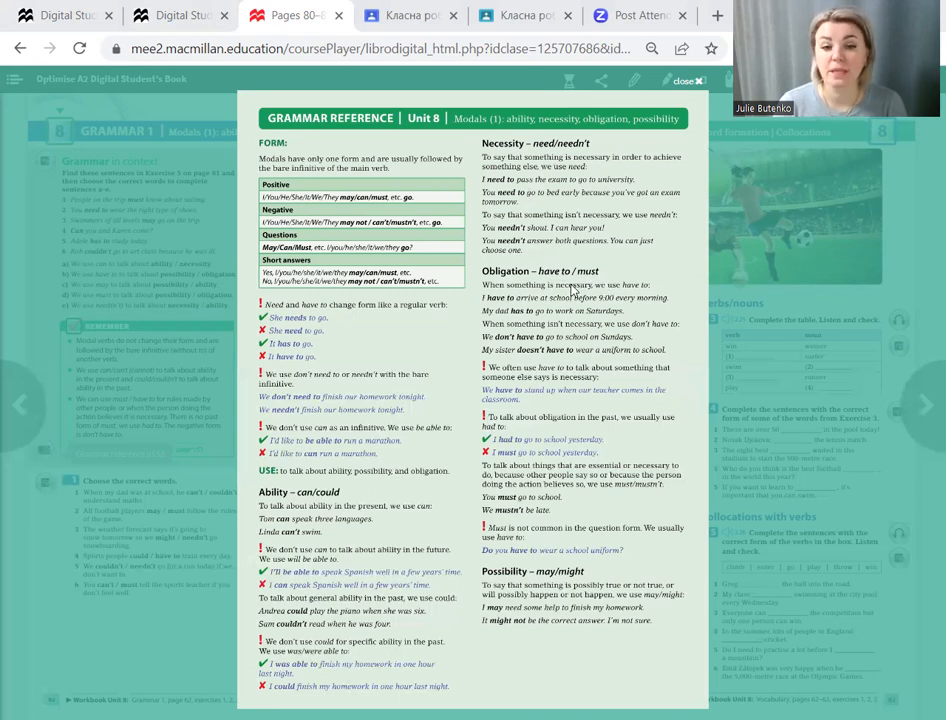
mouse_move(568, 288)
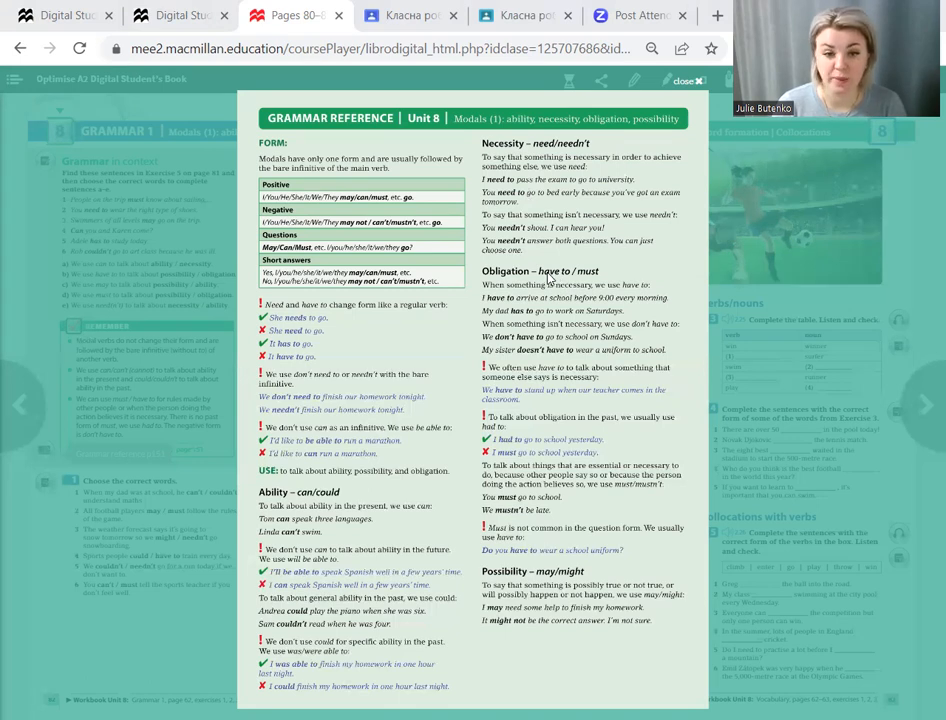
mouse_move(550, 278)
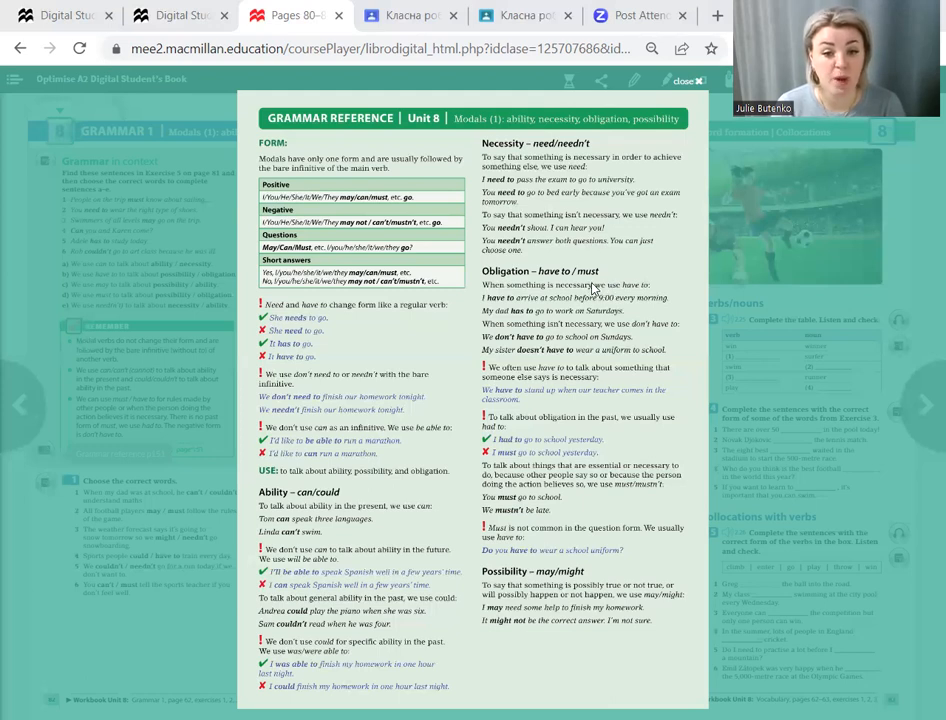
mouse_move(556, 642)
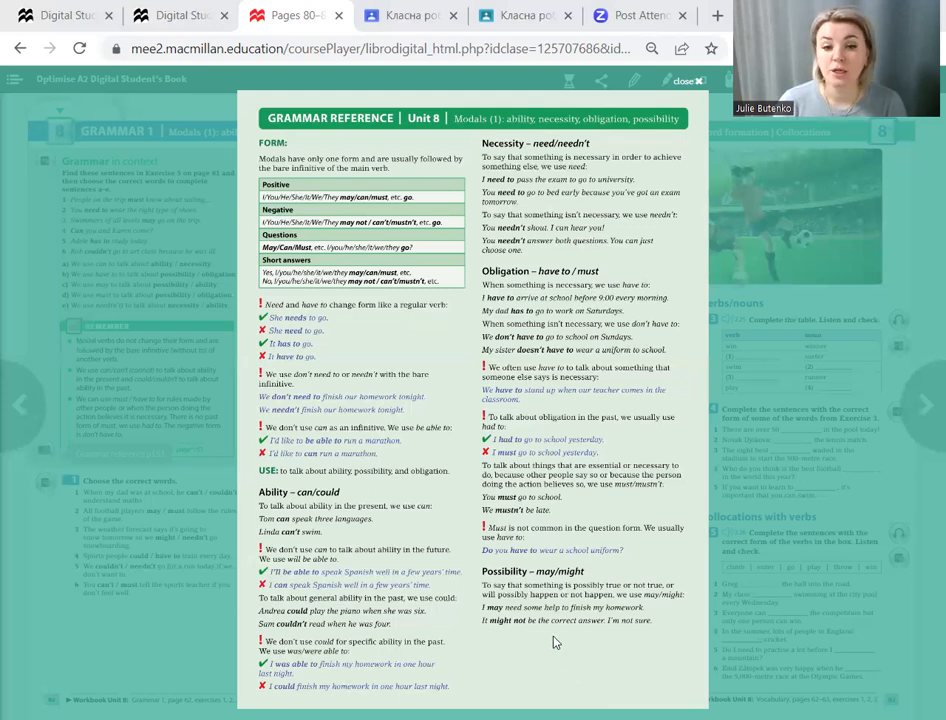
mouse_move(497, 580)
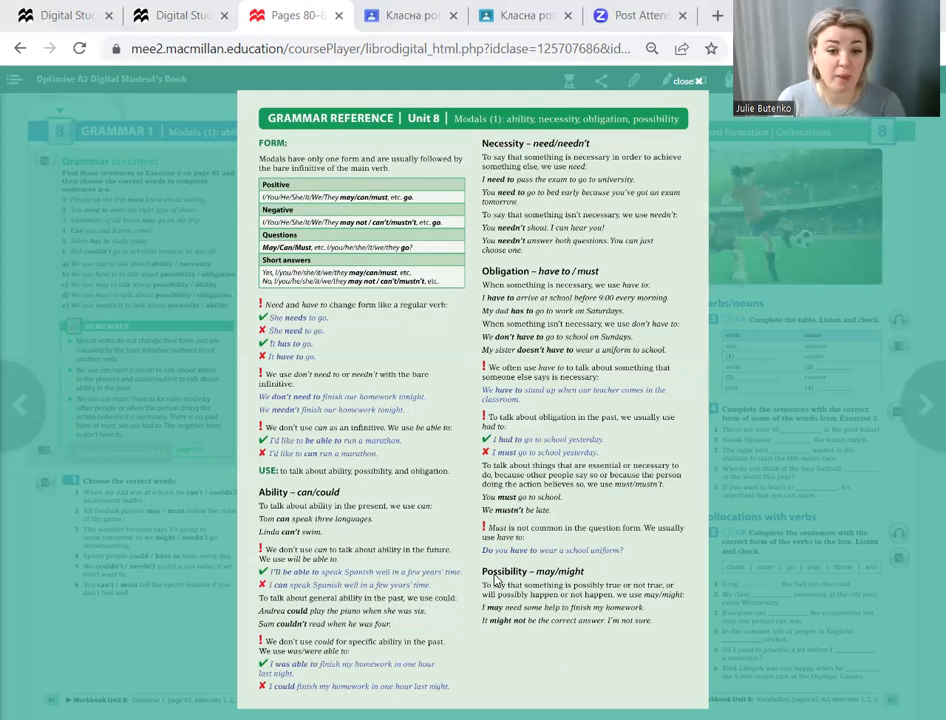
mouse_move(597, 589)
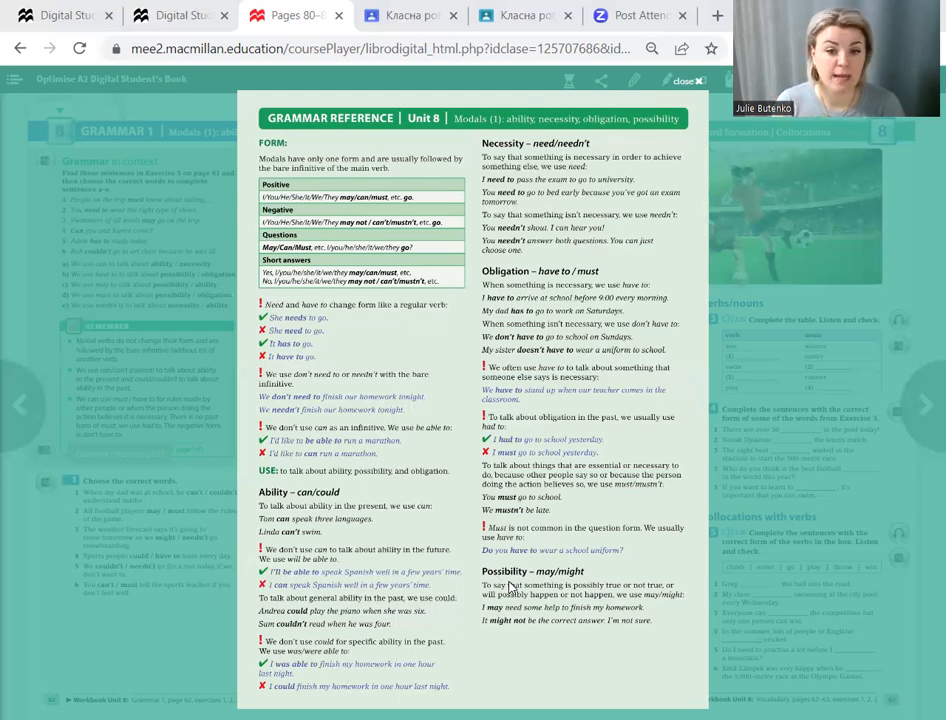
mouse_move(455, 500)
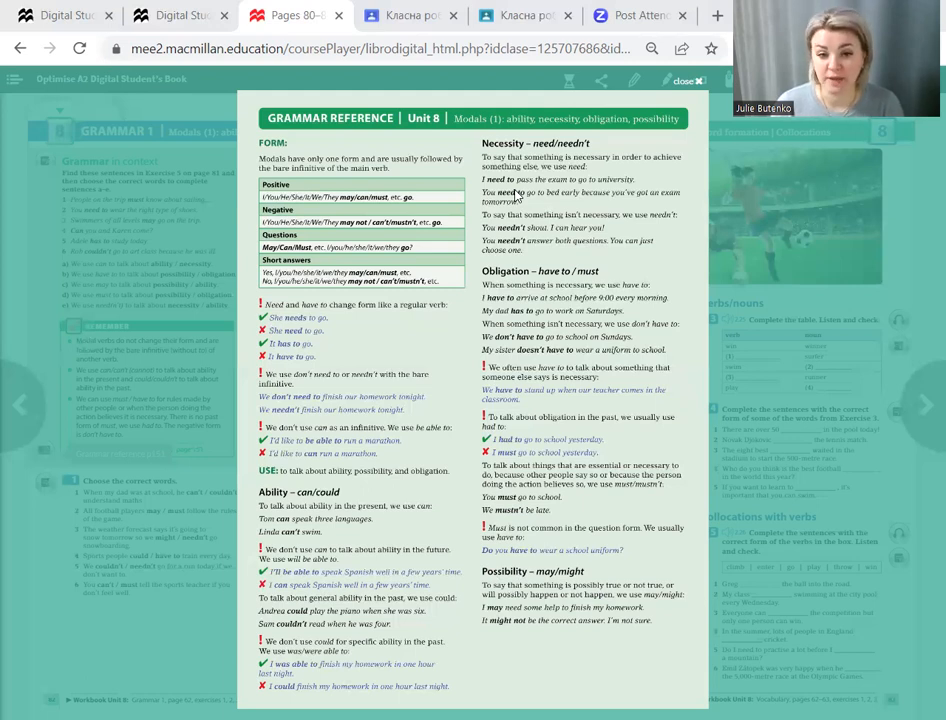
mouse_move(393, 212)
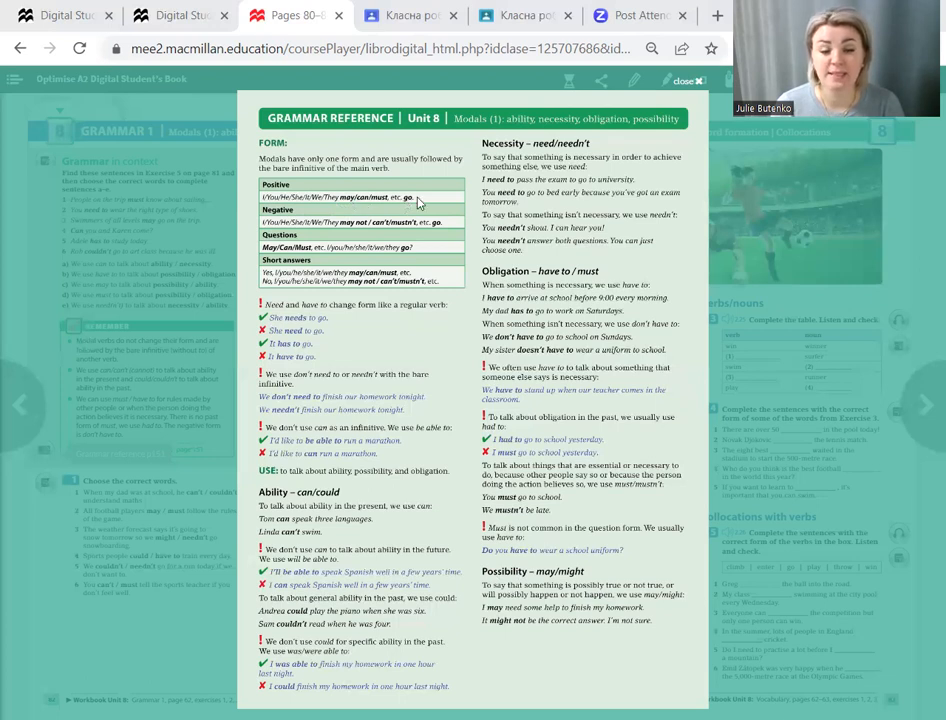
mouse_move(424, 203)
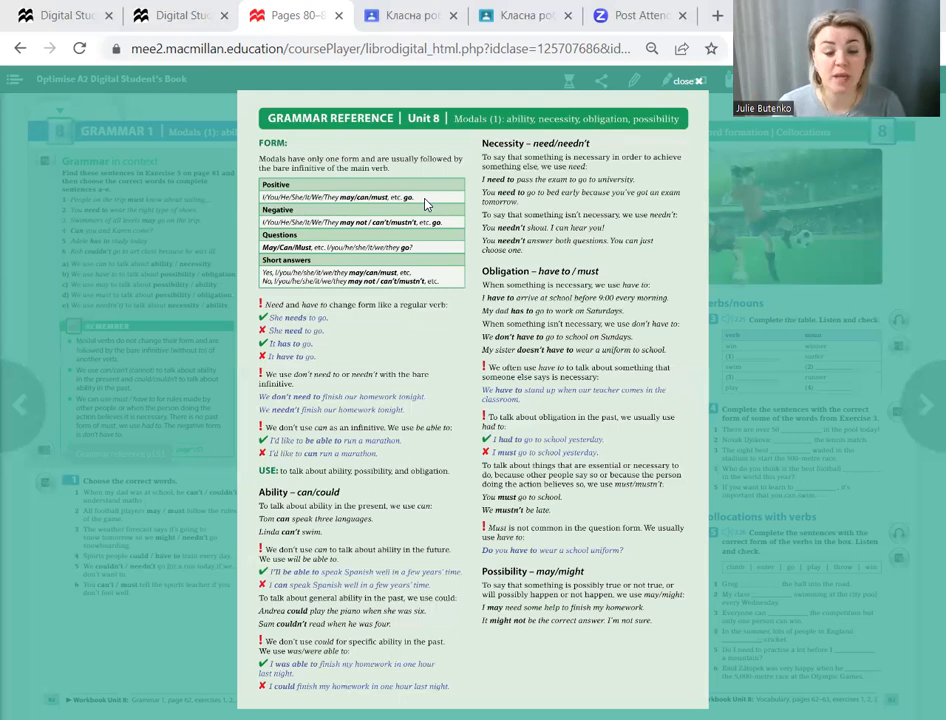
mouse_move(403, 230)
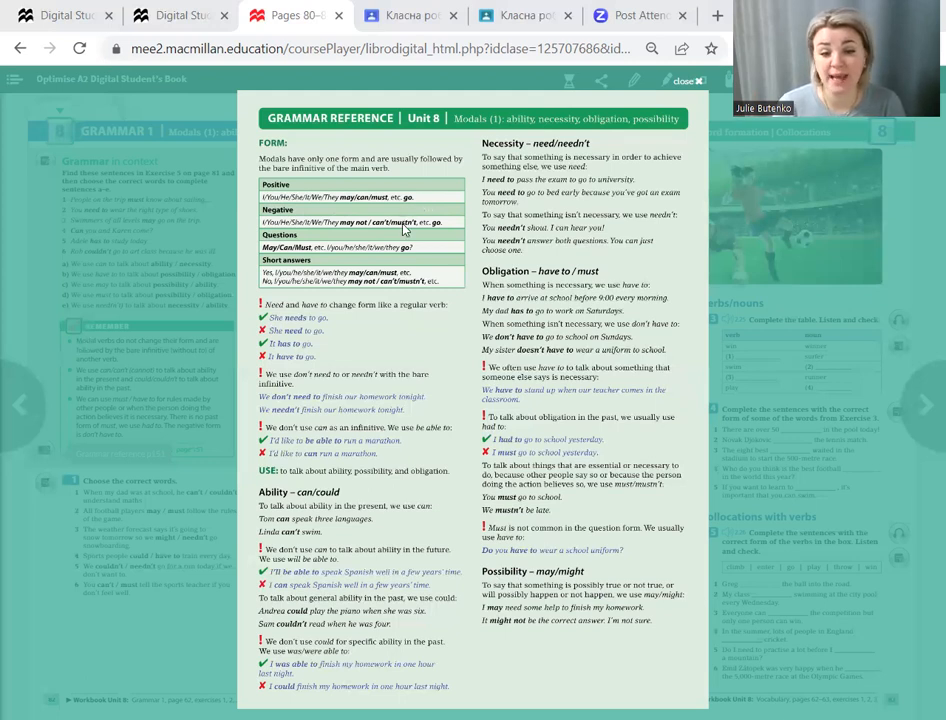
mouse_move(407, 228)
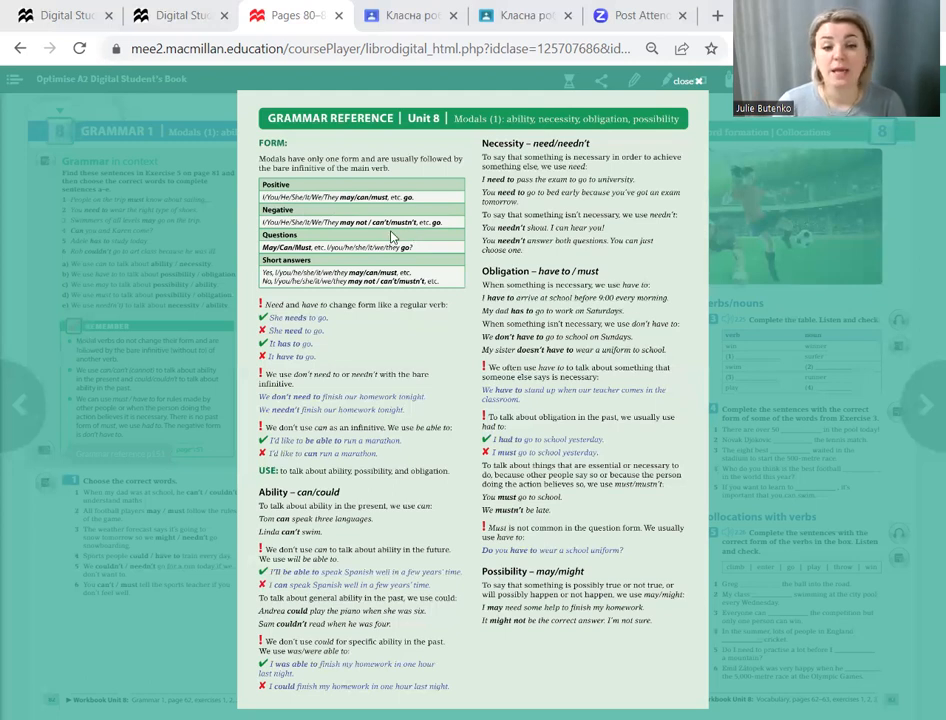
mouse_move(282, 264)
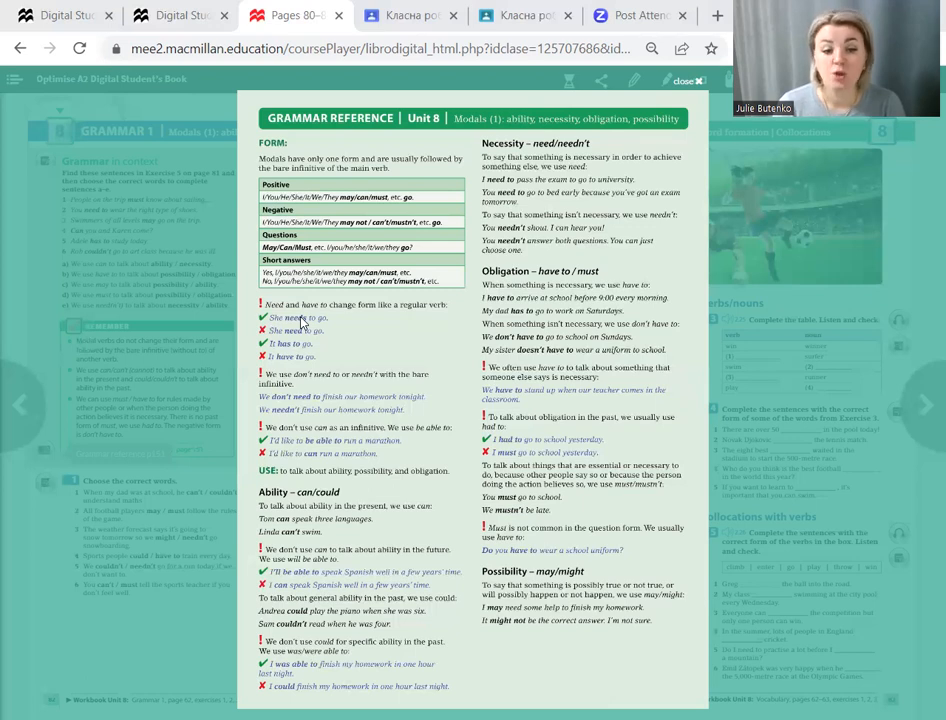
mouse_move(420, 320)
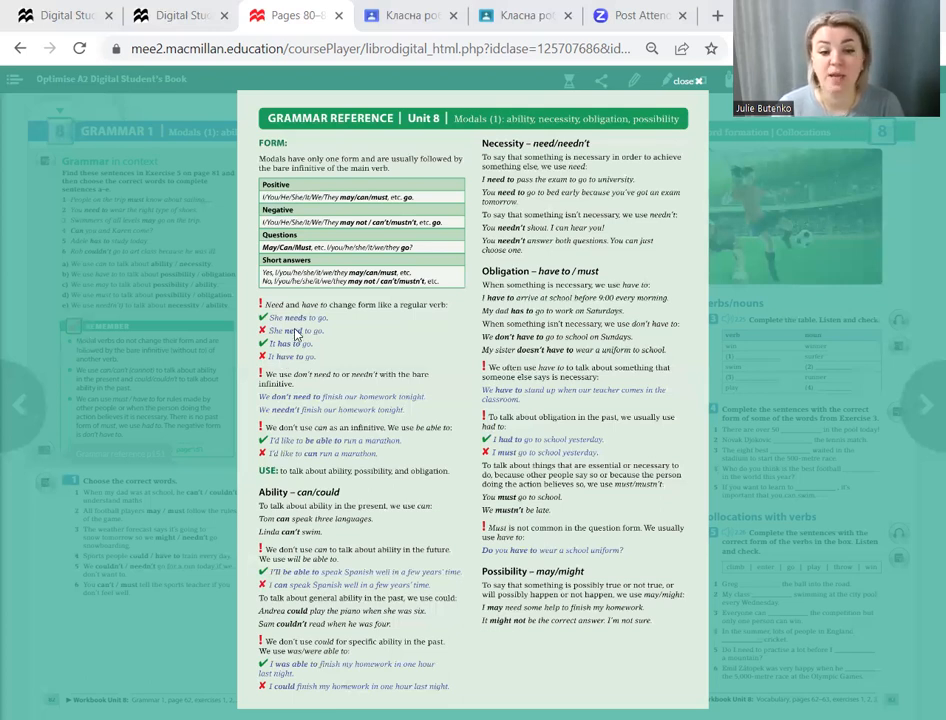
mouse_move(331, 330)
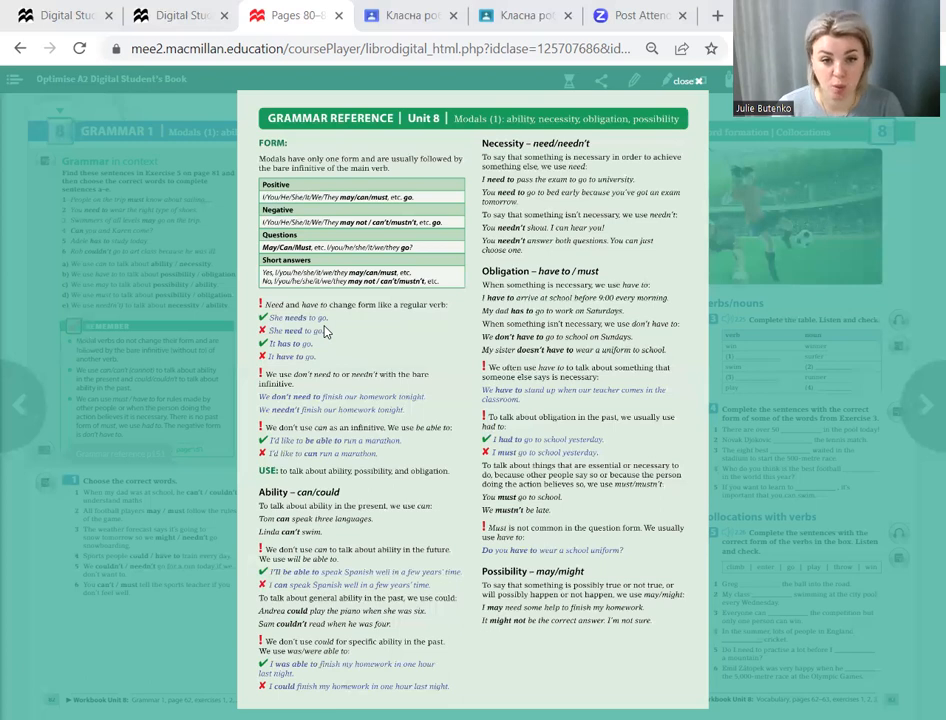
mouse_move(291, 342)
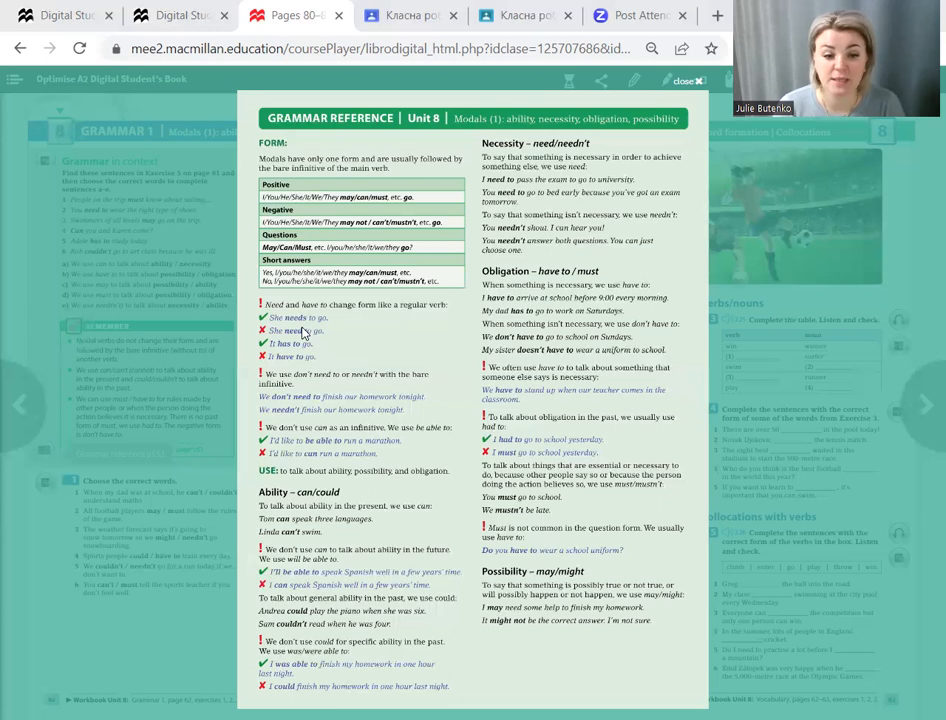
mouse_move(305, 351)
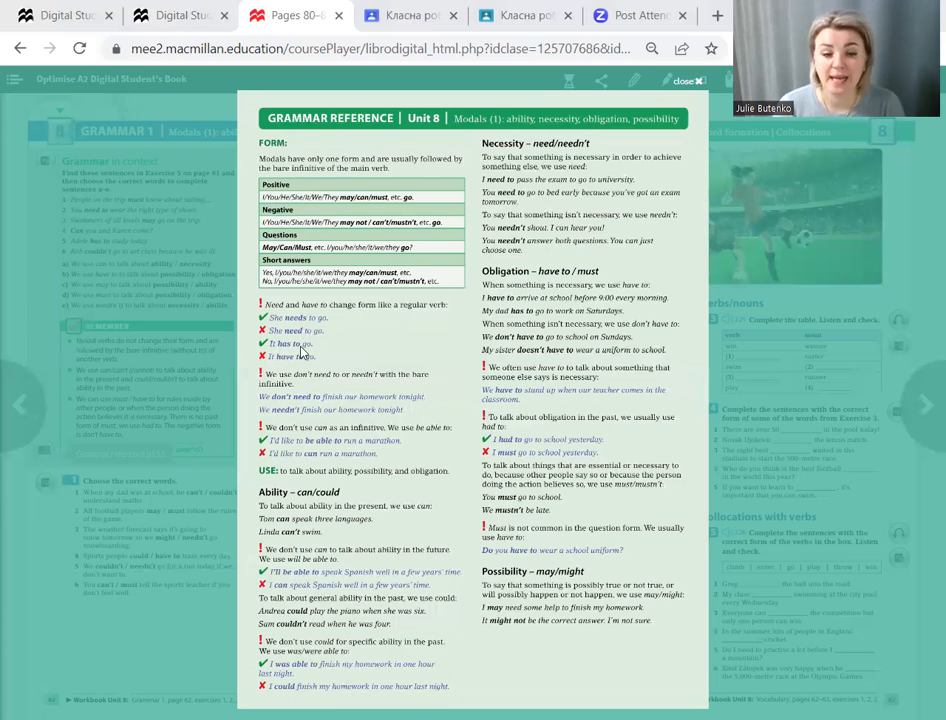
mouse_move(285, 369)
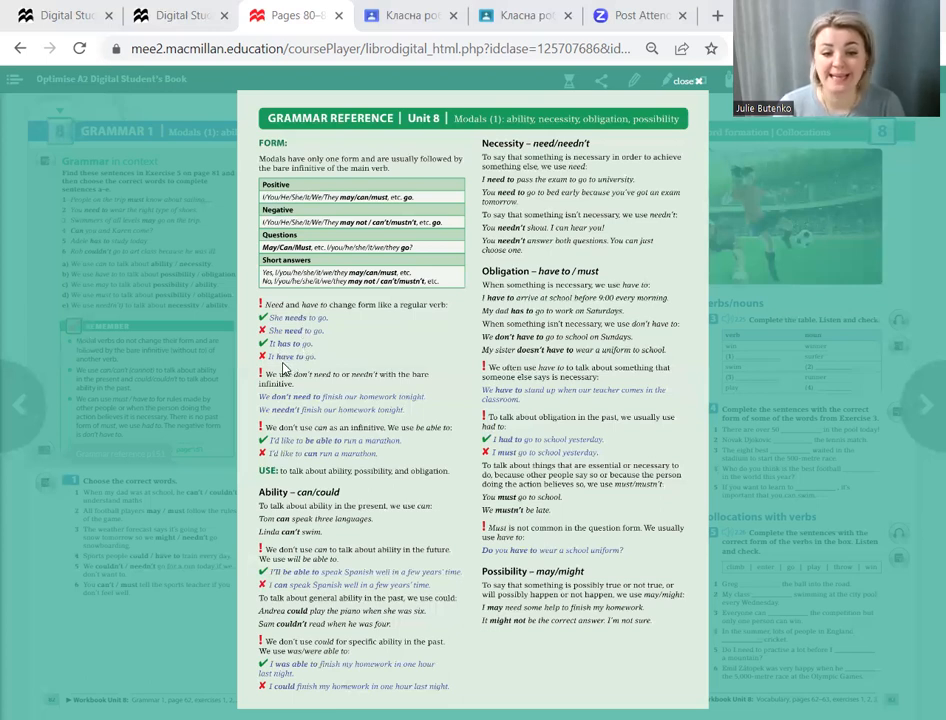
mouse_move(528, 293)
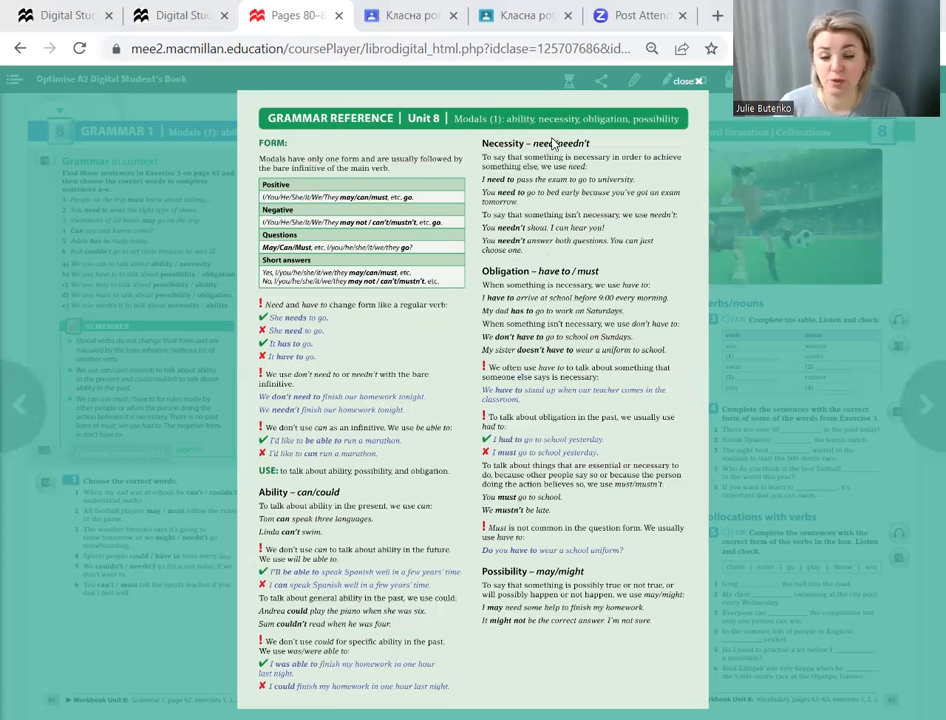
mouse_move(435, 298)
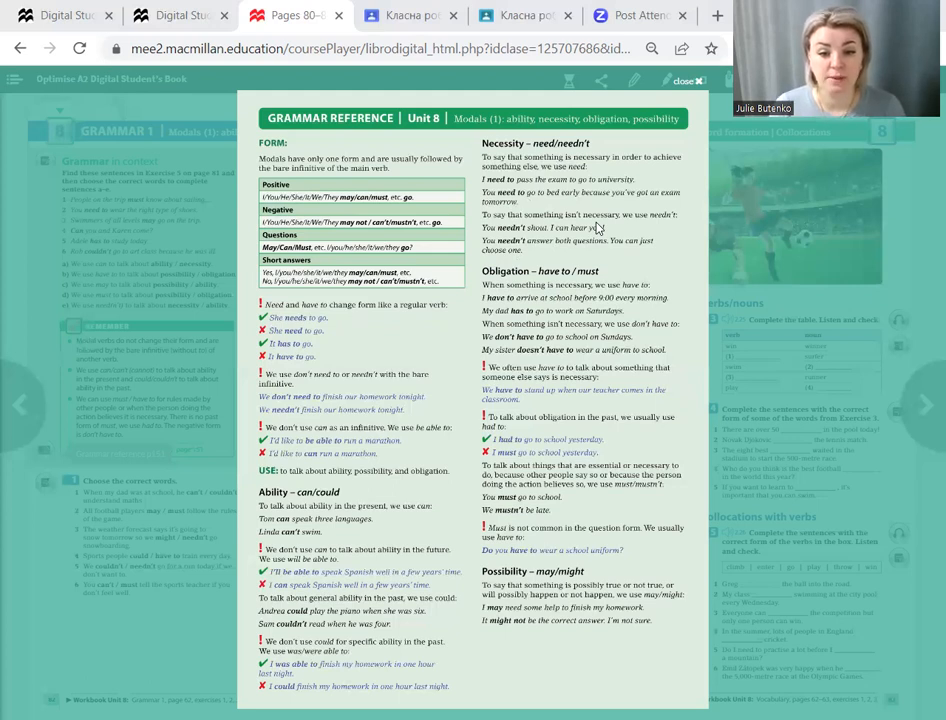
mouse_move(585, 260)
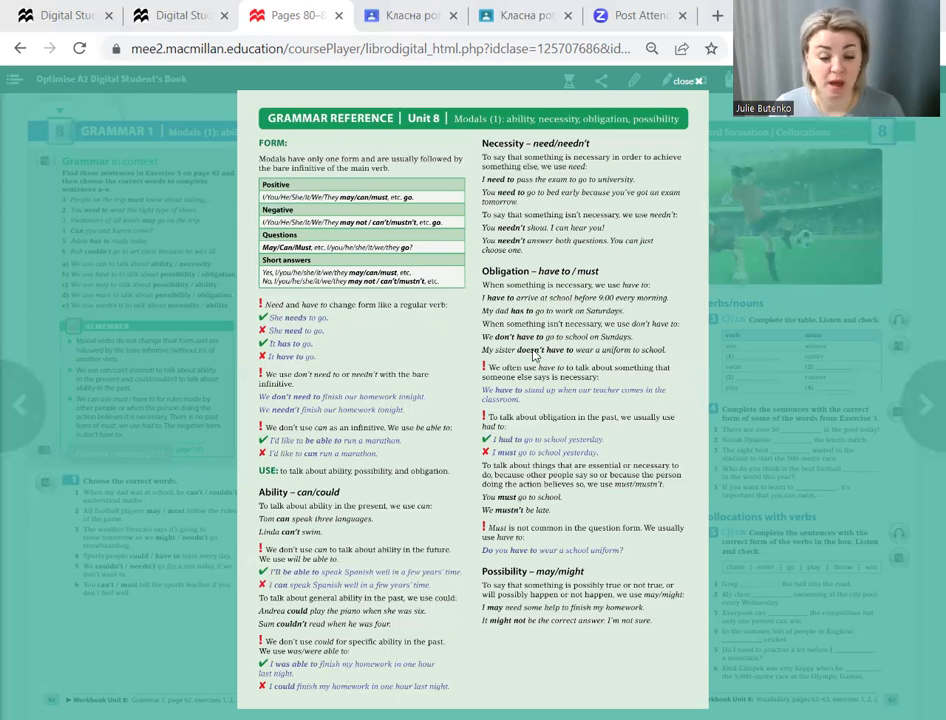
mouse_move(535, 356)
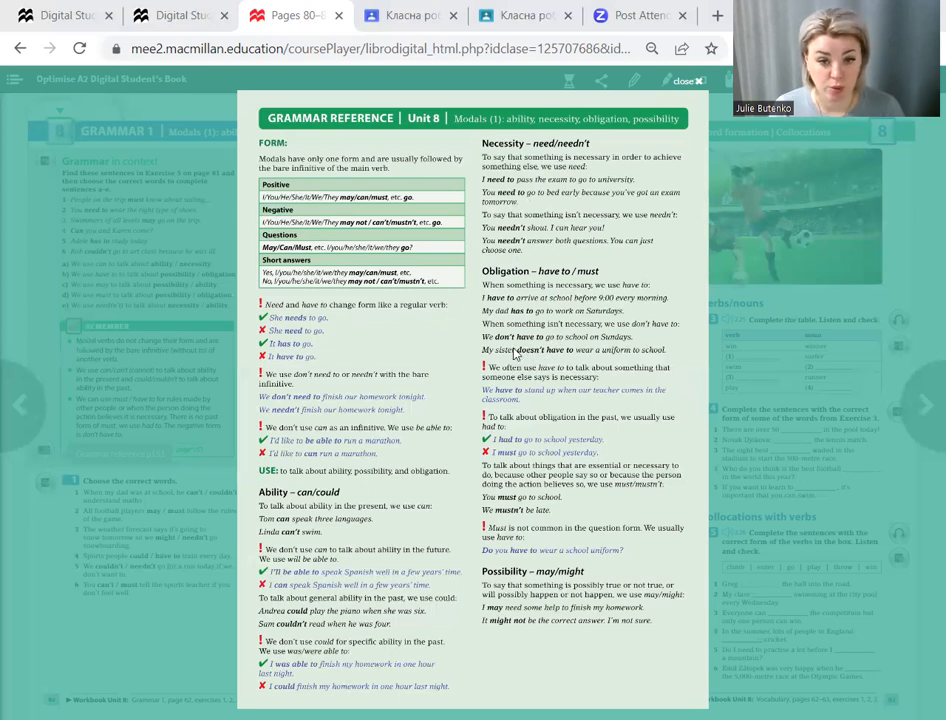
mouse_move(575, 365)
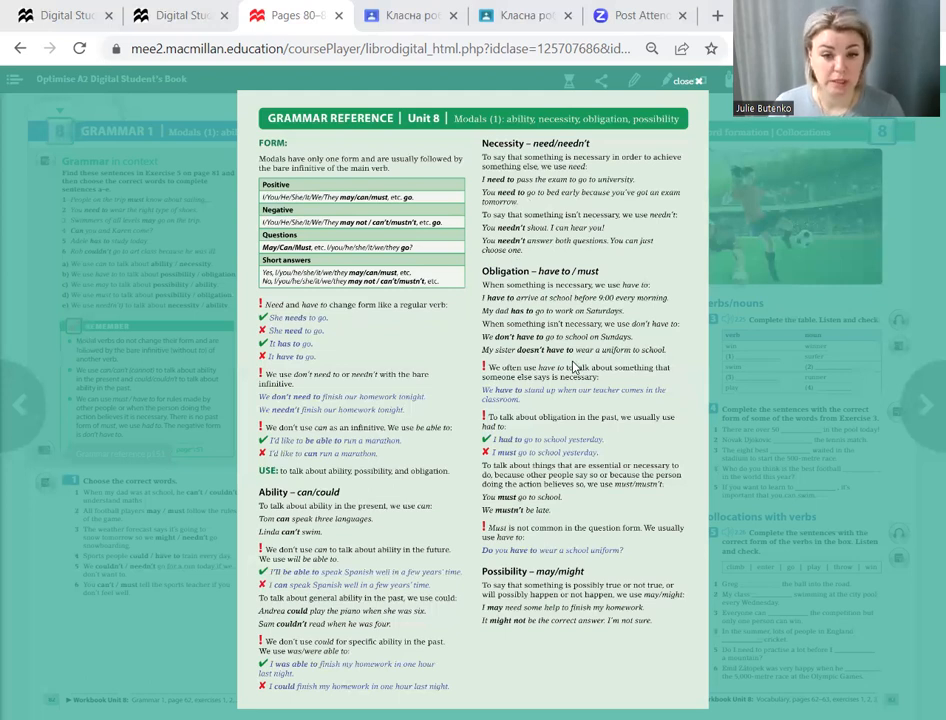
mouse_move(431, 487)
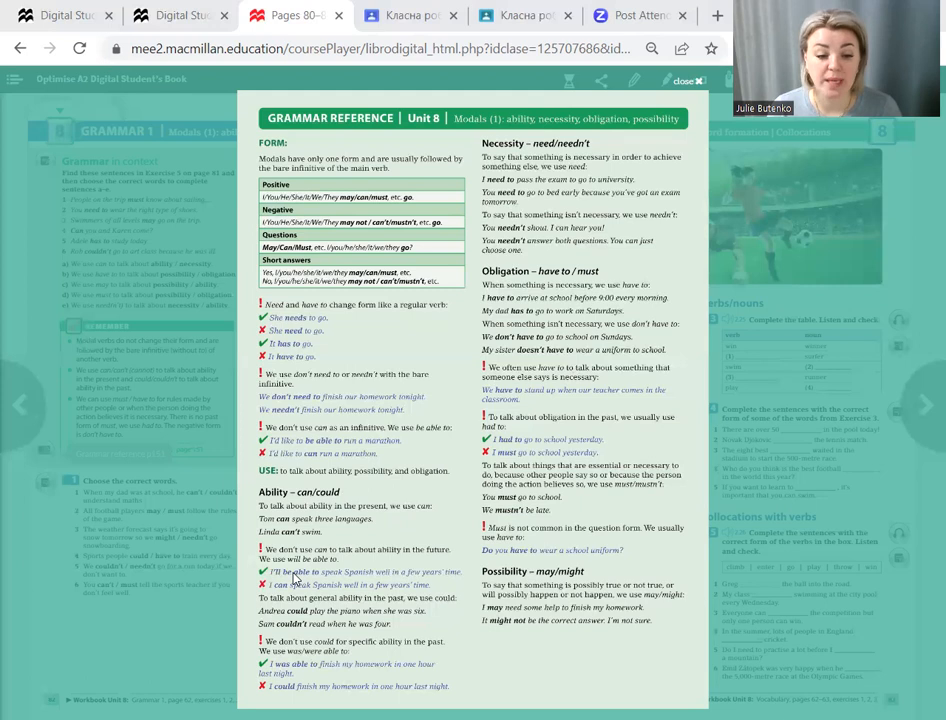
mouse_move(320, 583)
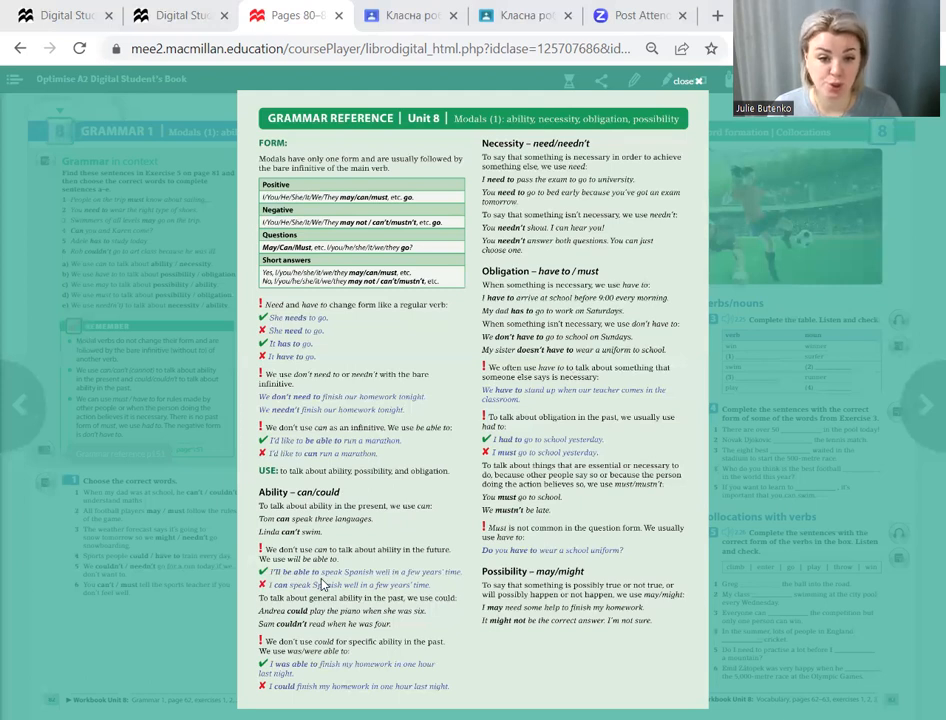
mouse_move(323, 585)
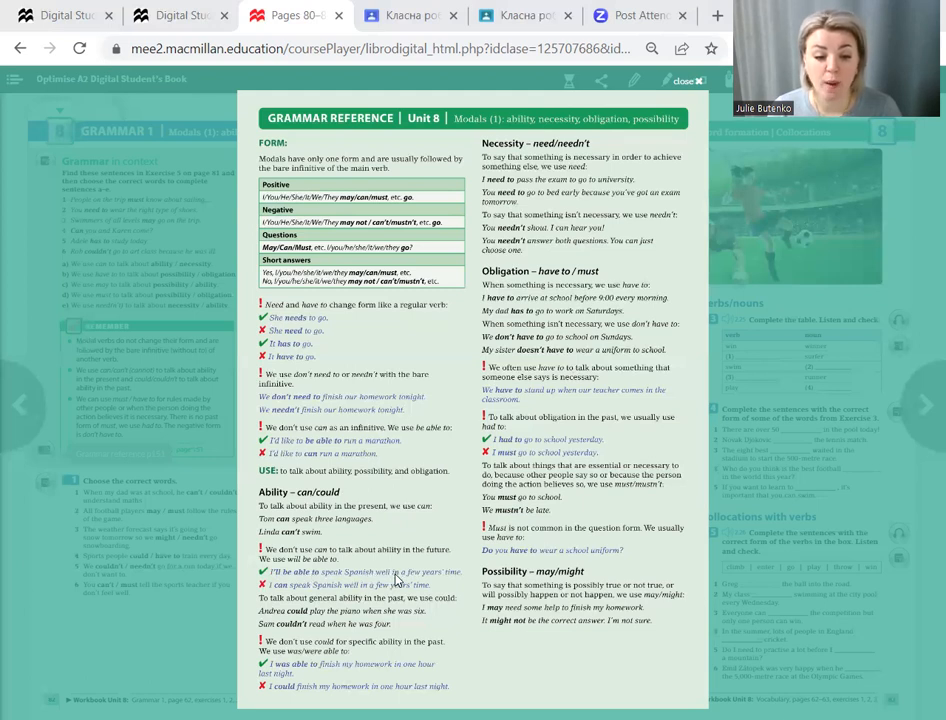
mouse_move(459, 583)
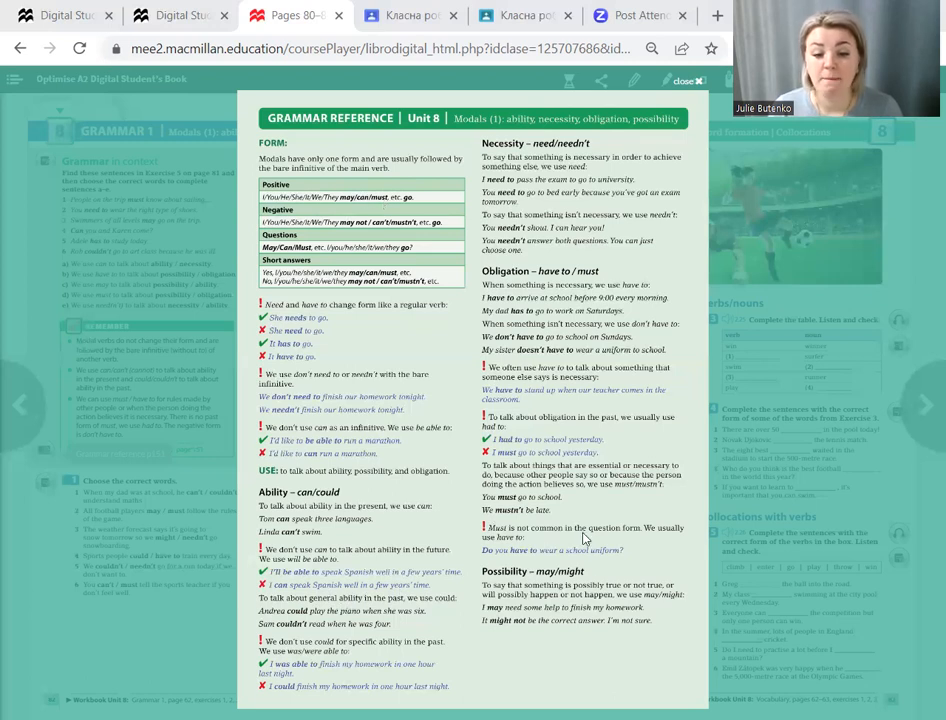
mouse_move(622, 610)
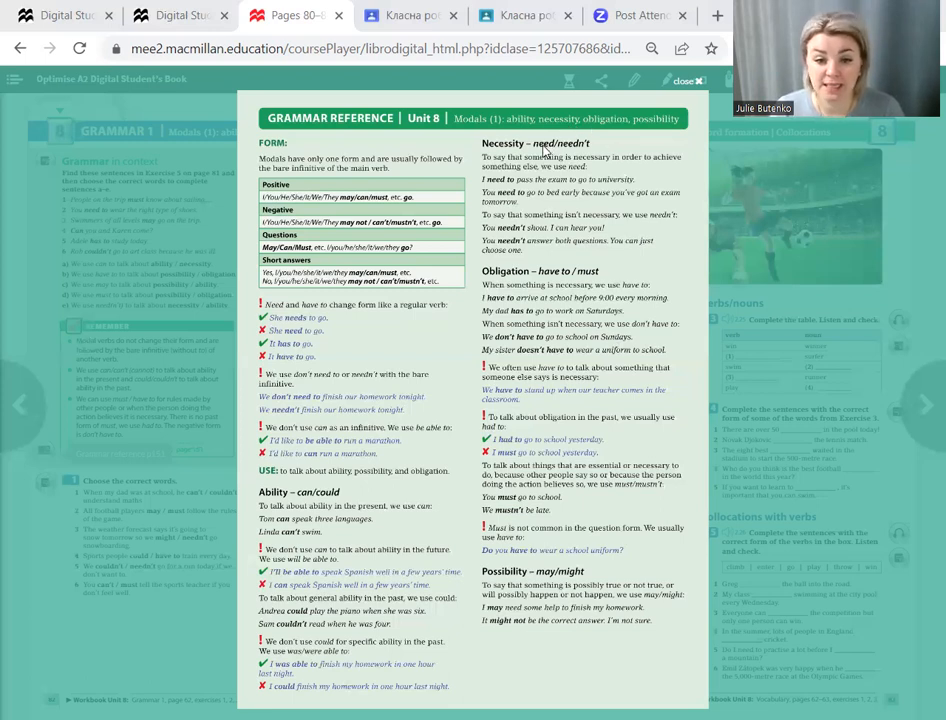
mouse_move(560, 282)
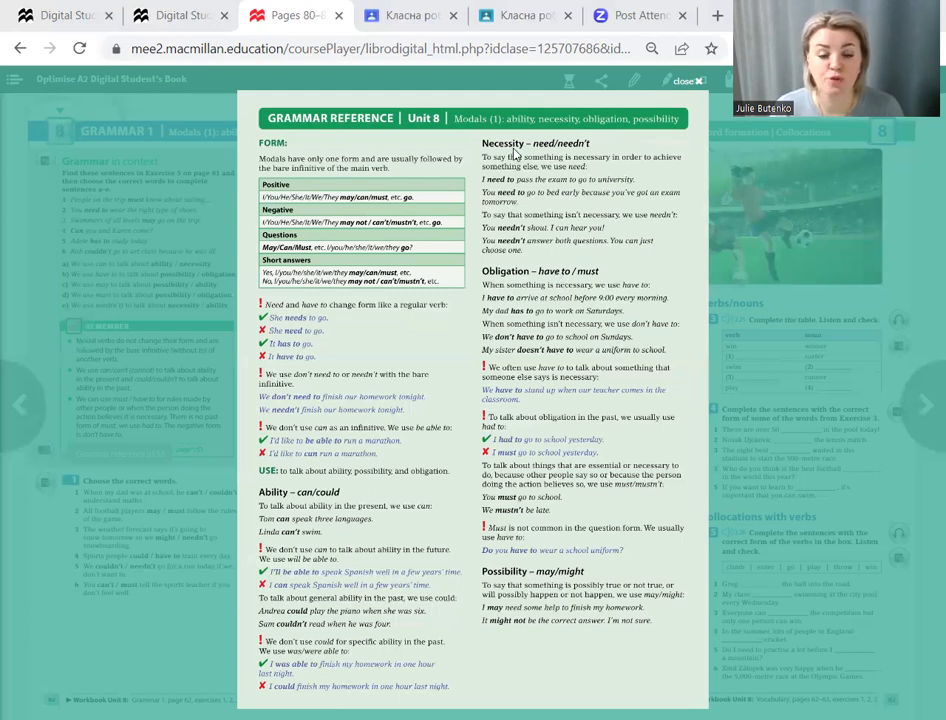
mouse_move(532, 155)
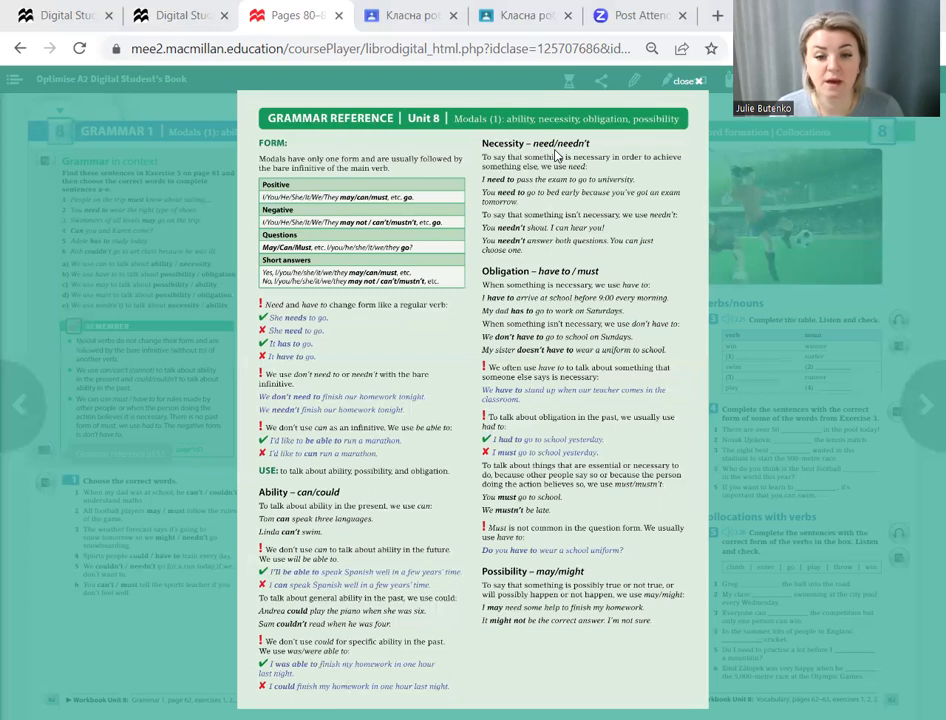
mouse_move(543, 176)
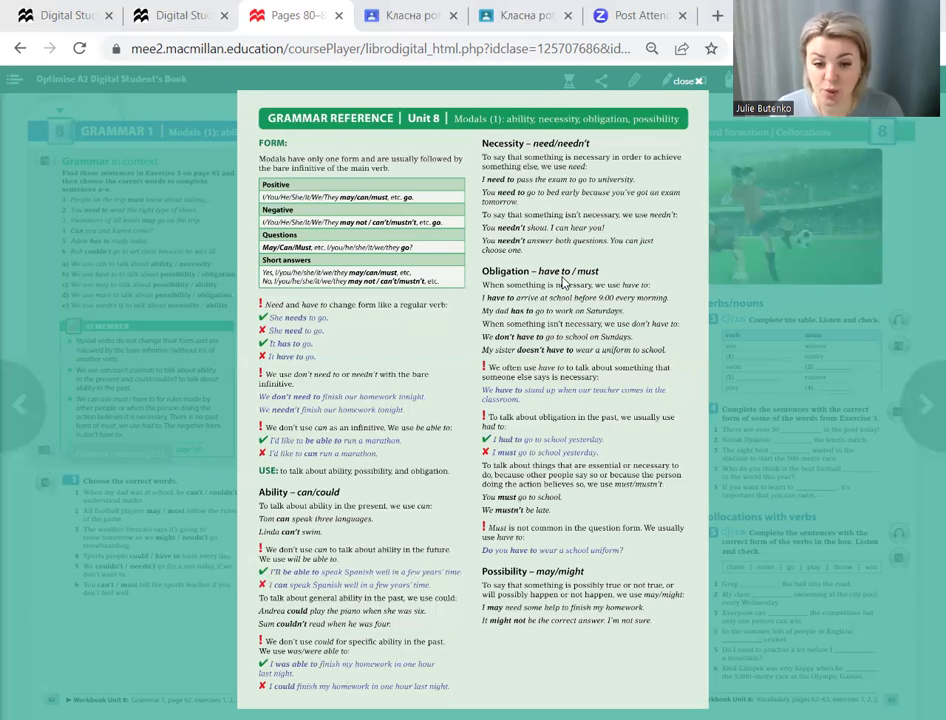
mouse_move(515, 345)
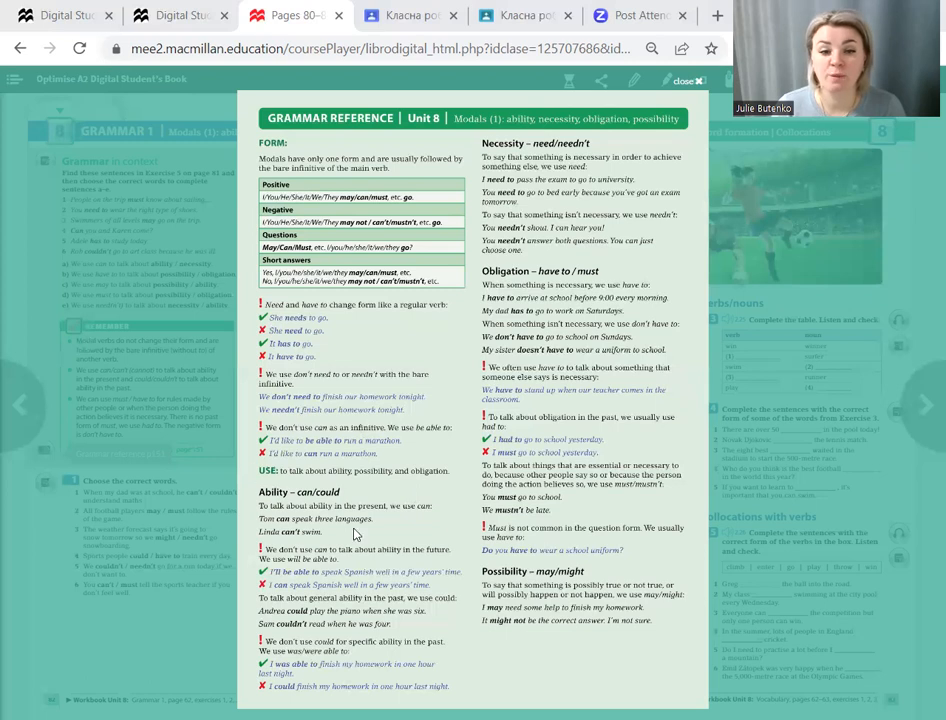
mouse_move(400, 563)
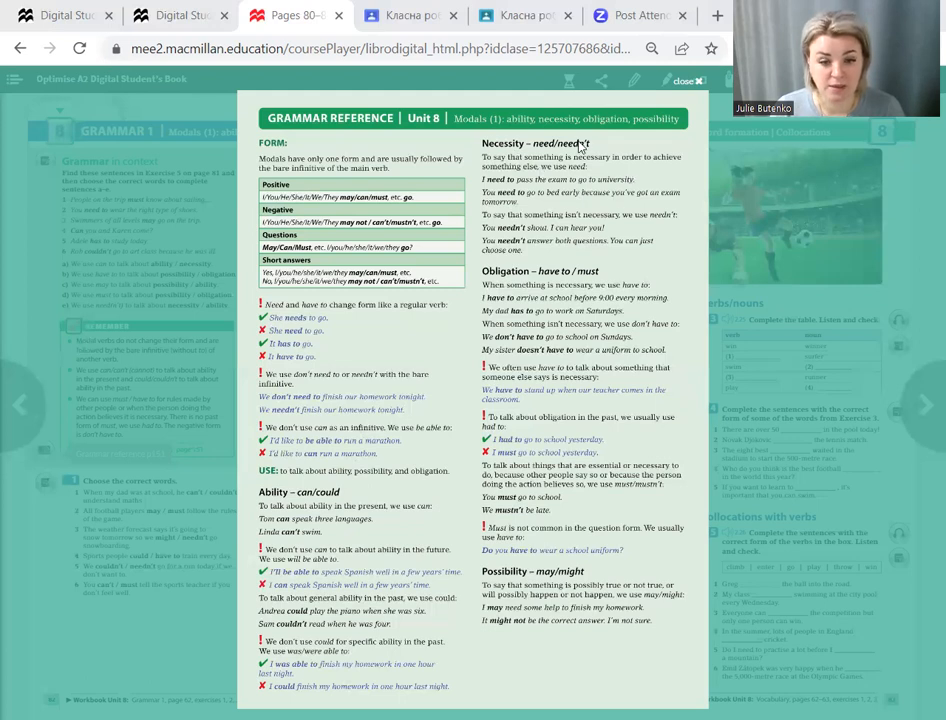
mouse_move(582, 148)
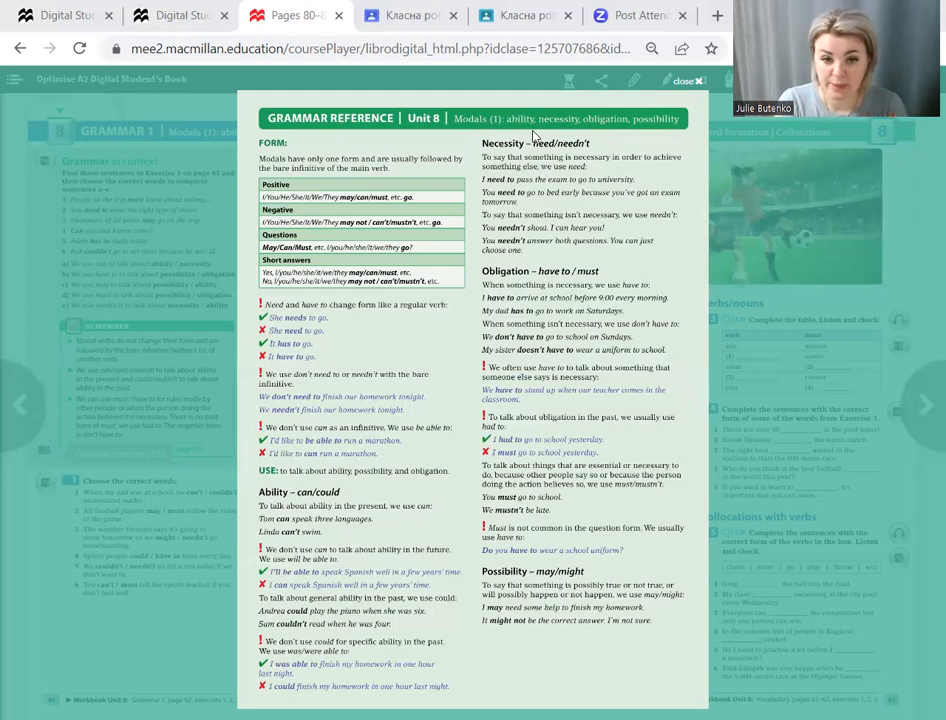
mouse_move(557, 258)
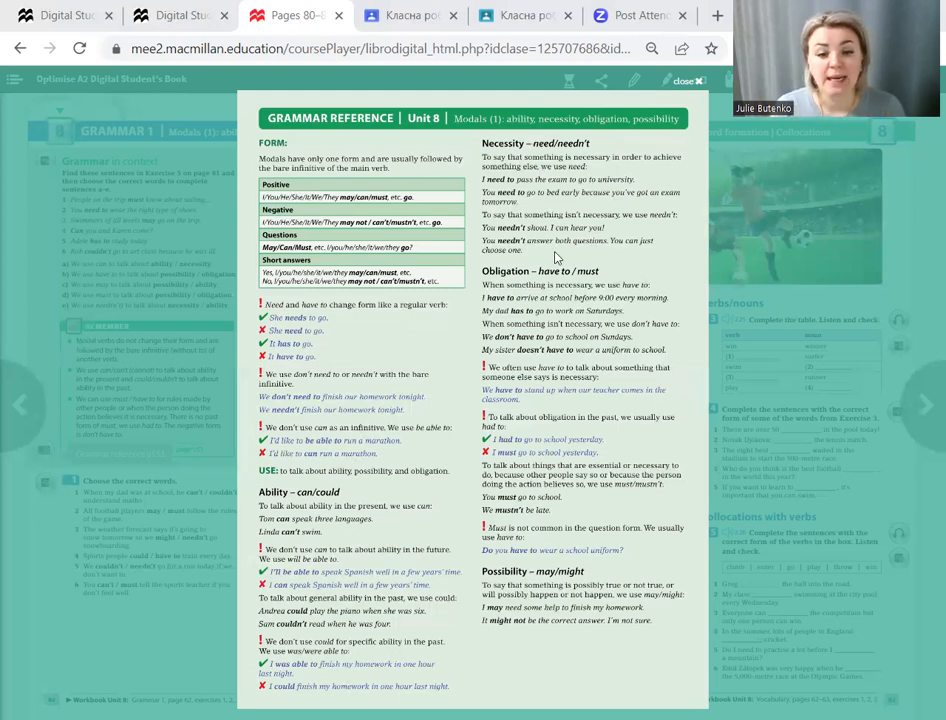
mouse_move(600, 282)
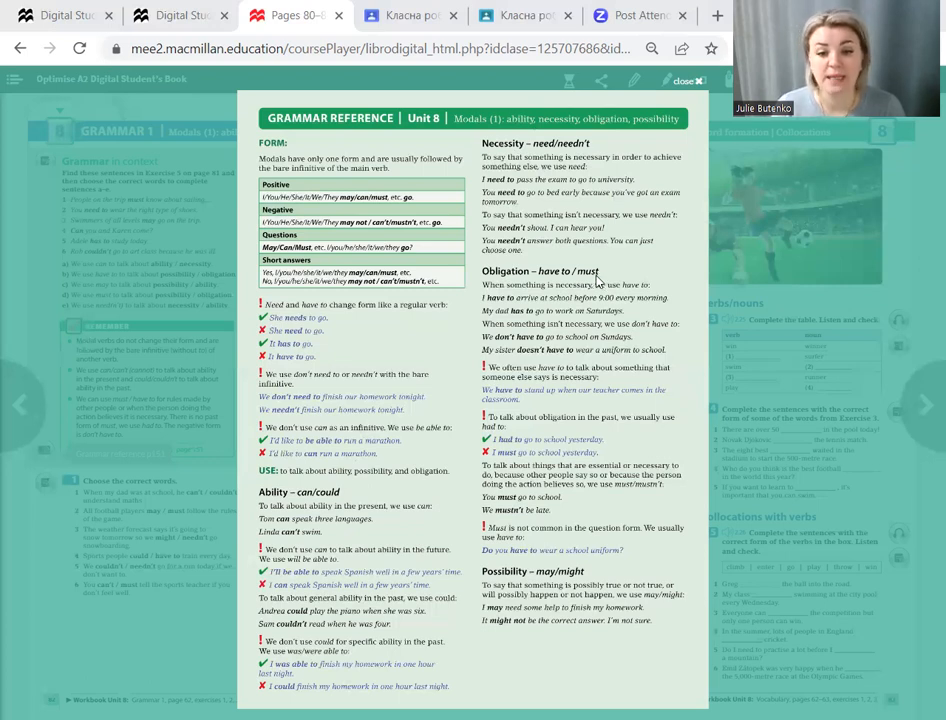
mouse_move(597, 280)
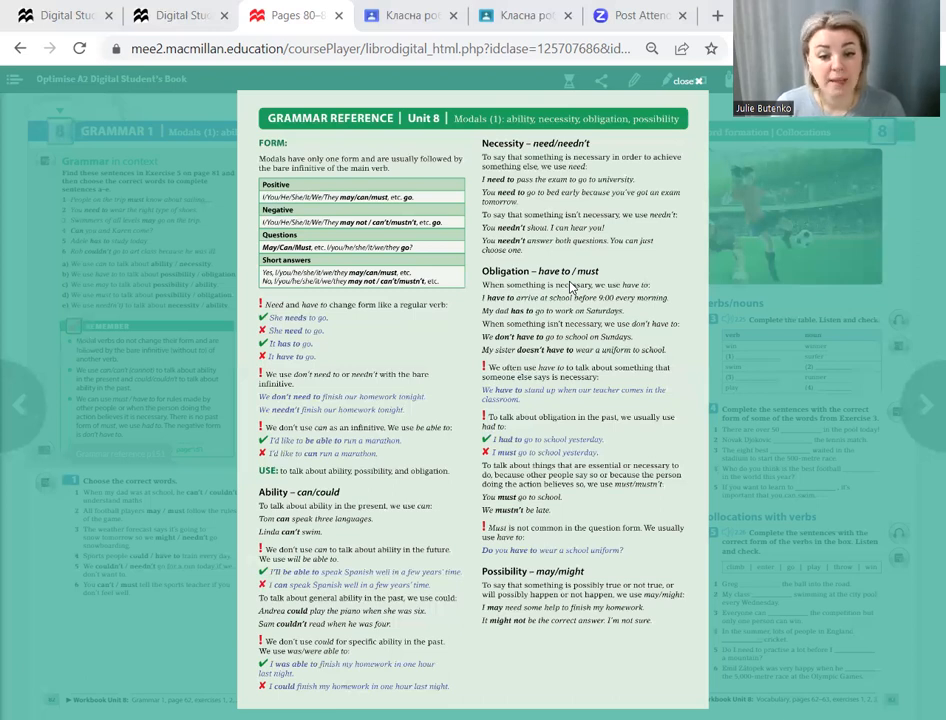
mouse_move(604, 282)
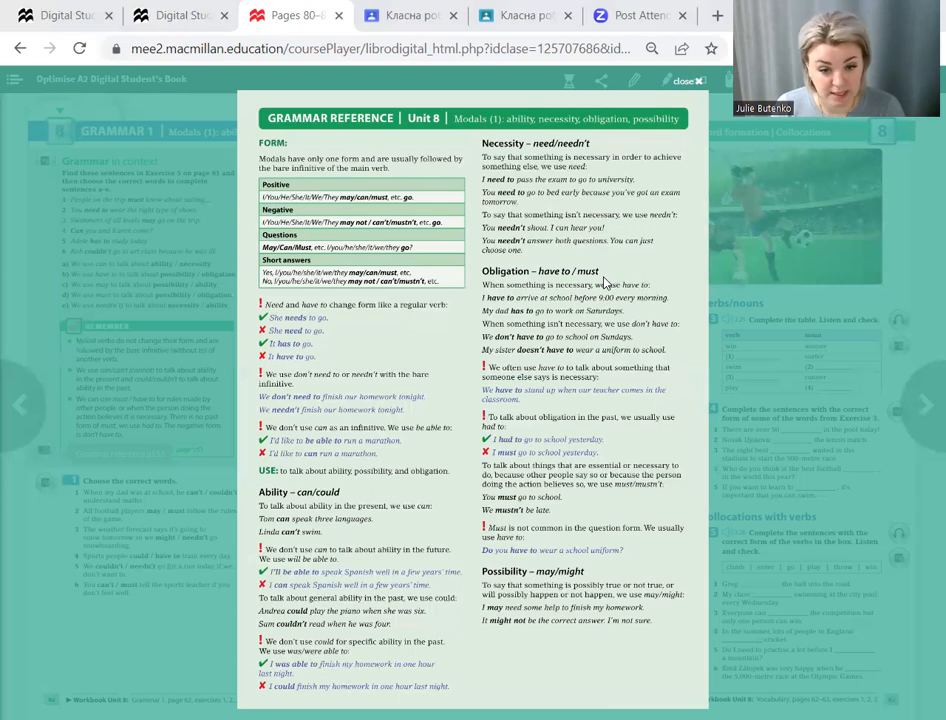
mouse_move(556, 585)
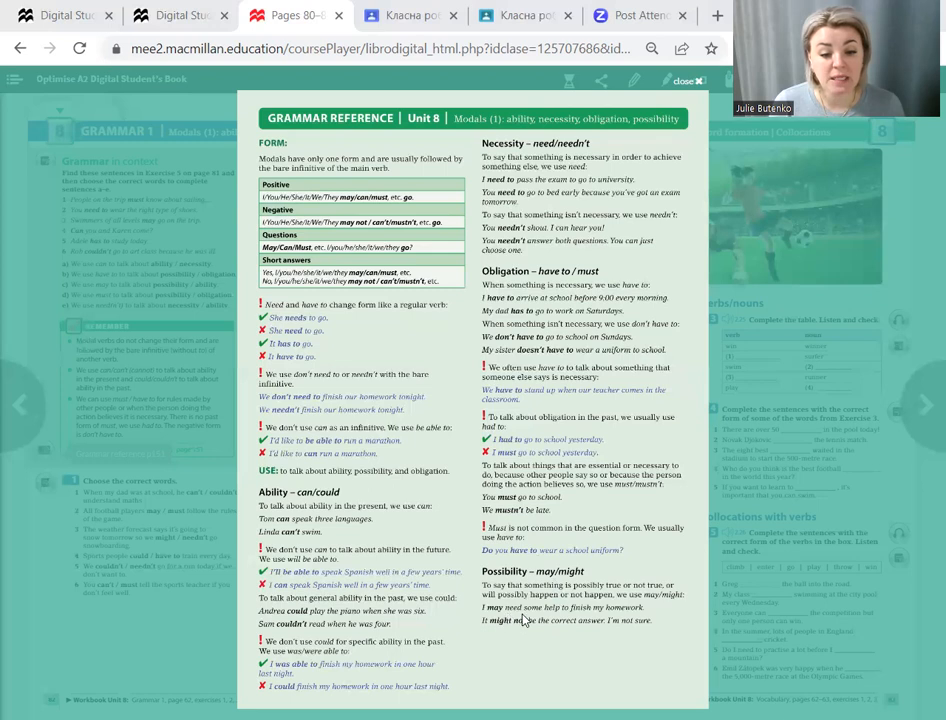
mouse_move(590, 614)
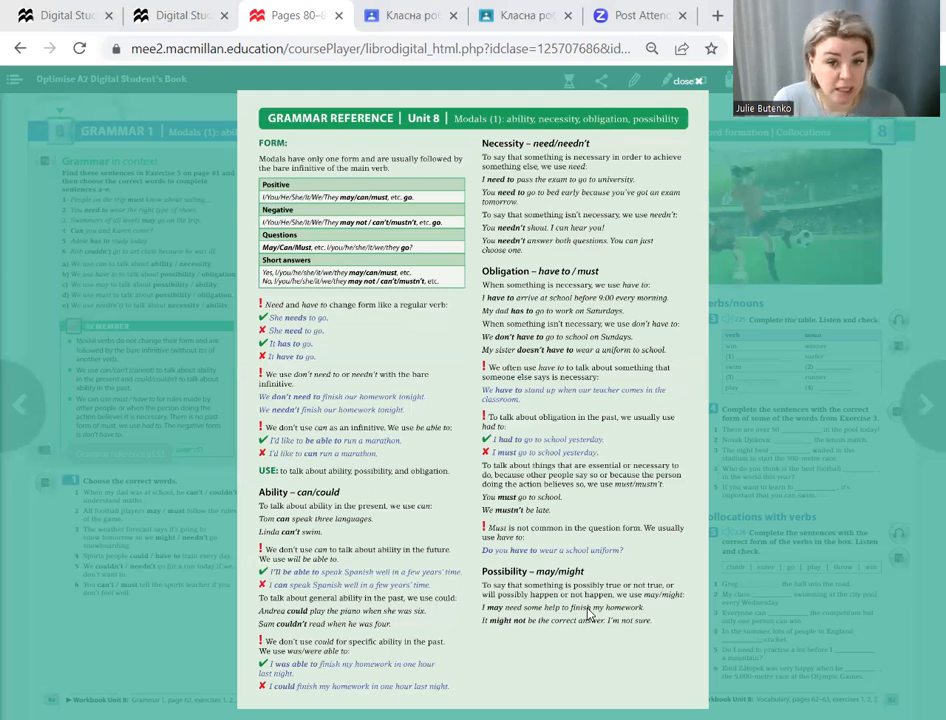
mouse_move(541, 632)
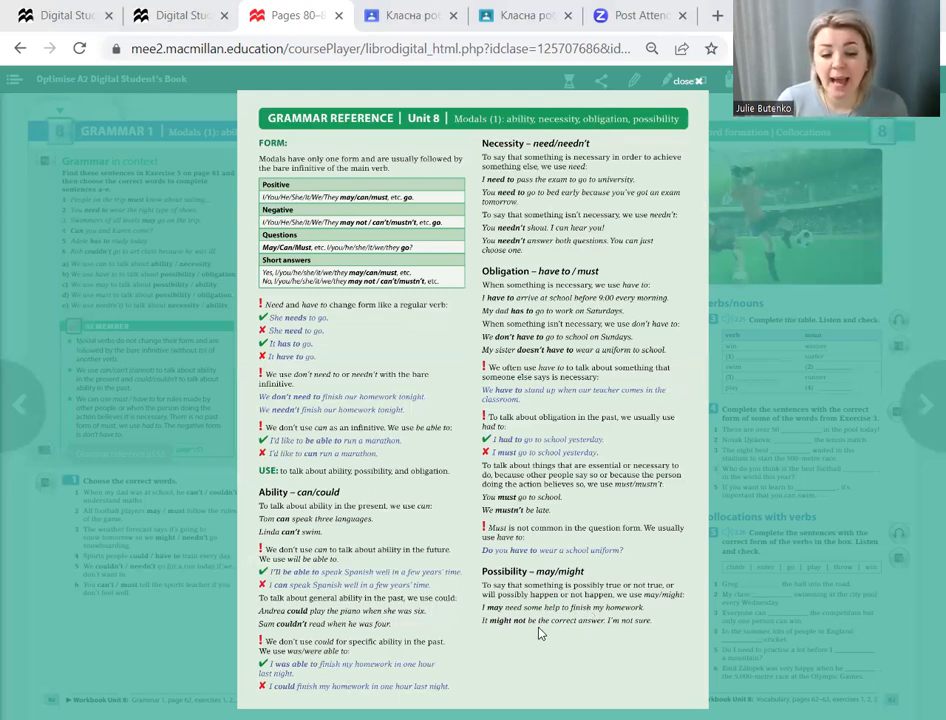
mouse_move(601, 631)
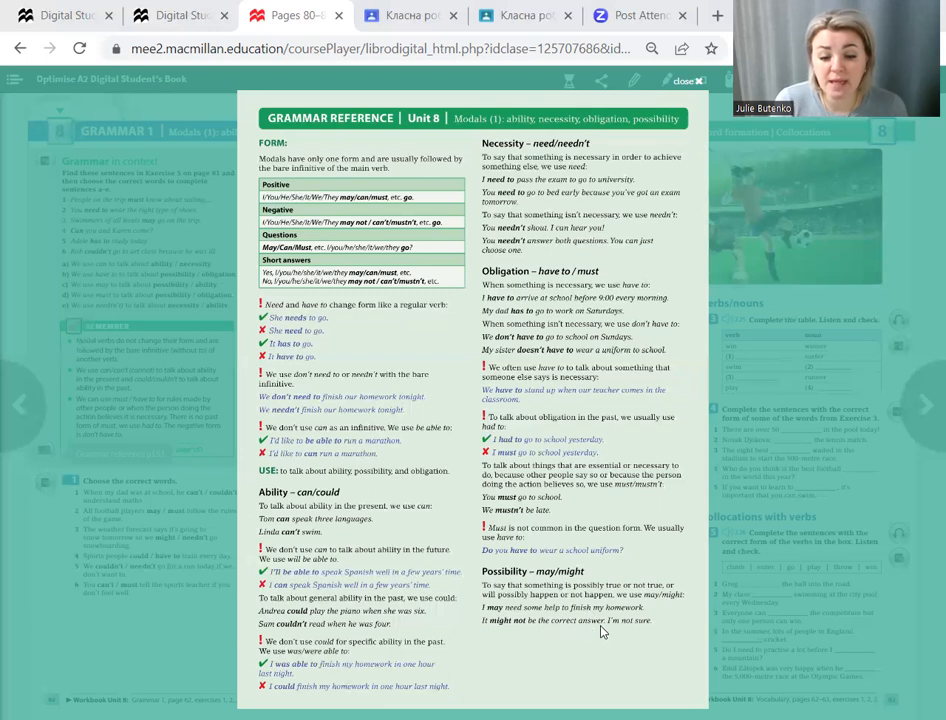
mouse_move(656, 642)
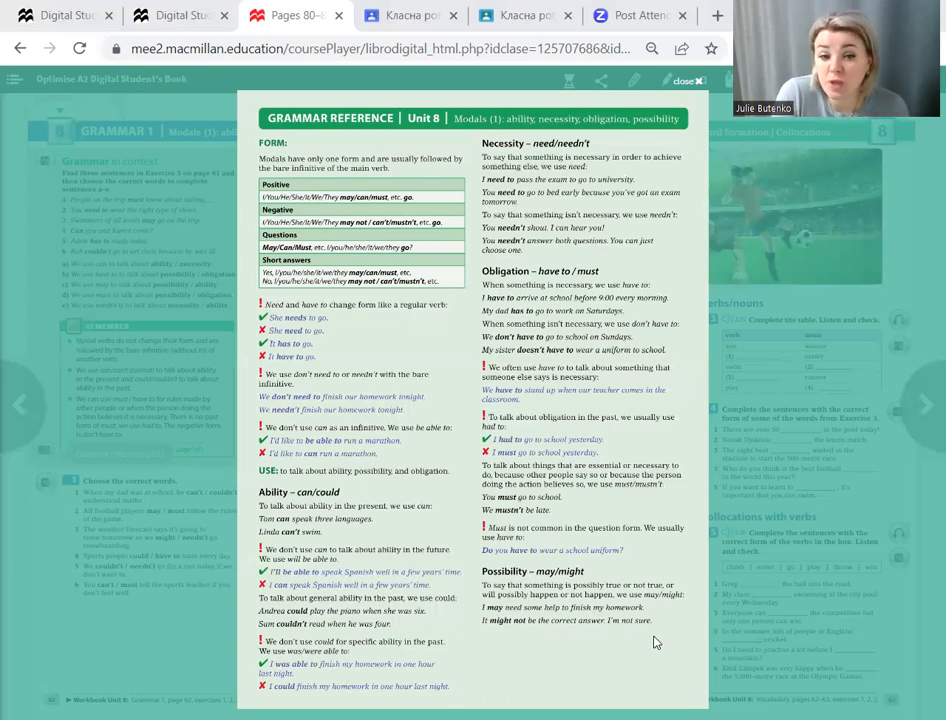
mouse_move(576, 593)
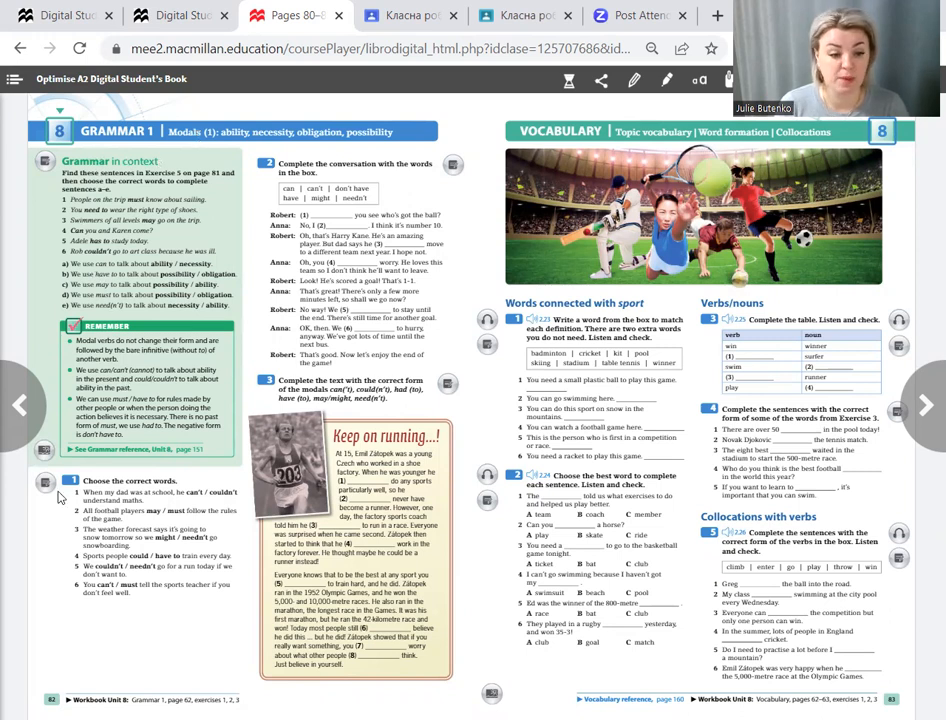
- Open the interactive Grammar 1 Exercise 1 on choosing the correct modal words
click(45, 483)
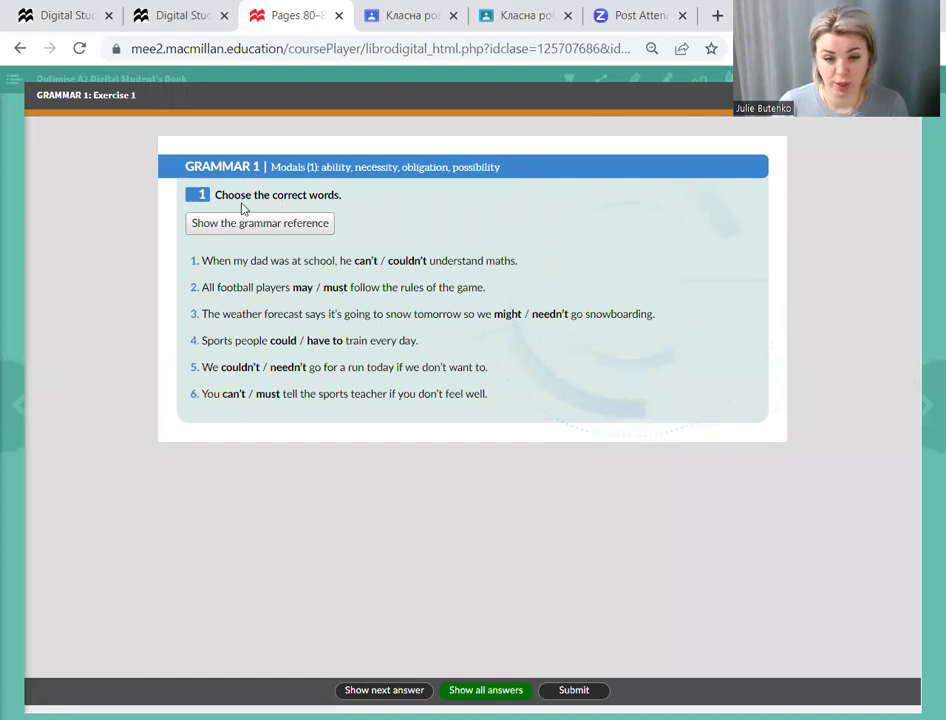
mouse_move(360, 210)
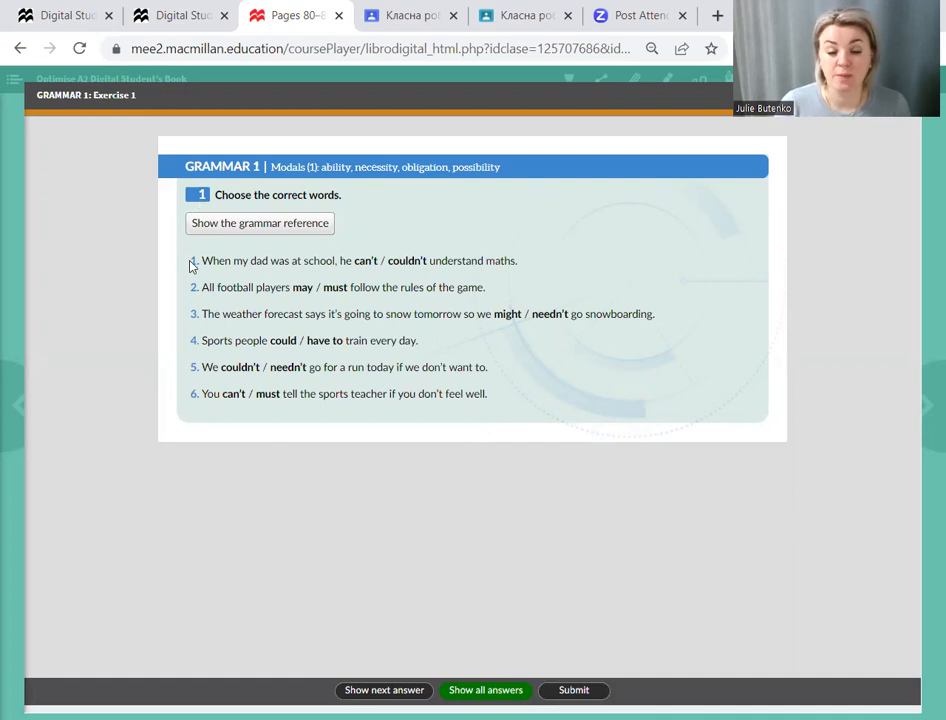
mouse_move(425, 262)
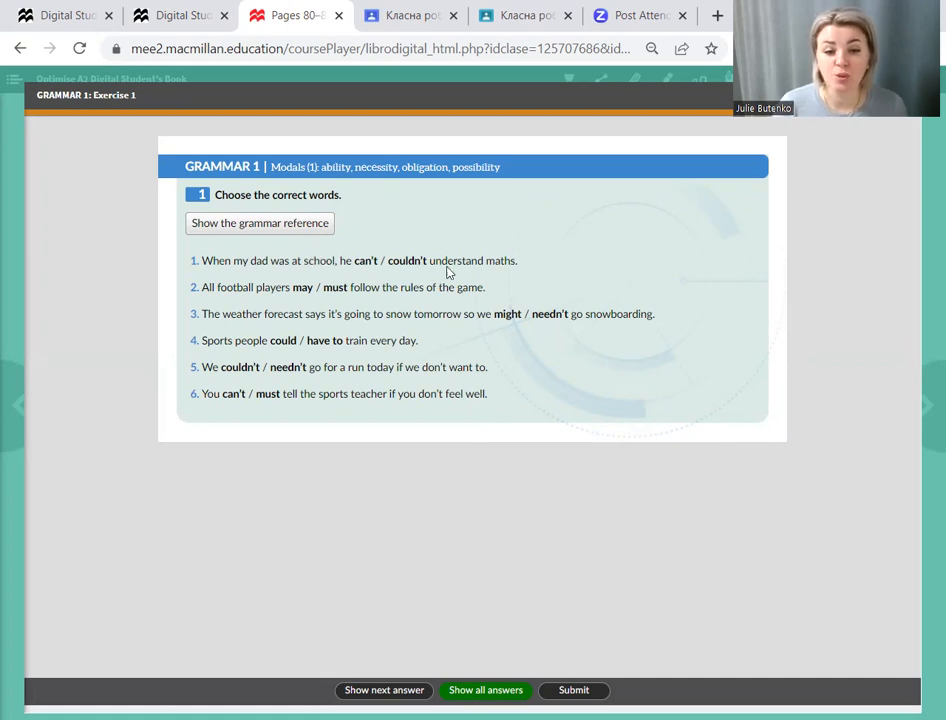
mouse_move(513, 275)
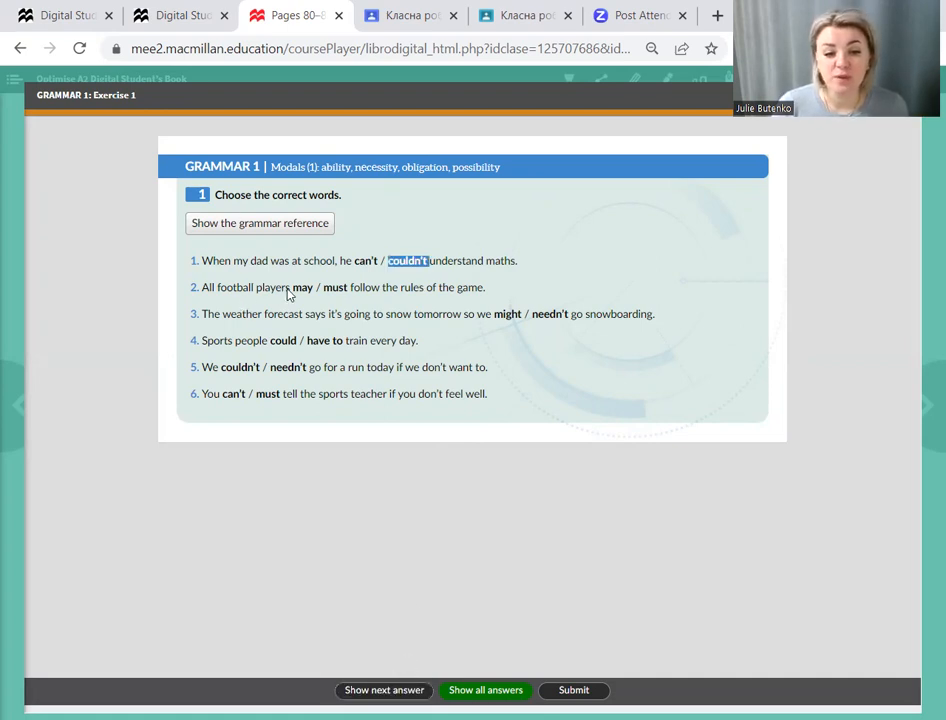
mouse_move(380, 302)
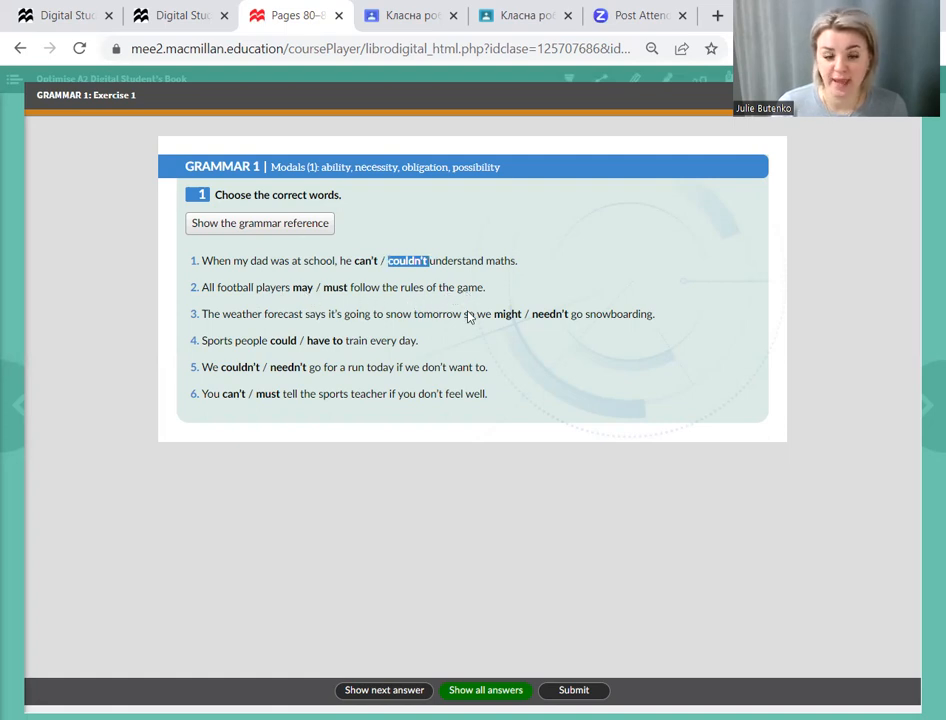
- Mark 'couldn't' in sentence 1 and 'must' in sentence 2
click(383, 690)
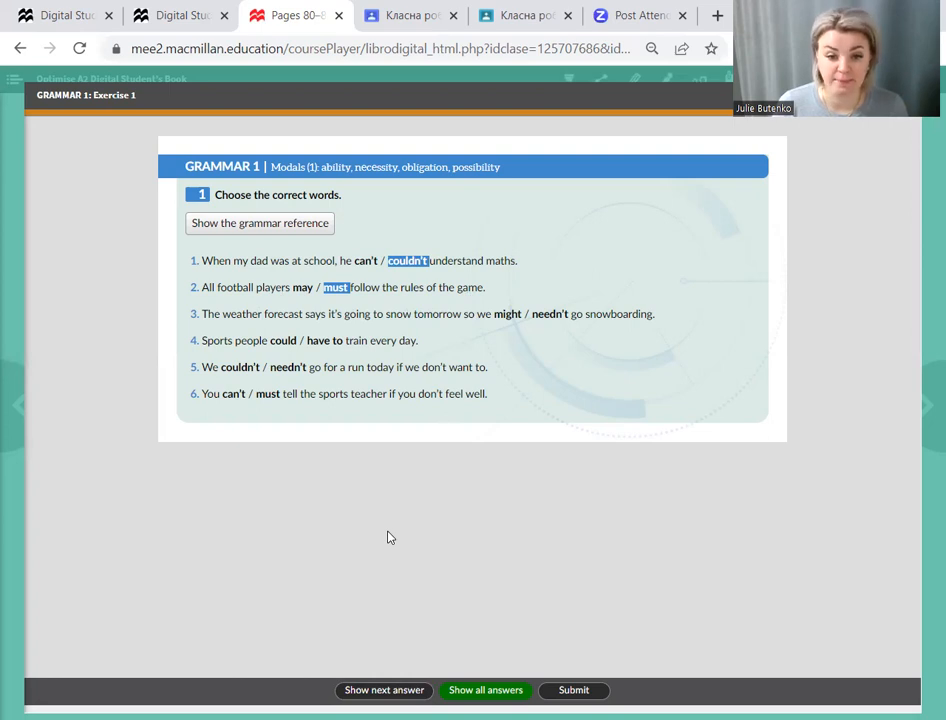
mouse_move(228, 338)
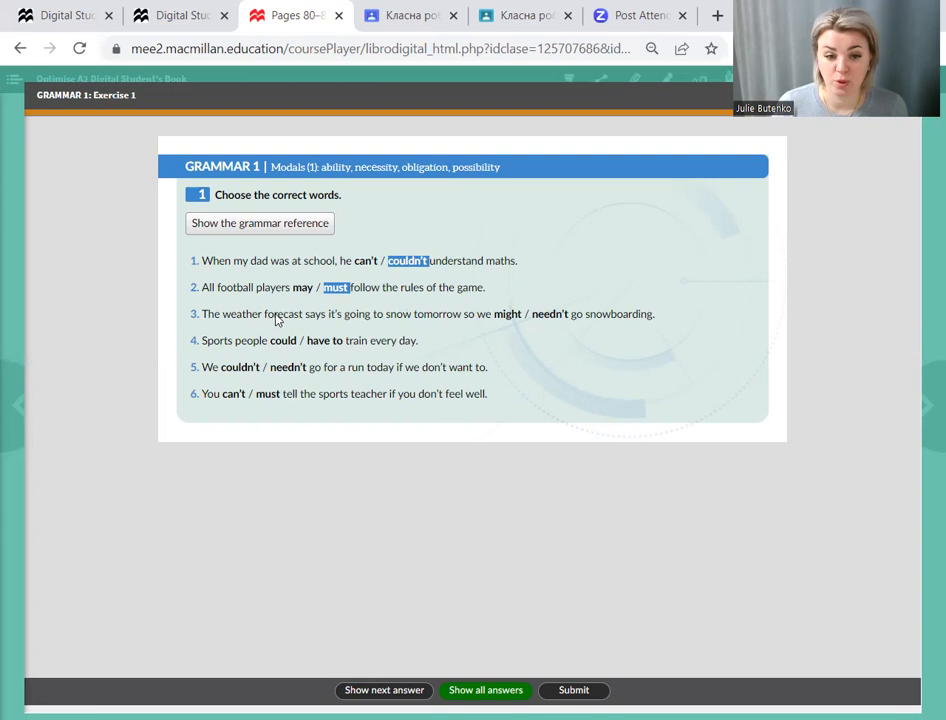
mouse_move(360, 320)
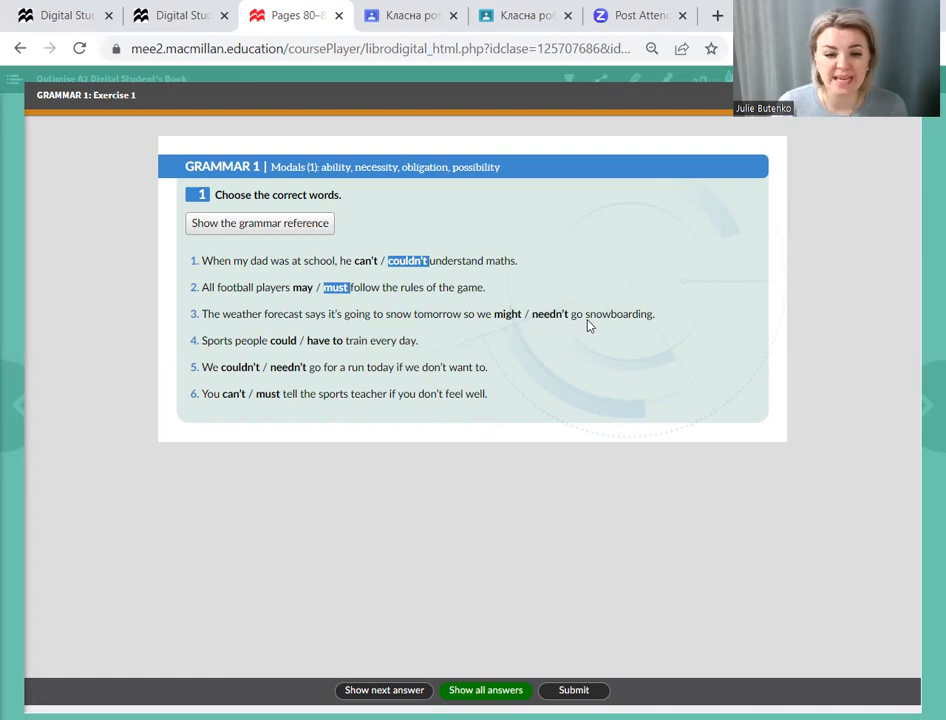
mouse_move(647, 329)
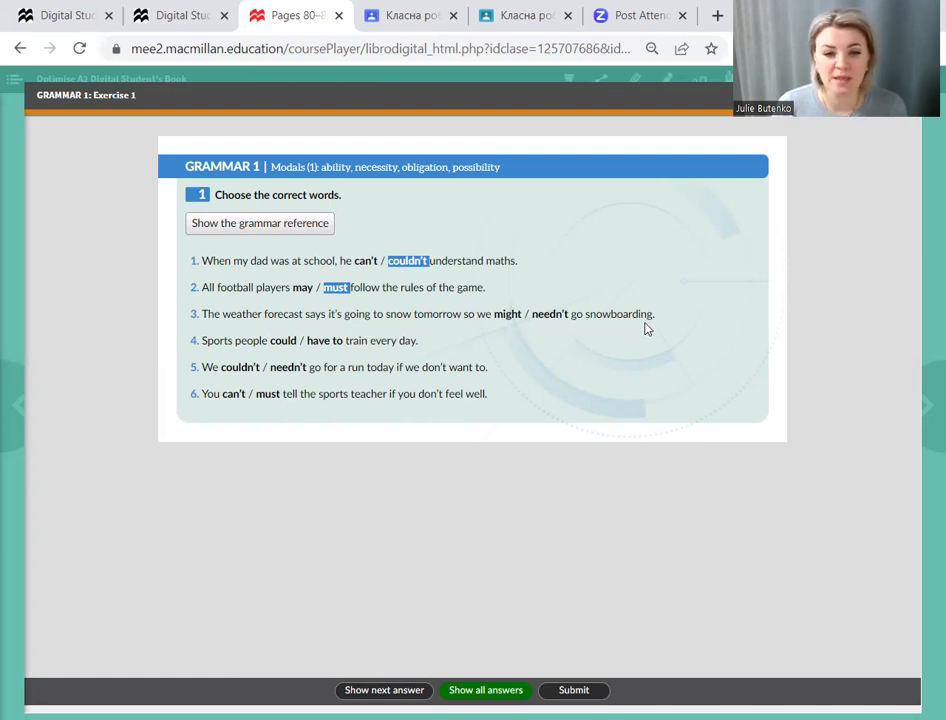
- Choose 'might', 'have to' and 'needn't' for sentences 3, 4 and 5
click(383, 690)
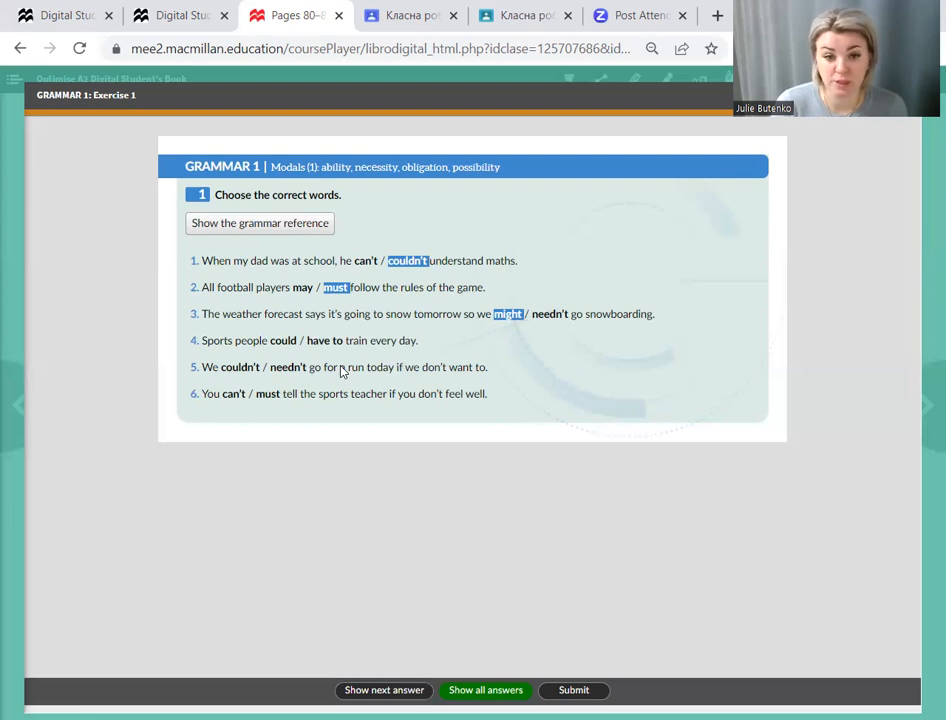
mouse_move(262, 362)
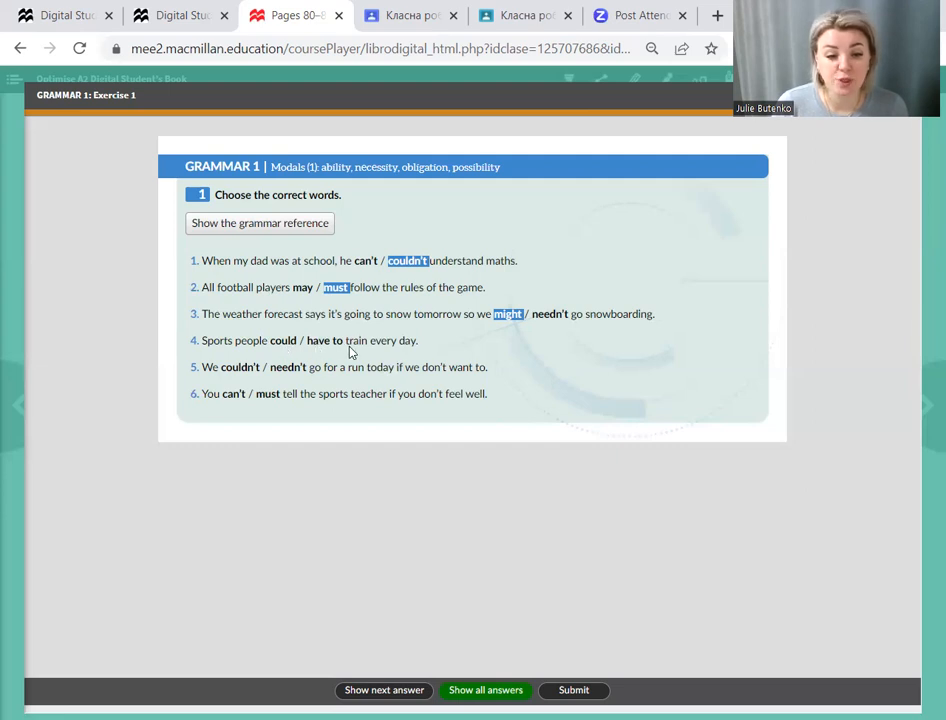
mouse_move(419, 353)
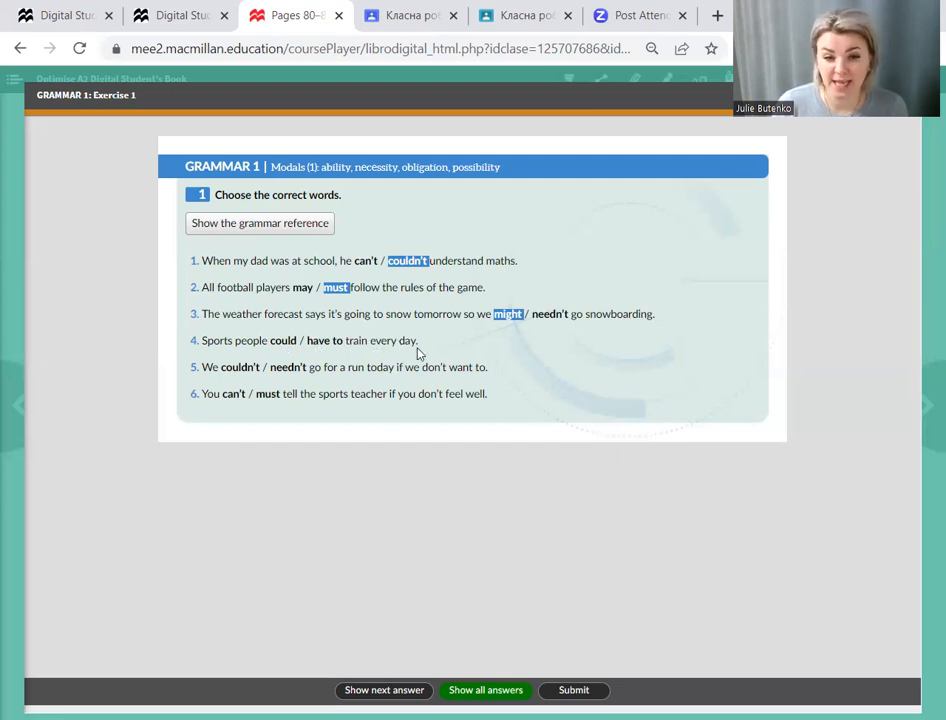
mouse_move(357, 371)
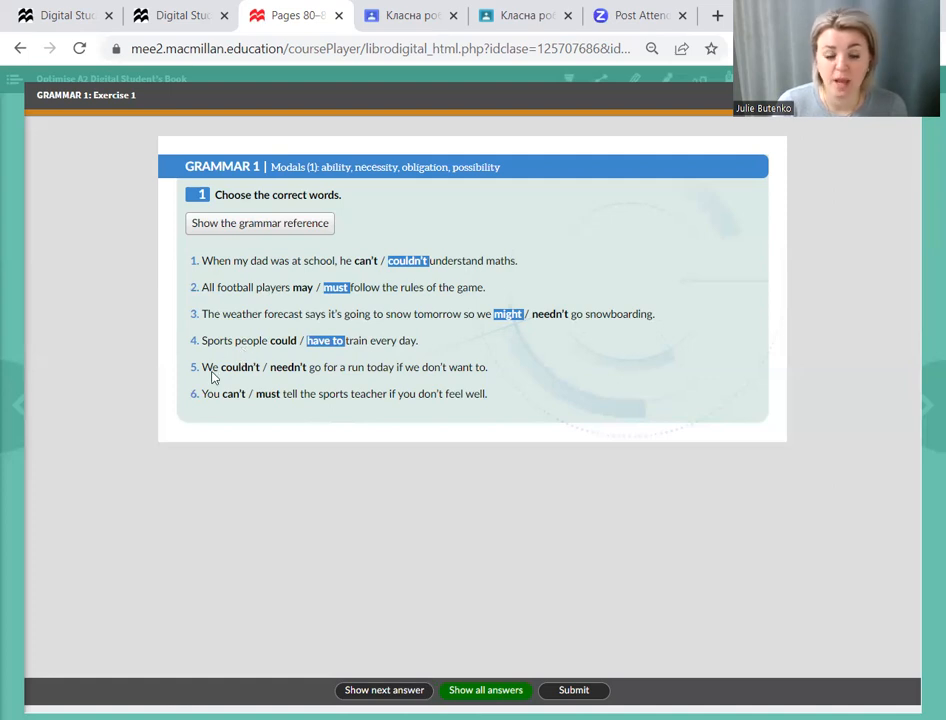
mouse_move(397, 356)
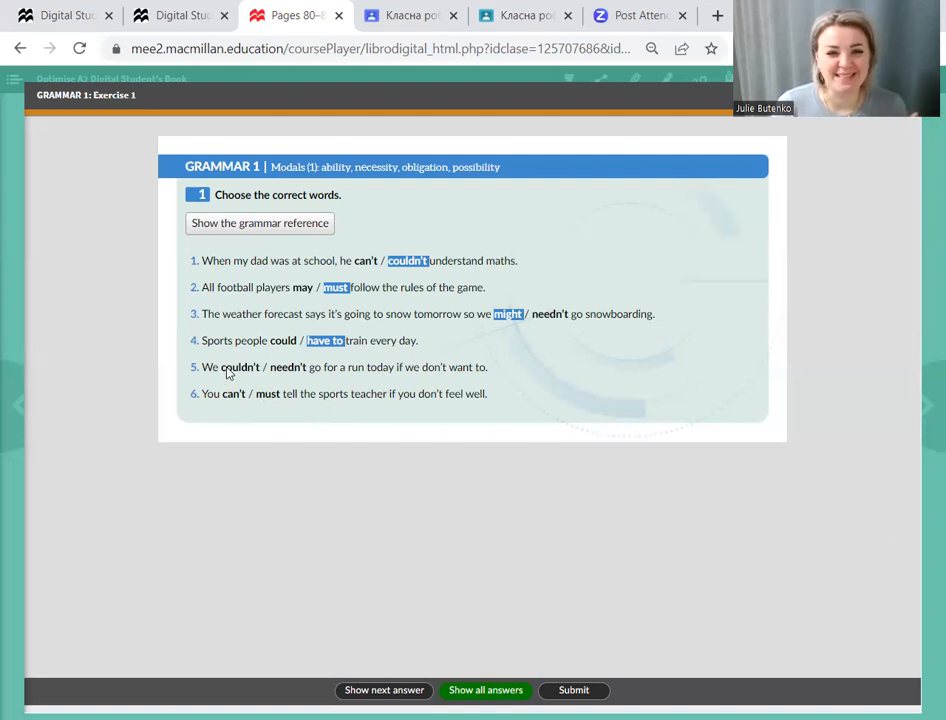
mouse_move(230, 372)
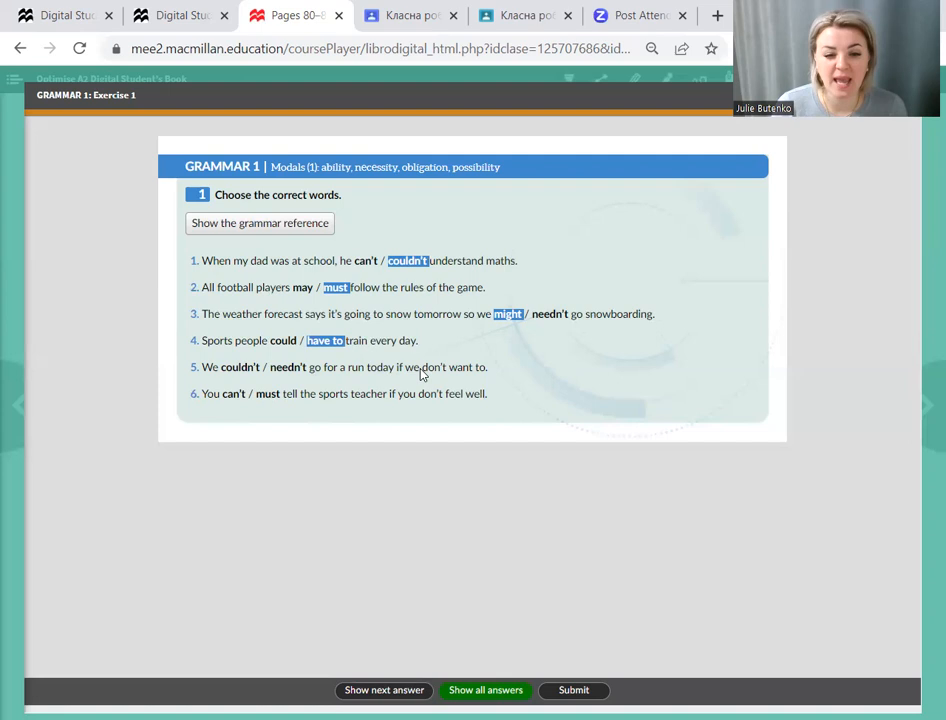
mouse_move(477, 372)
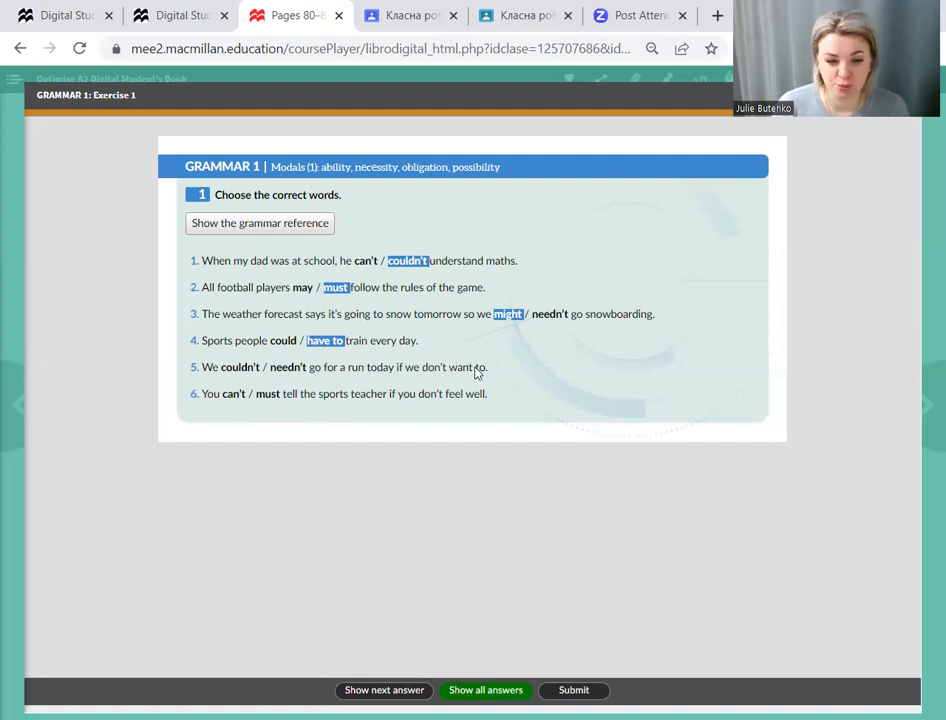
click(384, 690)
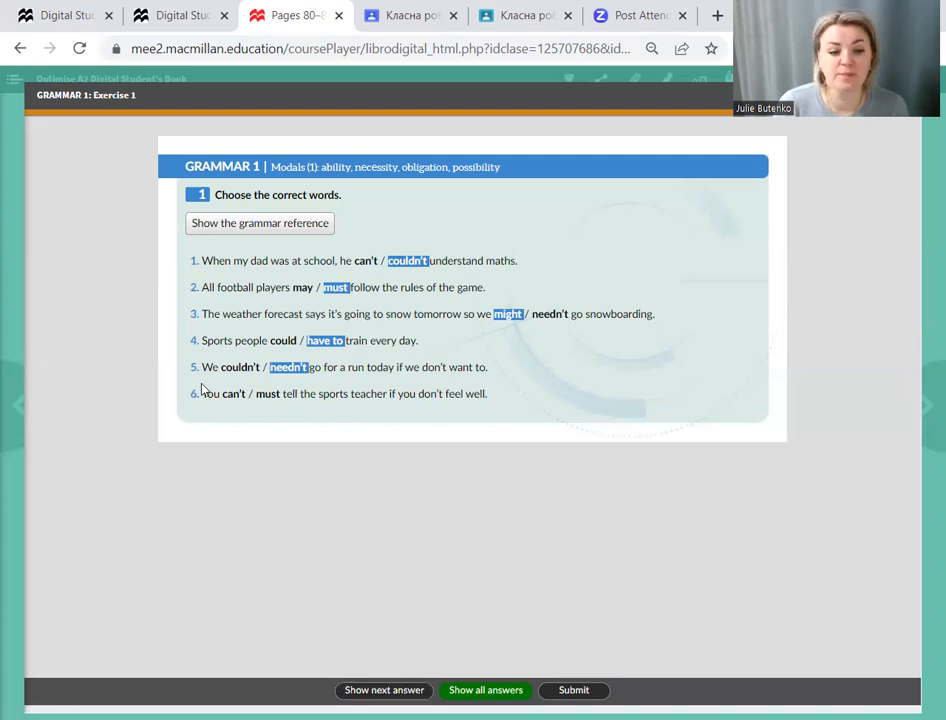
mouse_move(290, 413)
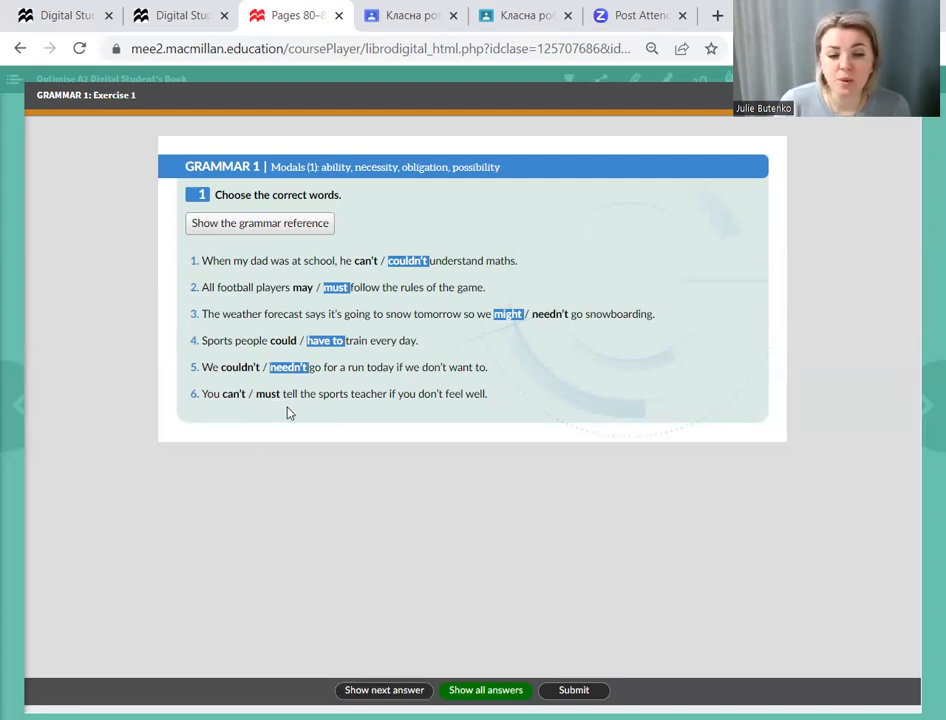
mouse_move(418, 406)
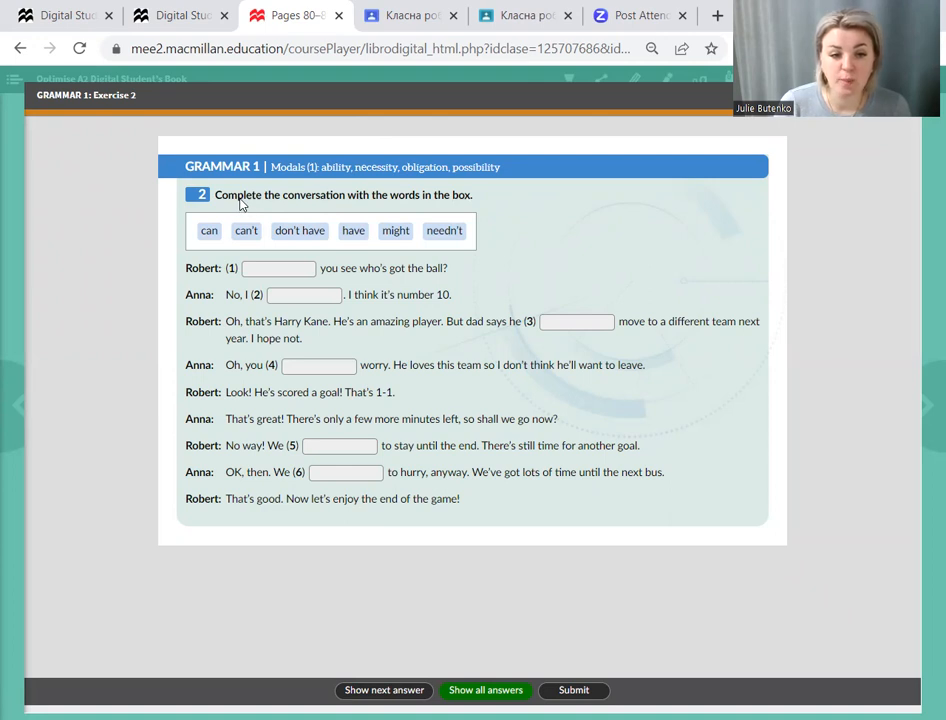
mouse_move(315, 205)
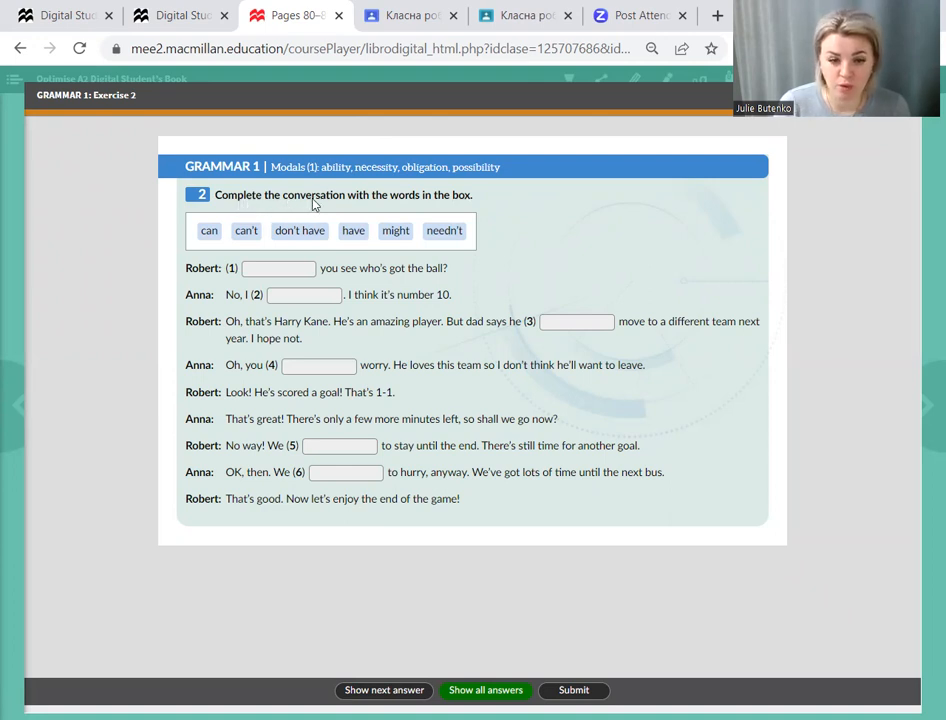
mouse_move(480, 203)
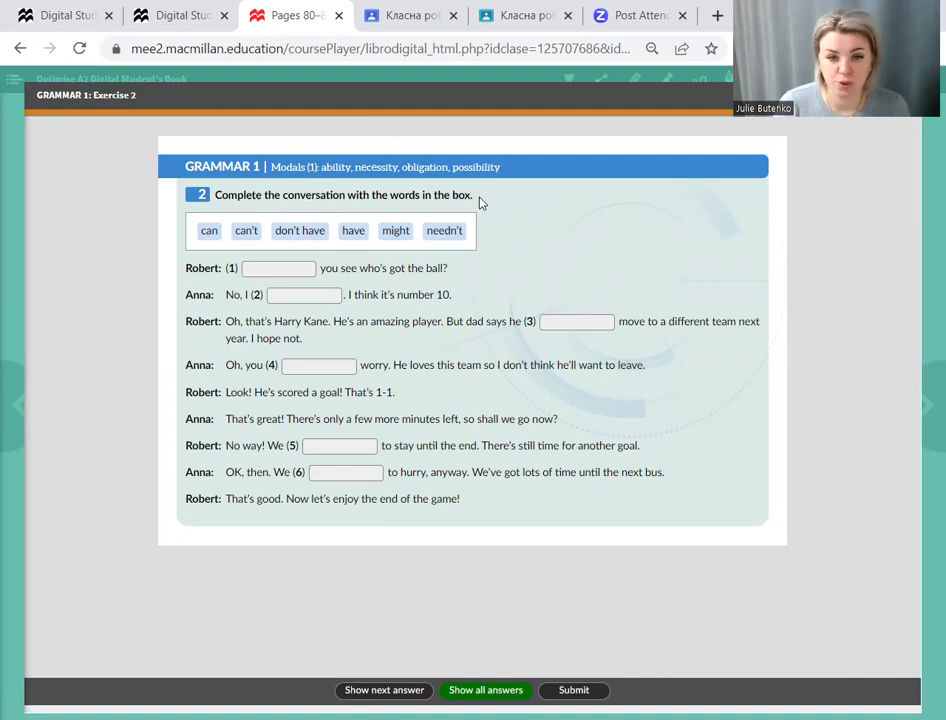
mouse_move(305, 245)
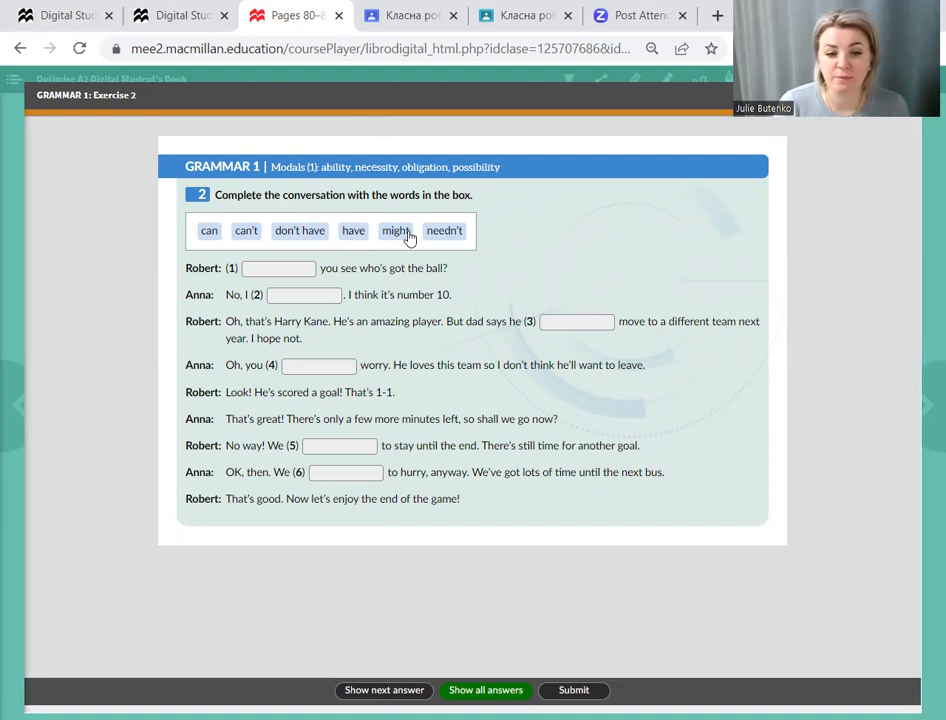
mouse_move(318, 253)
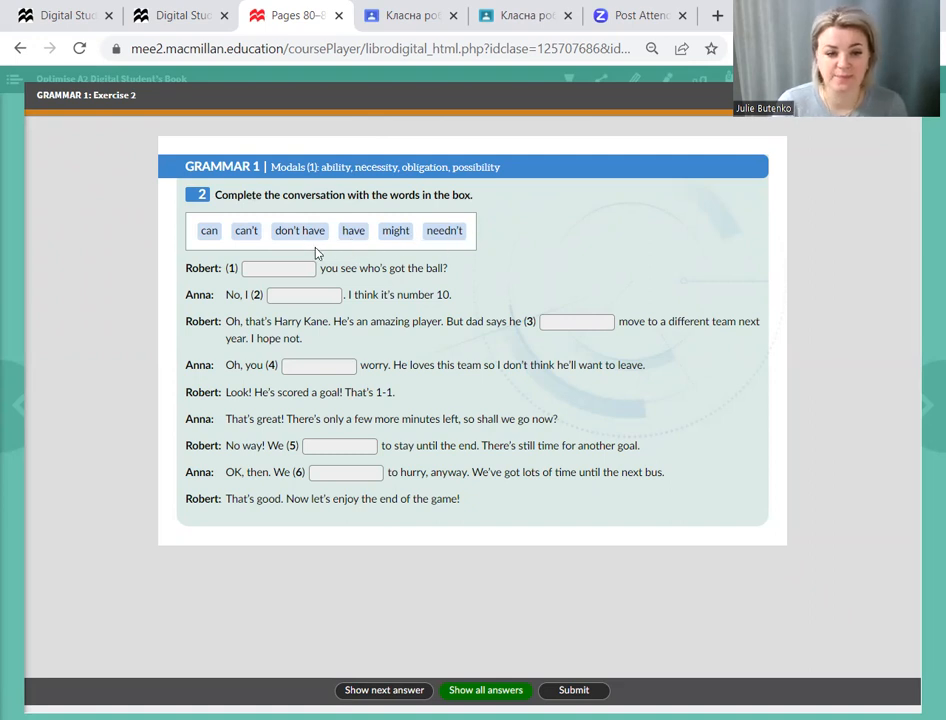
mouse_move(217, 307)
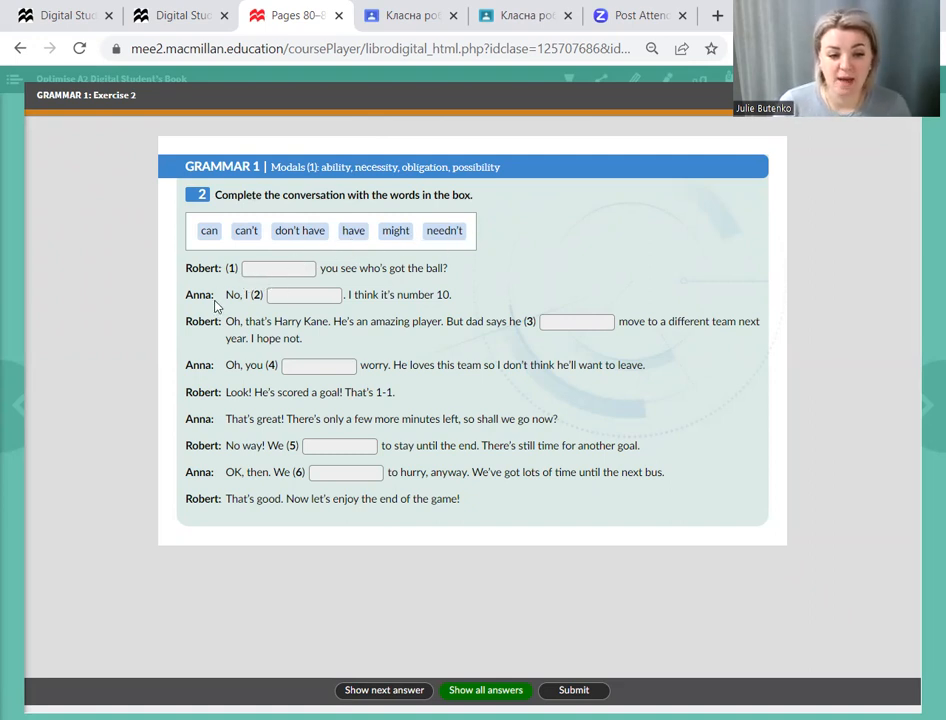
mouse_move(656, 340)
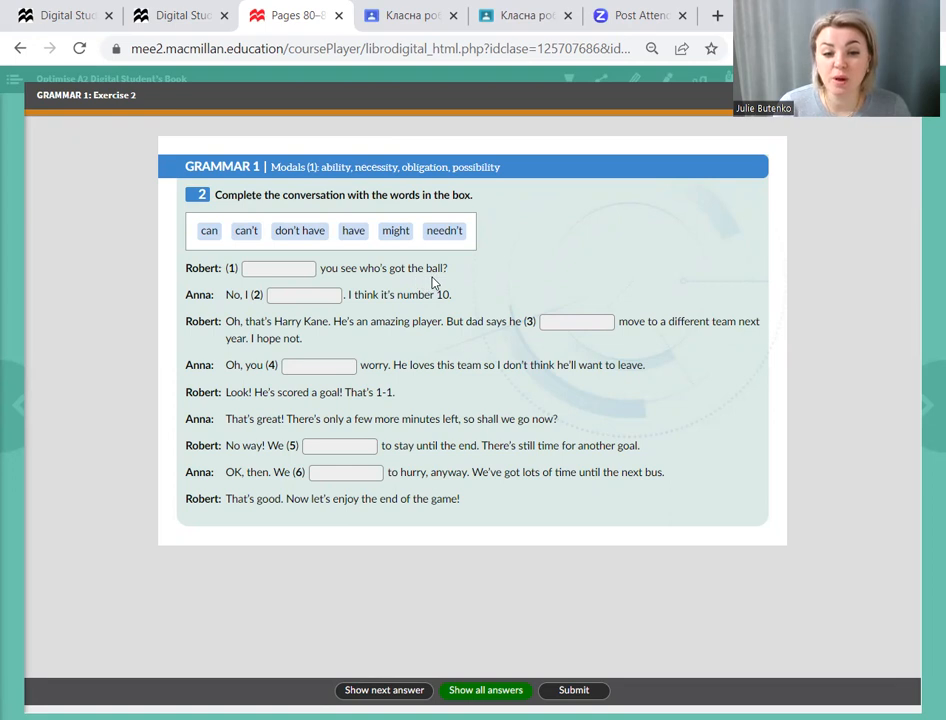
mouse_move(433, 281)
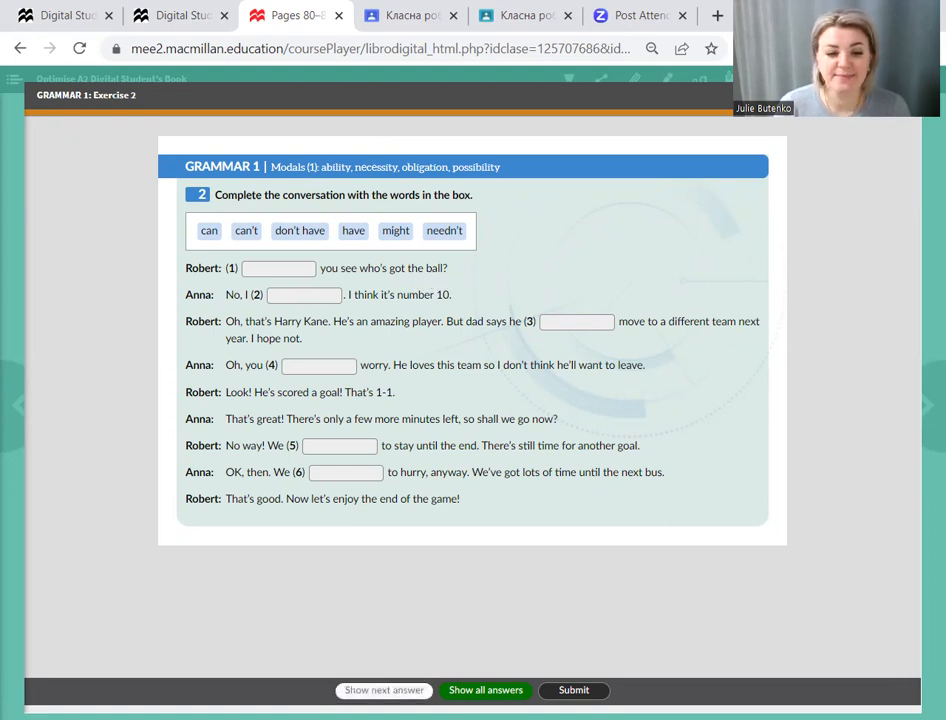
- Drag 'Can', 'can't' and 'might' into Exercise 2 conversation gaps 1–3
drag(208, 230, 277, 268)
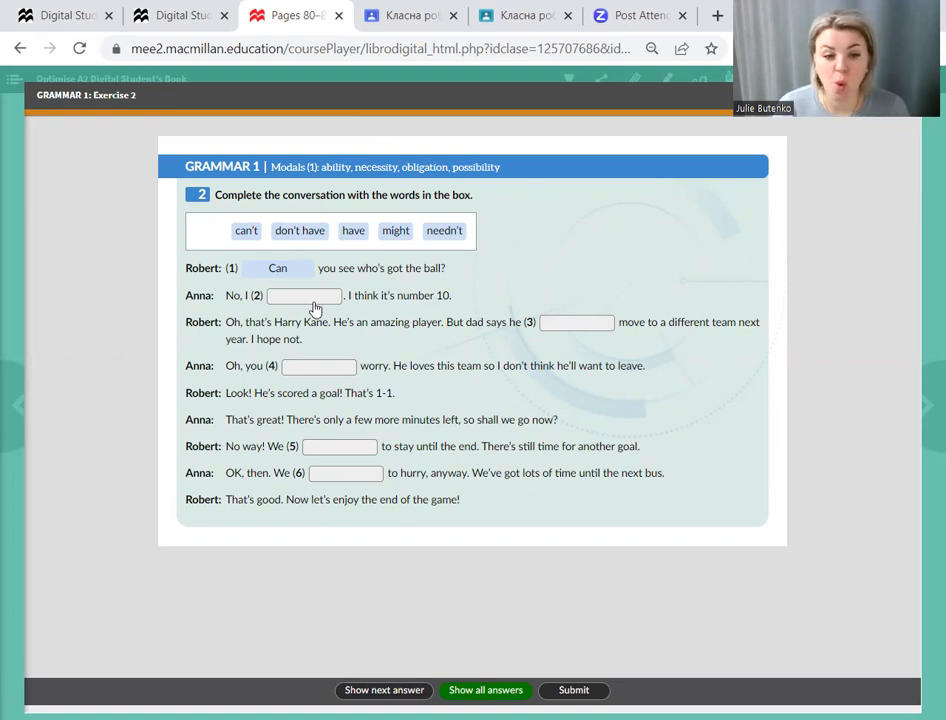
drag(246, 230, 304, 295)
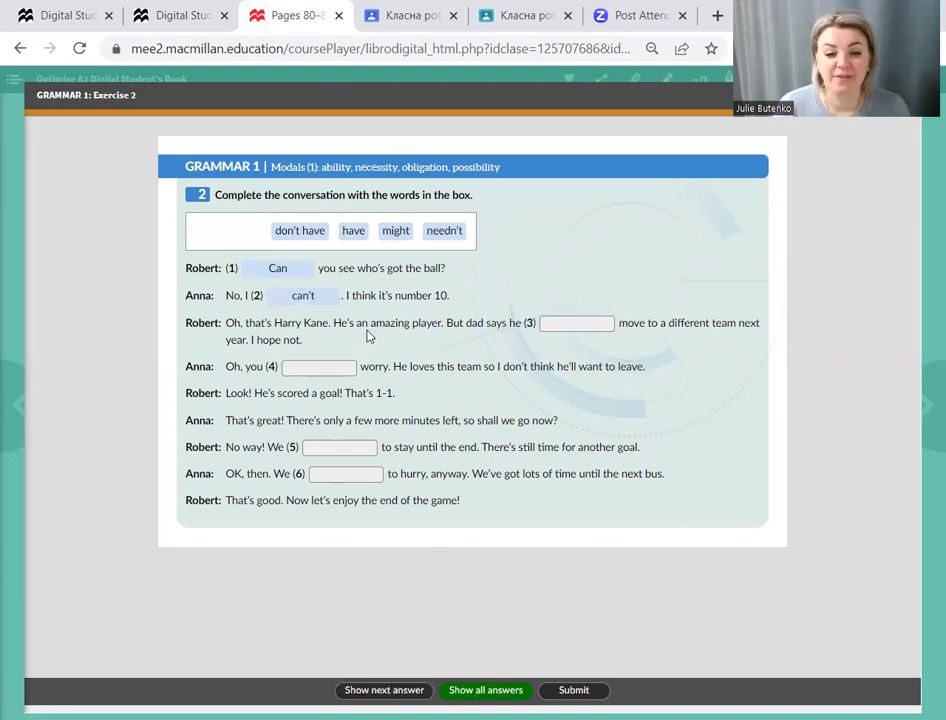
mouse_move(441, 313)
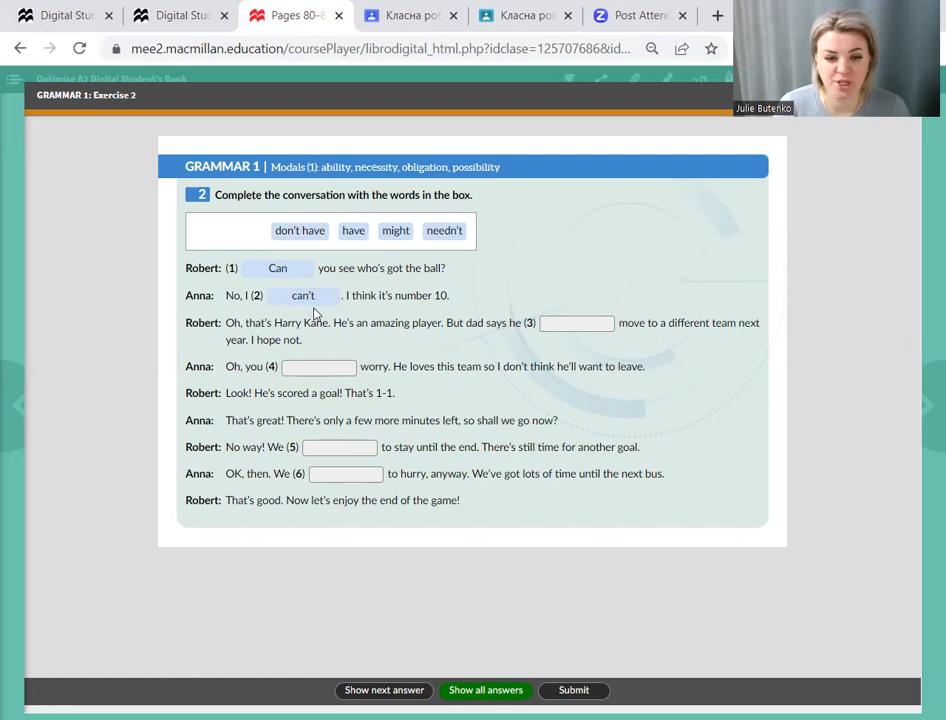
mouse_move(234, 348)
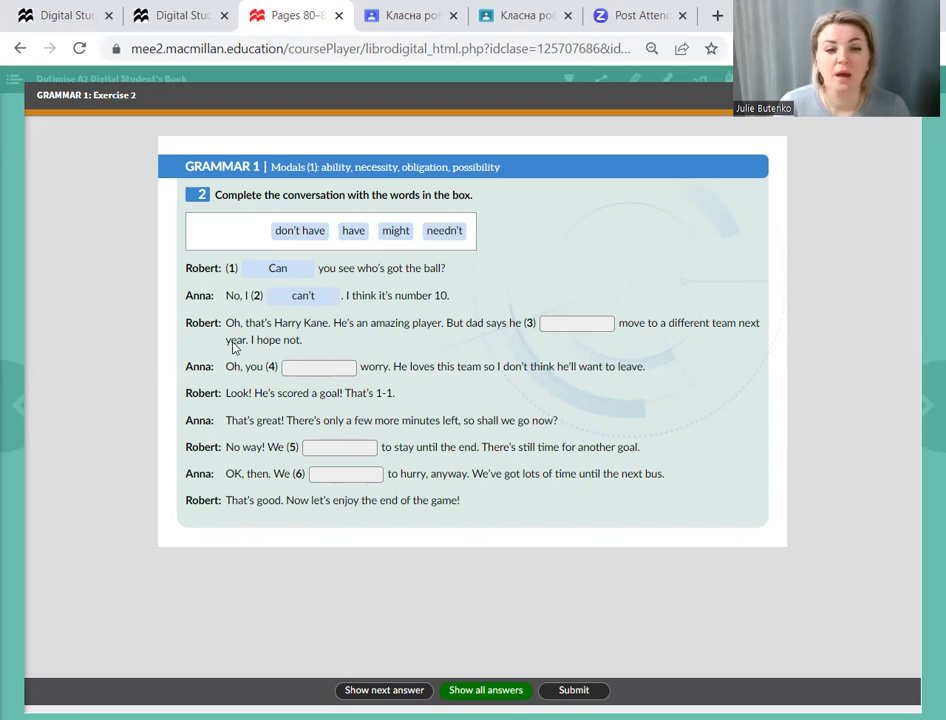
mouse_move(236, 345)
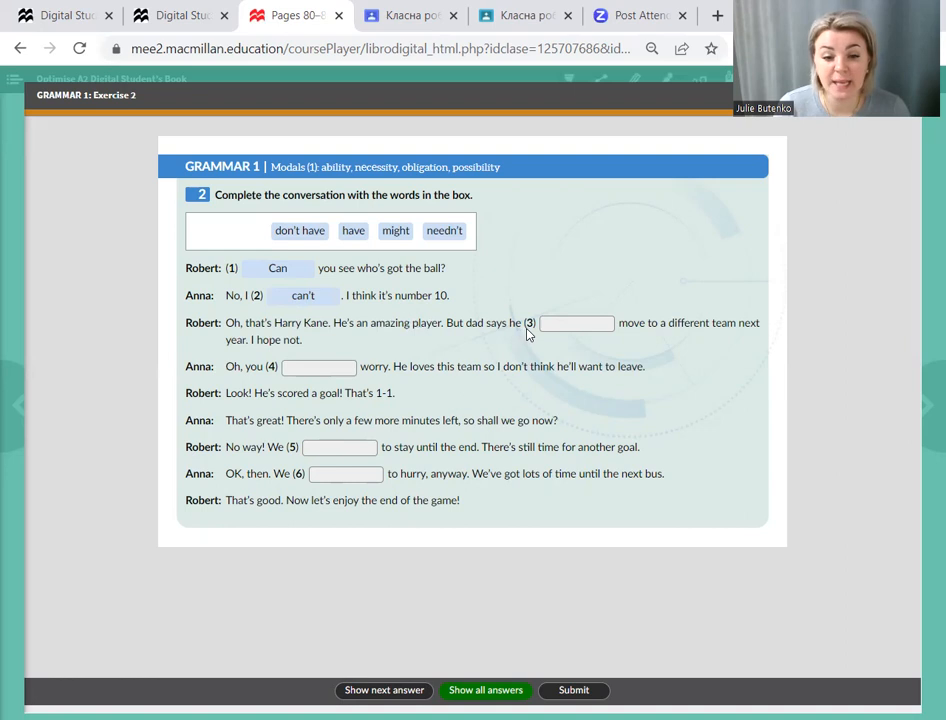
mouse_move(757, 332)
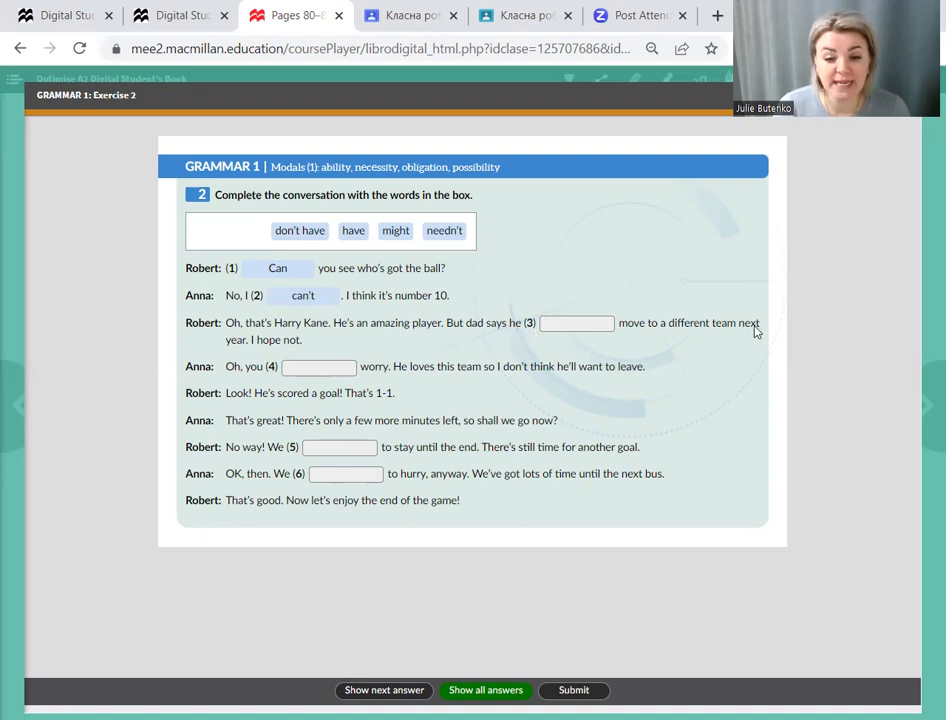
mouse_move(293, 349)
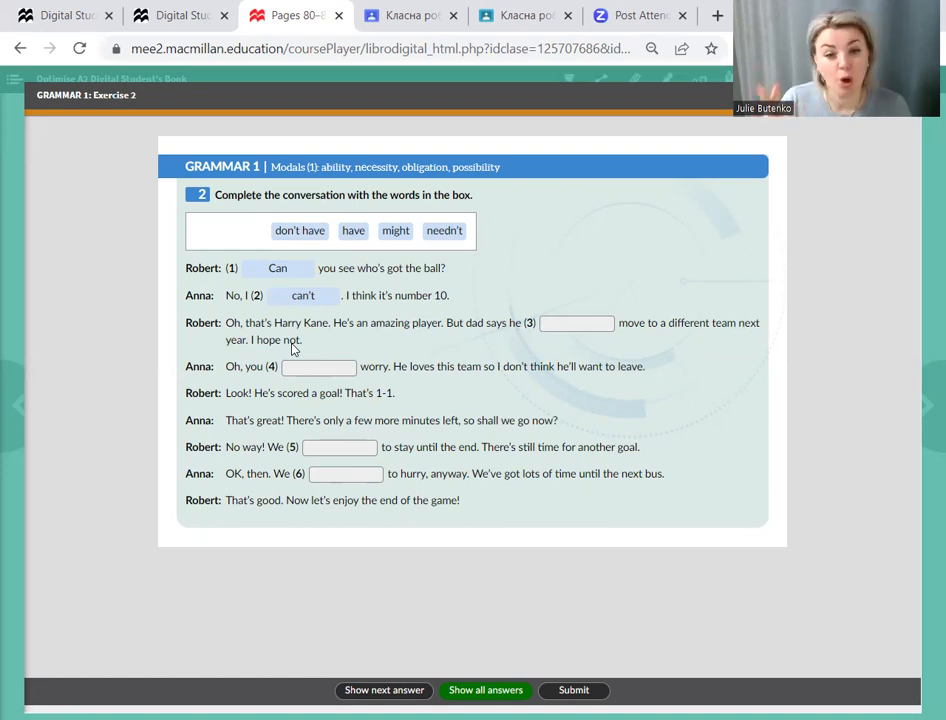
drag(395, 230, 576, 323)
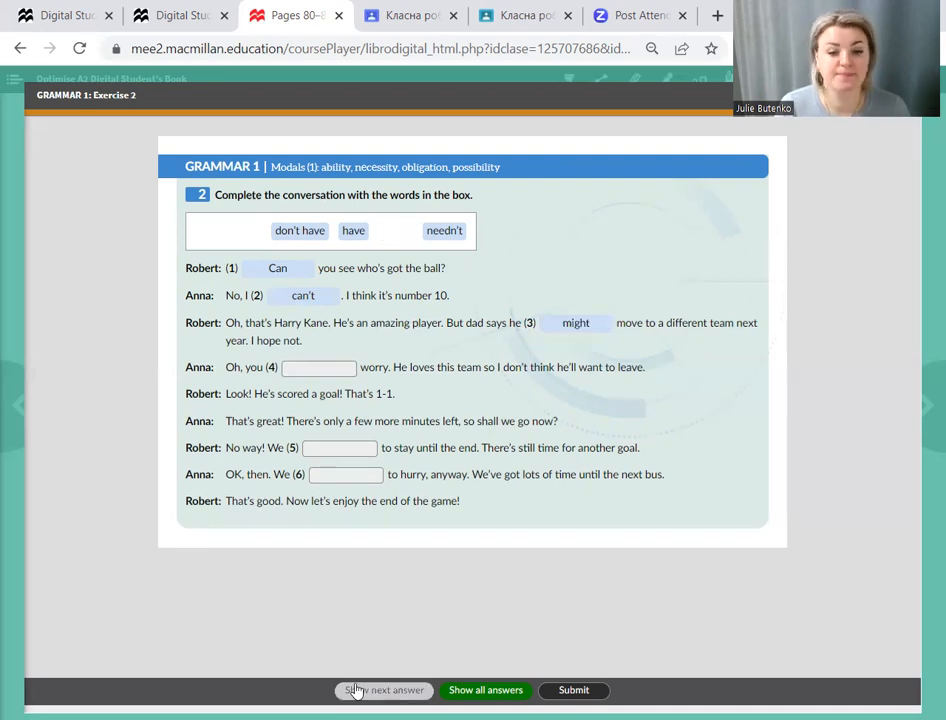
mouse_move(320, 387)
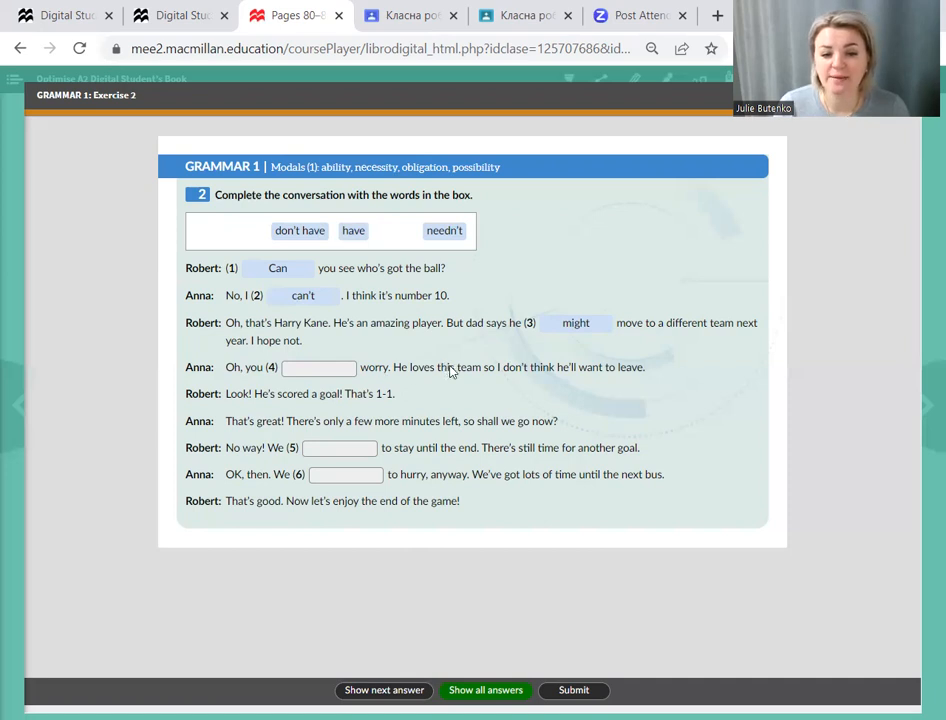
mouse_move(593, 383)
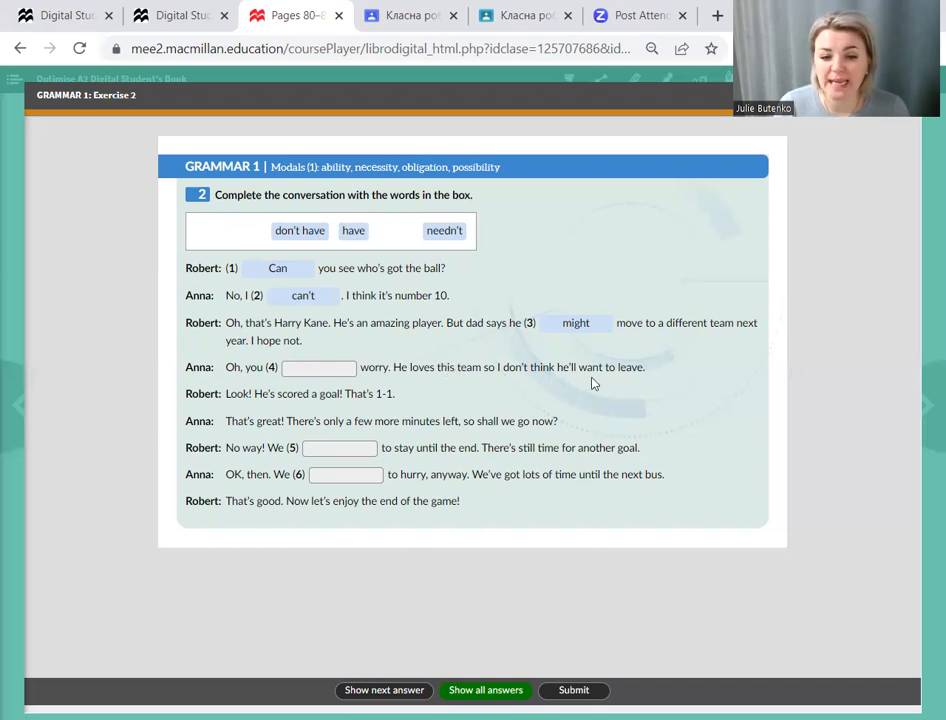
mouse_move(445, 652)
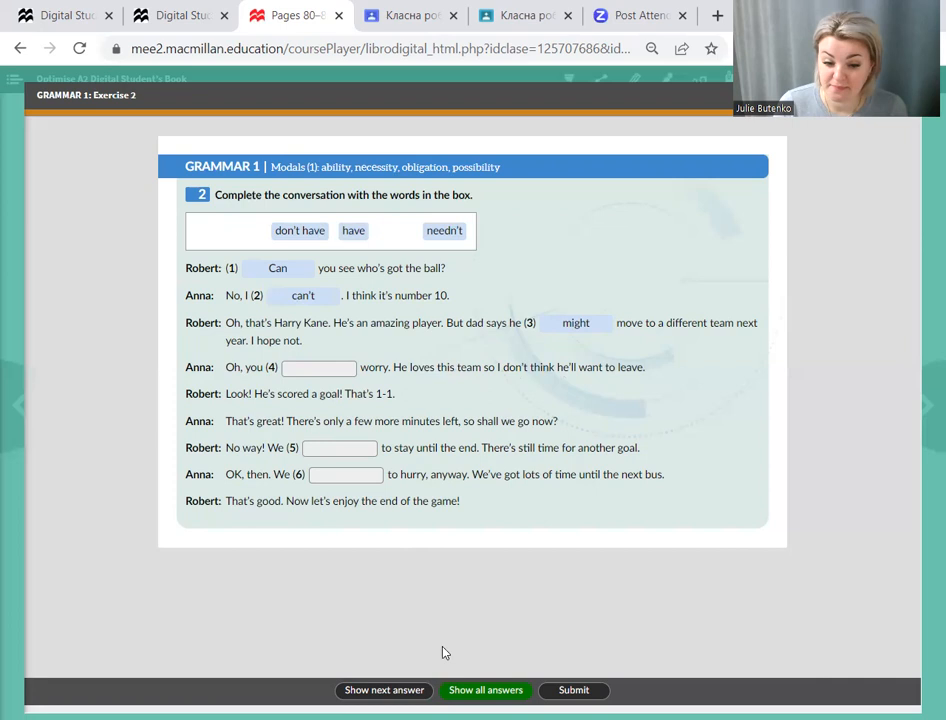
- Drag 'needn't' from the word box into conversation gap 4
drag(444, 230, 318, 367)
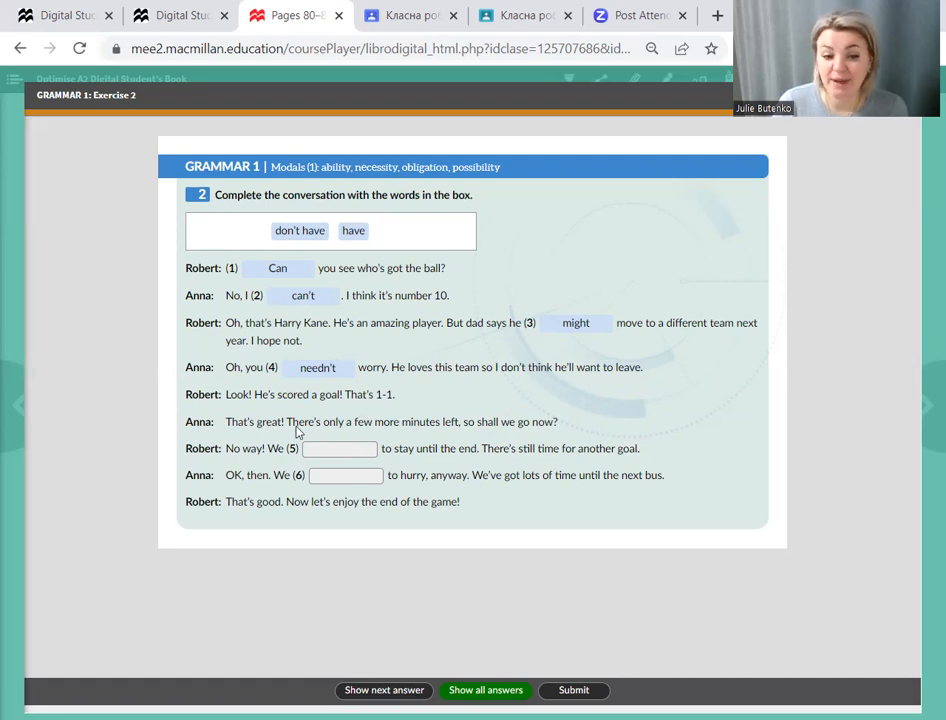
mouse_move(440, 434)
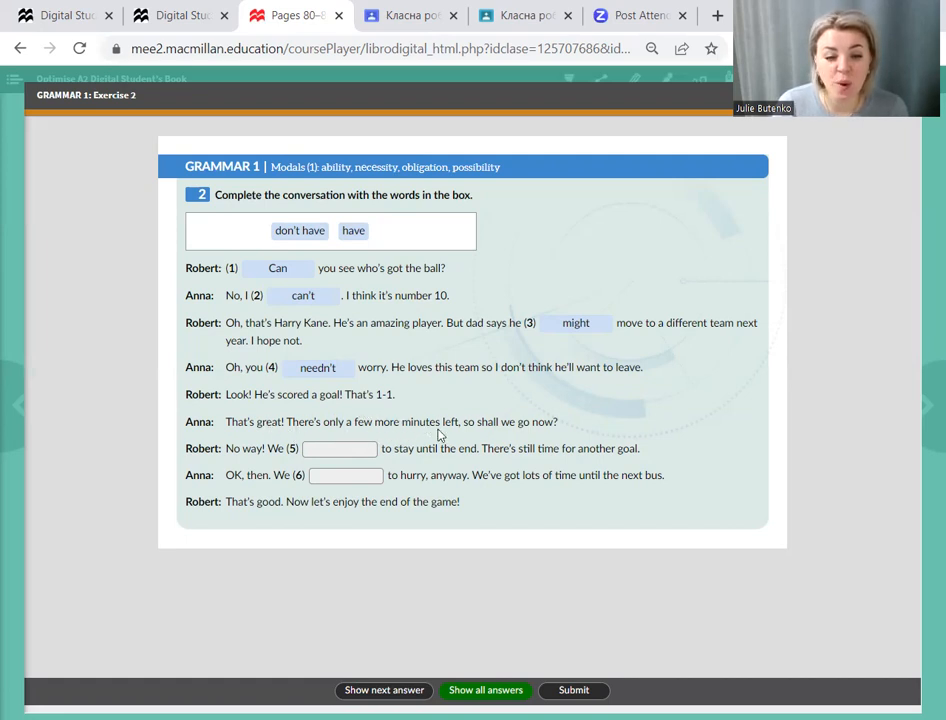
mouse_move(518, 440)
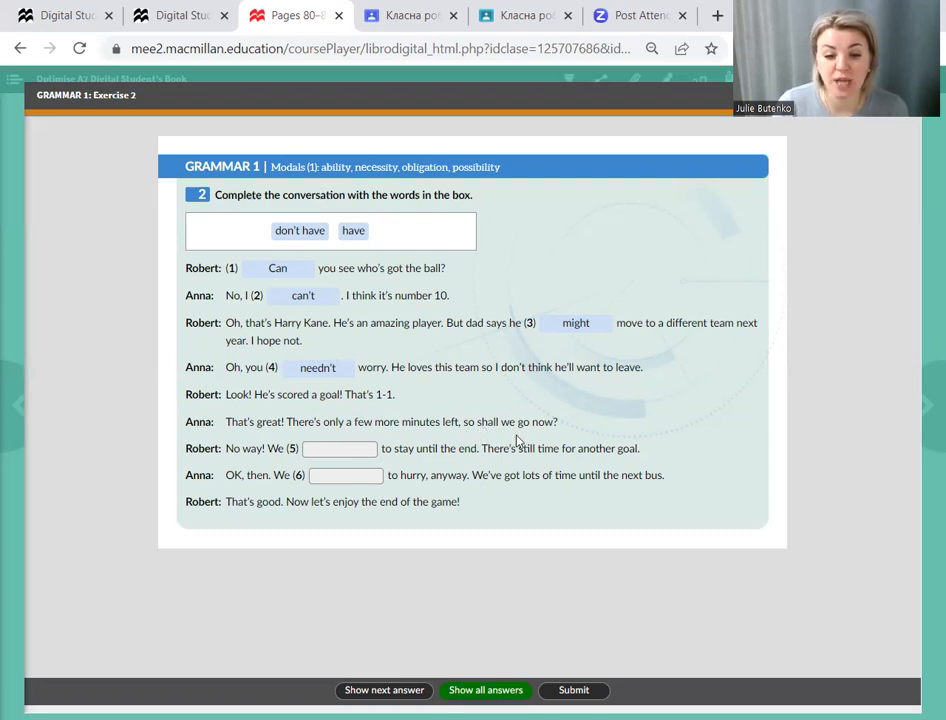
mouse_move(250, 466)
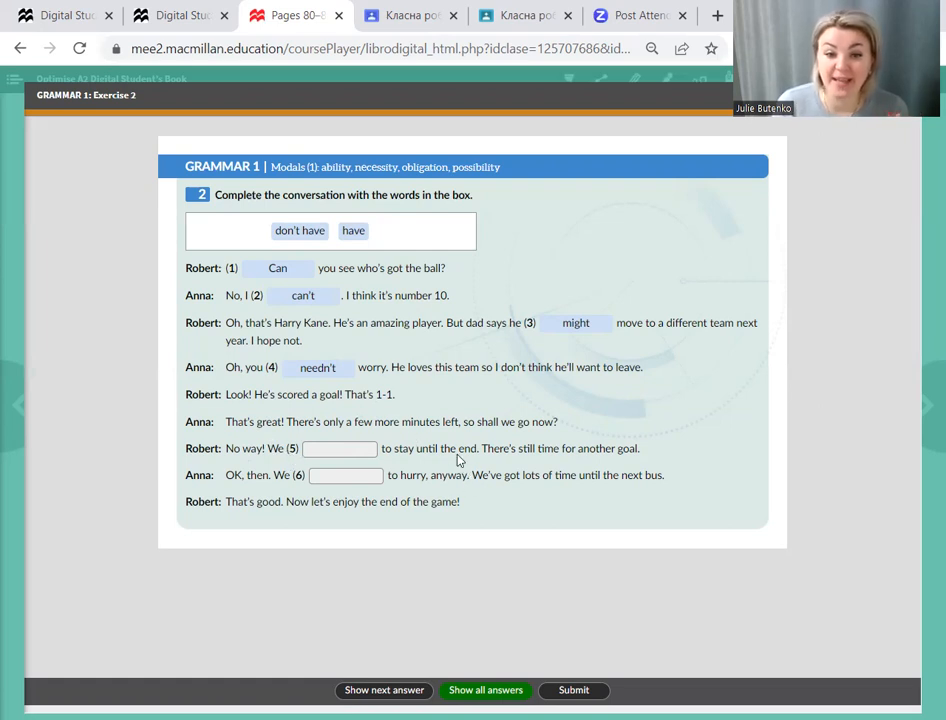
mouse_move(560, 456)
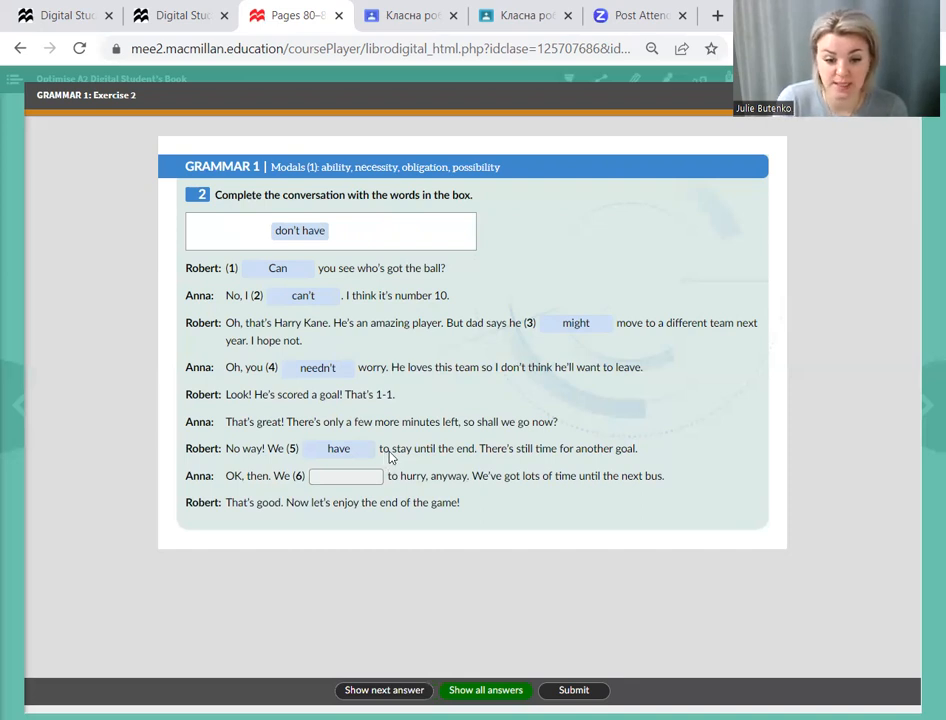
mouse_move(284, 484)
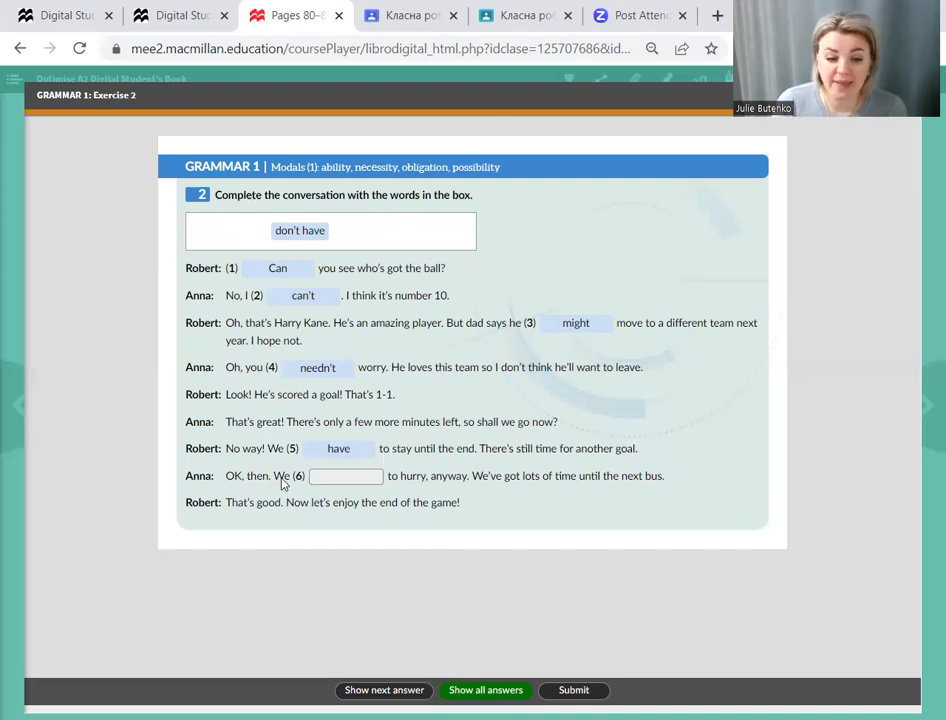
mouse_move(409, 574)
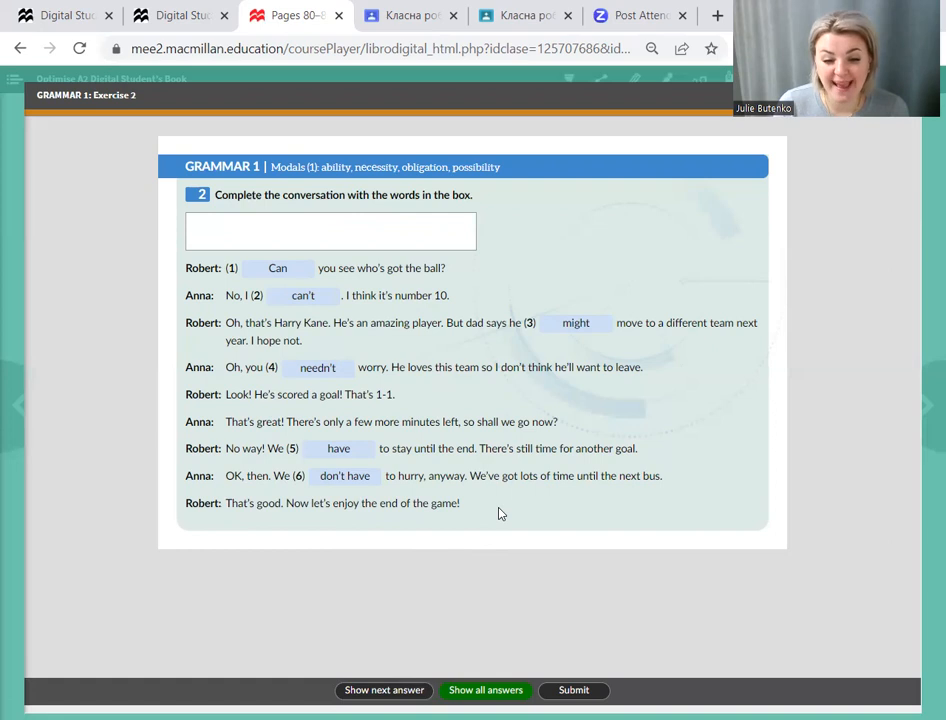
mouse_move(551, 488)
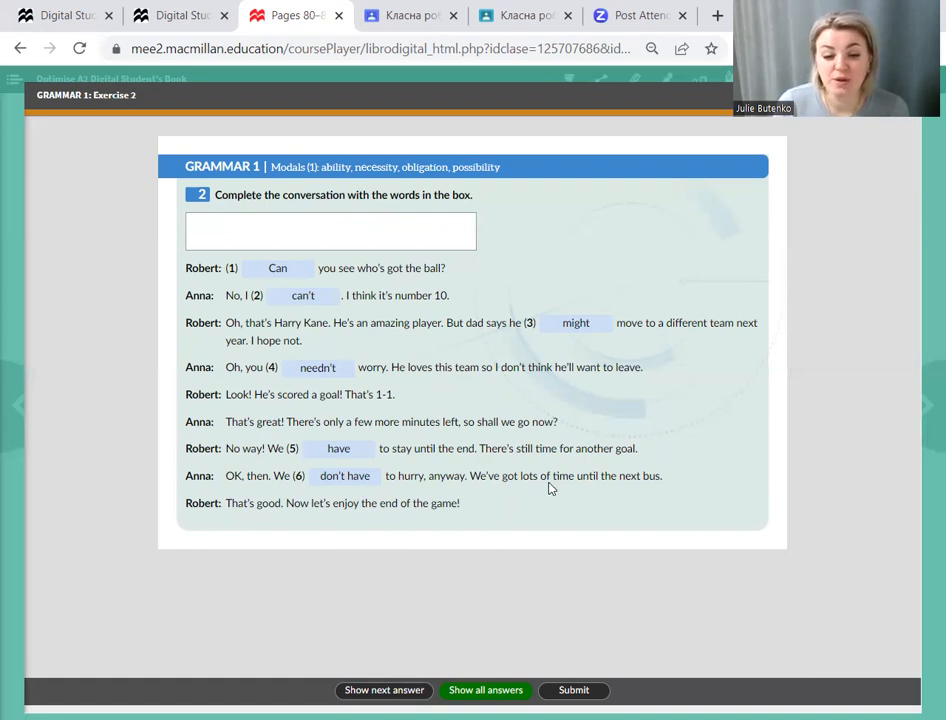
mouse_move(646, 491)
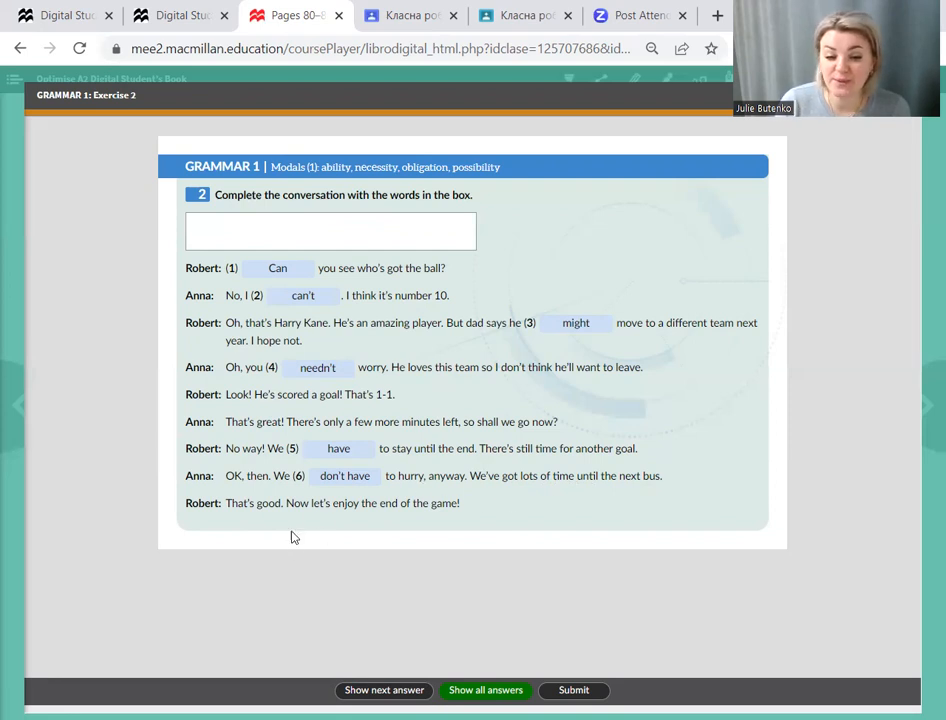
mouse_move(443, 512)
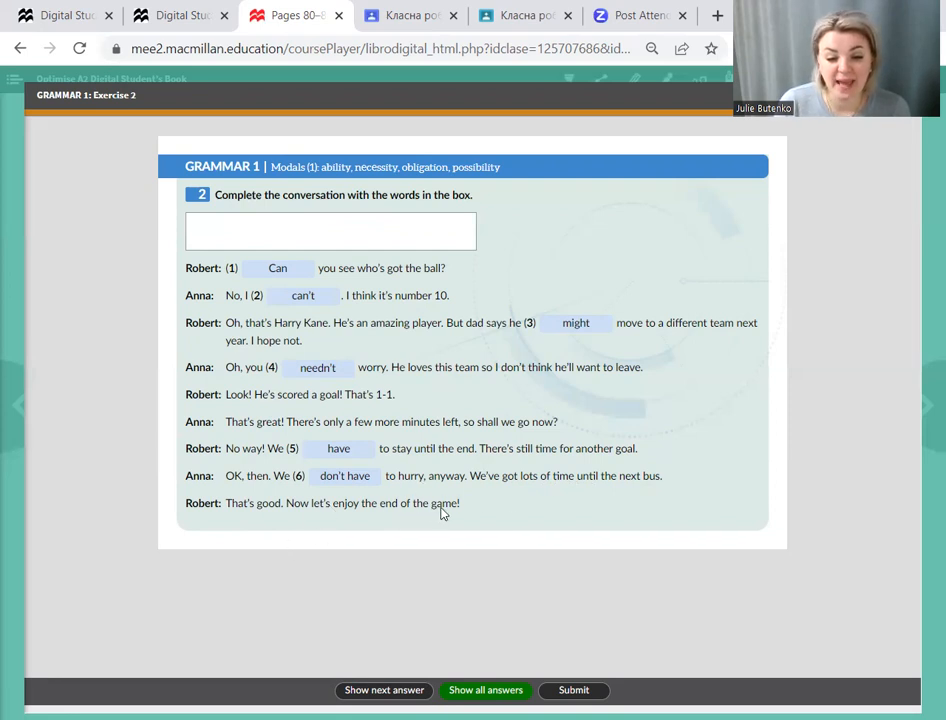
mouse_move(444, 512)
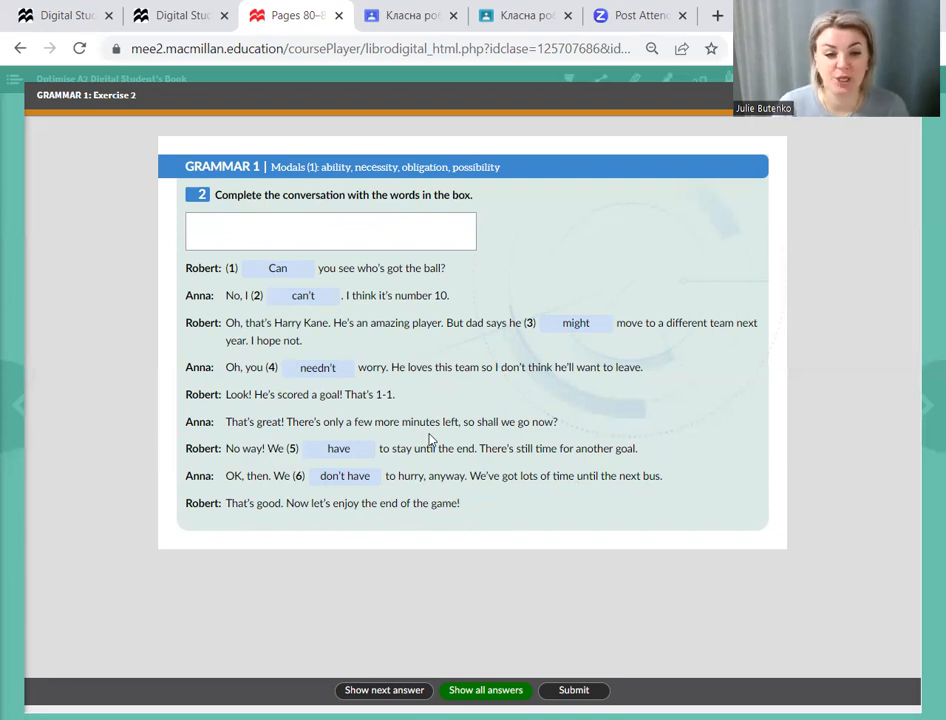
mouse_move(281, 200)
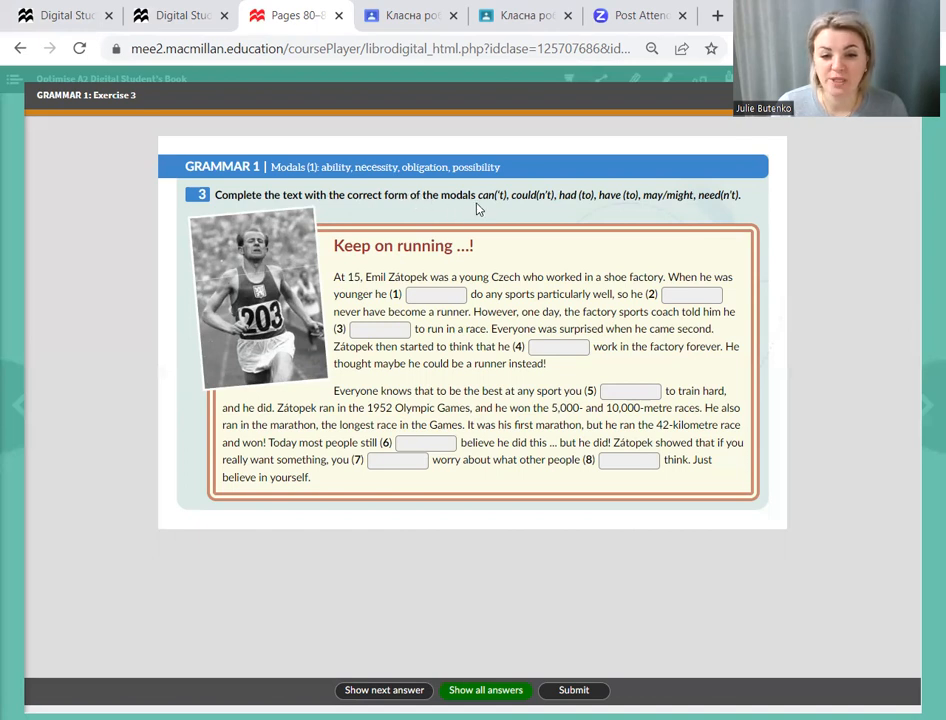
mouse_move(527, 203)
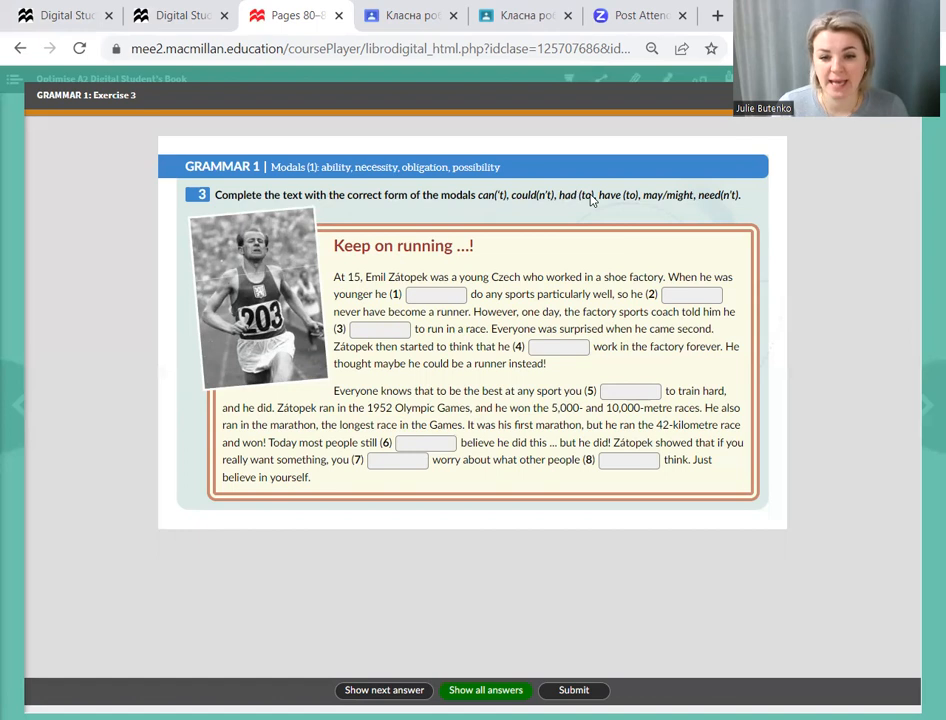
mouse_move(648, 206)
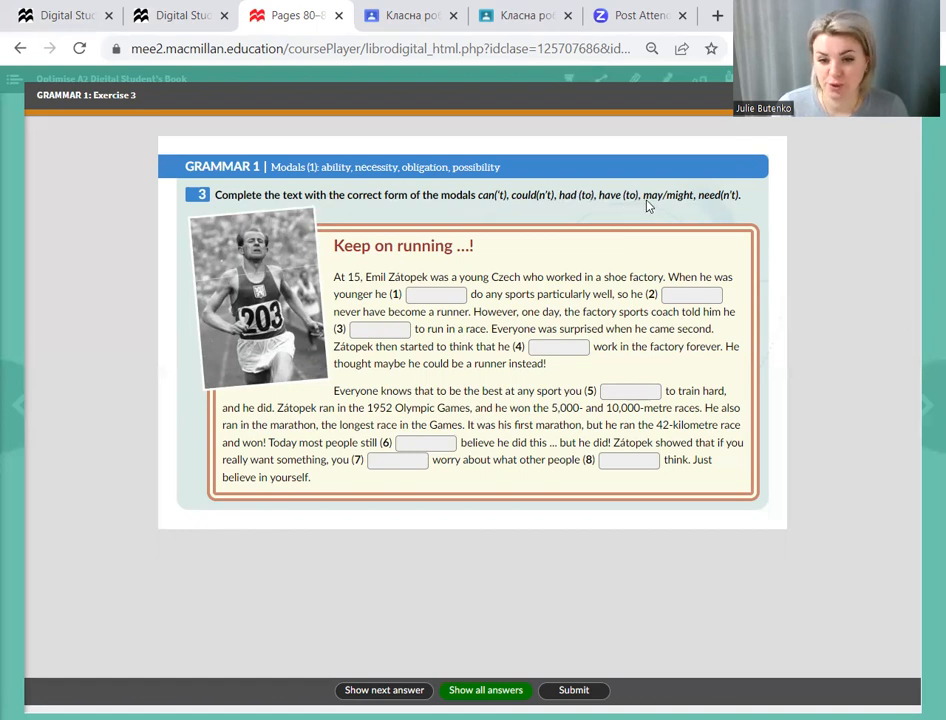
mouse_move(738, 214)
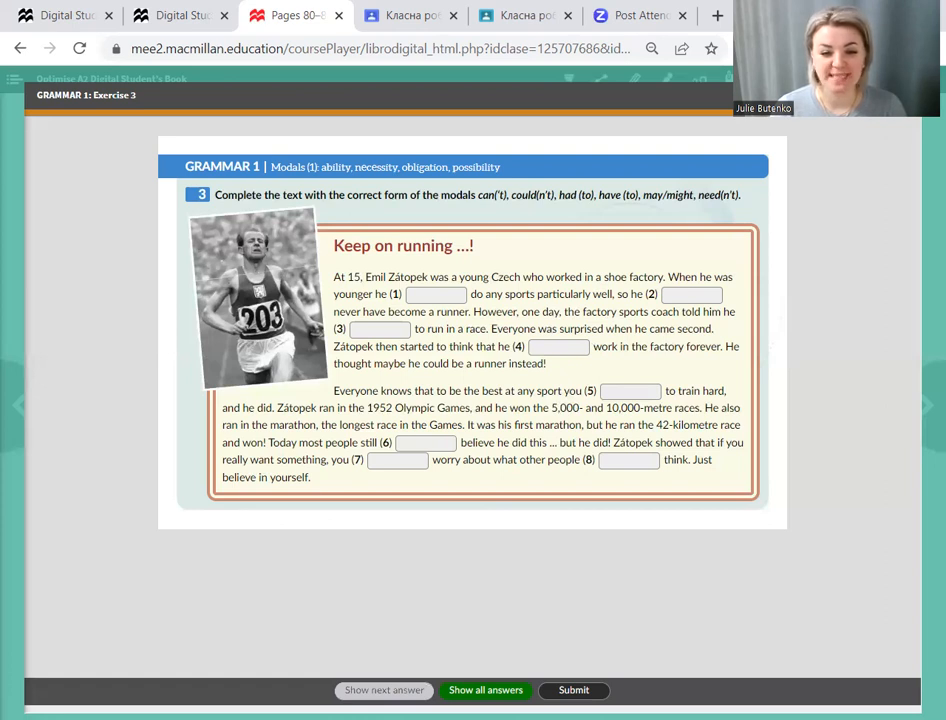
- Type 'couldn't' and 'had' into the Zátopek gaps, then reveal answers through gap 7
text(couldn't)
text(may)
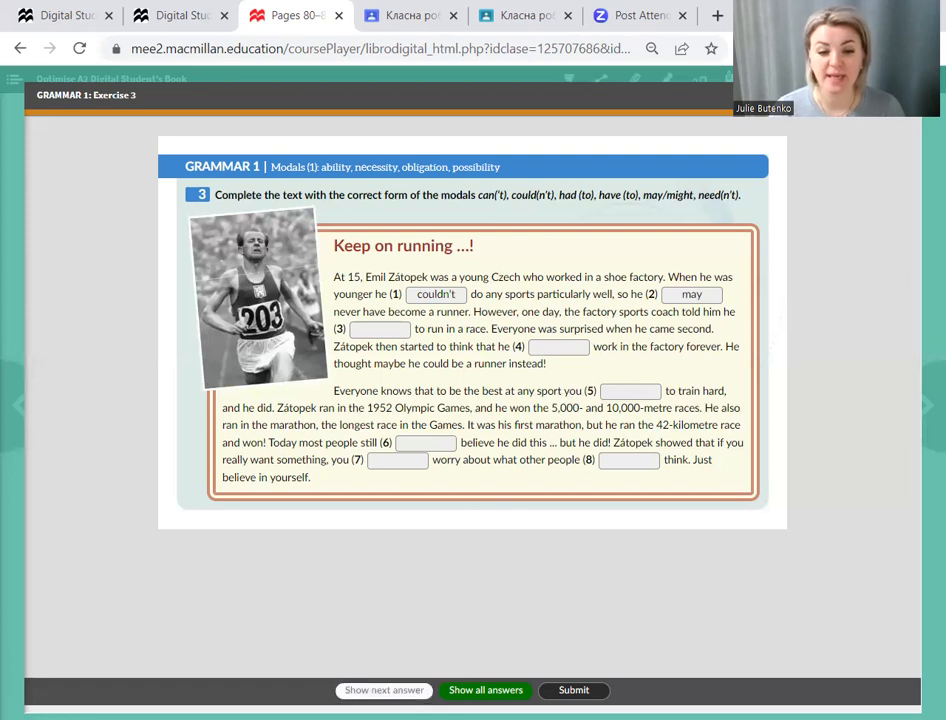
text(had)
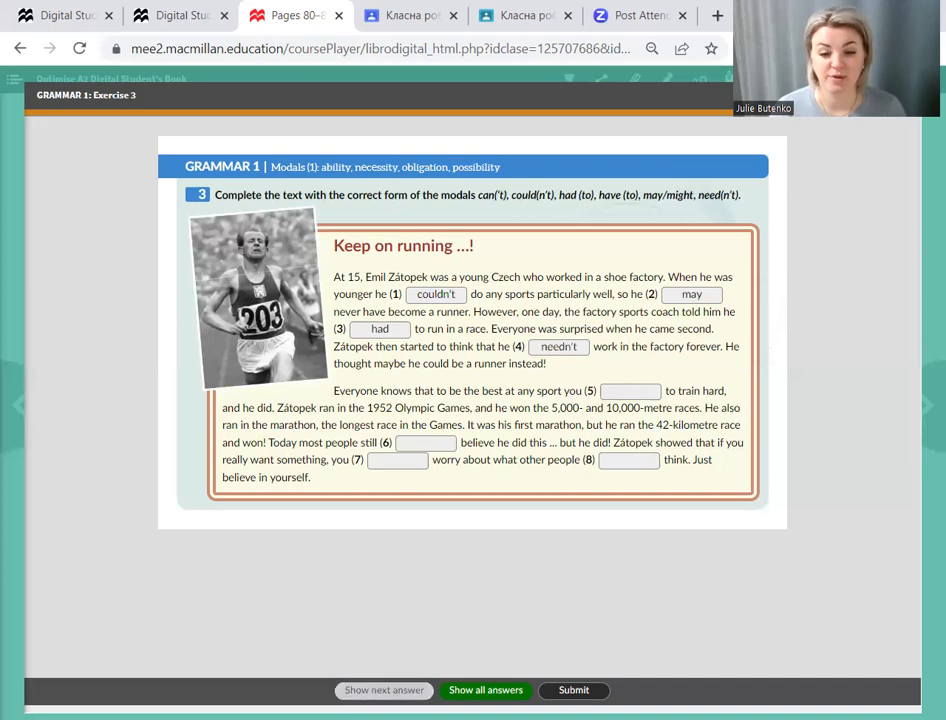
mouse_move(383, 516)
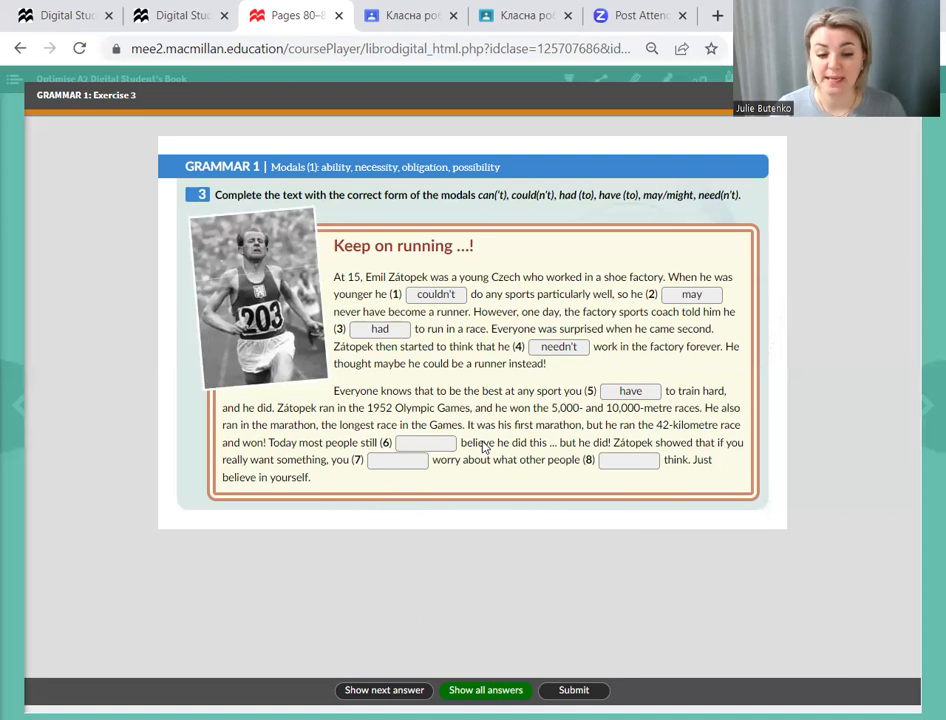
click(383, 690)
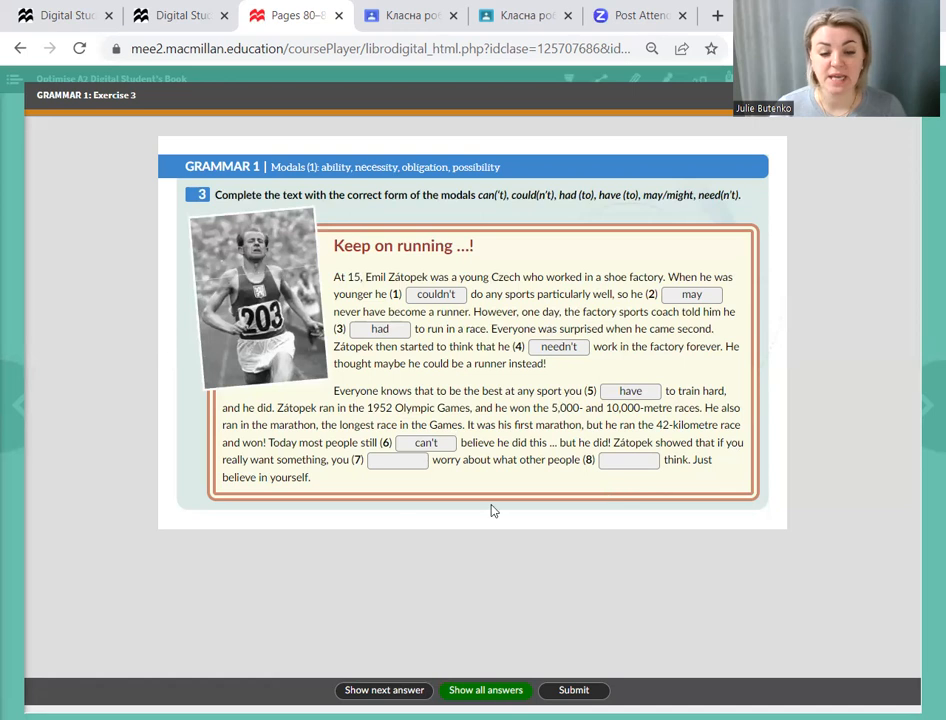
mouse_move(322, 472)
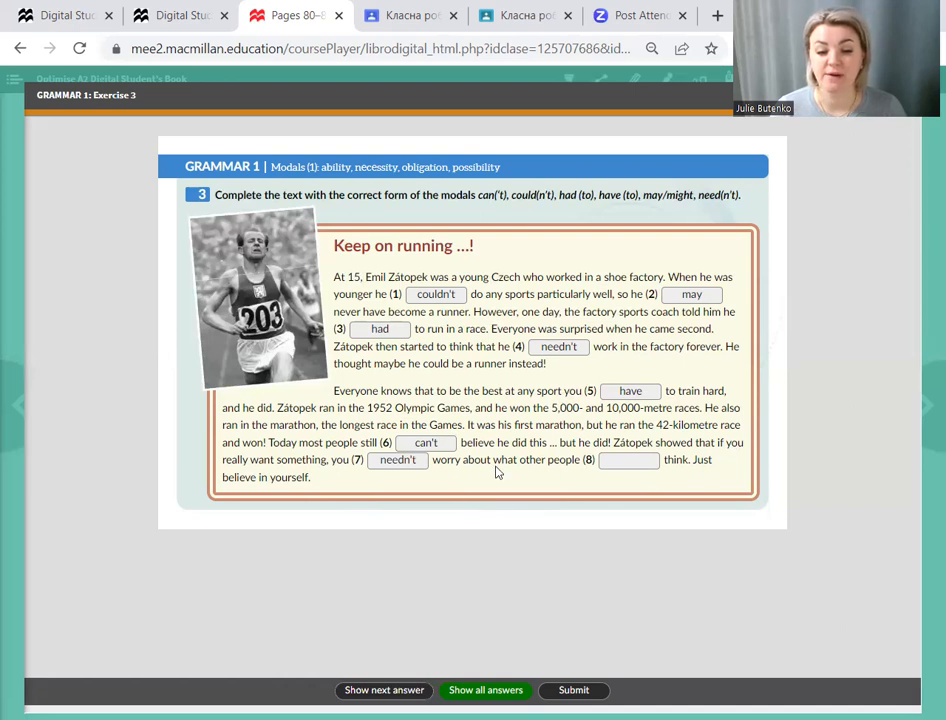
mouse_move(542, 473)
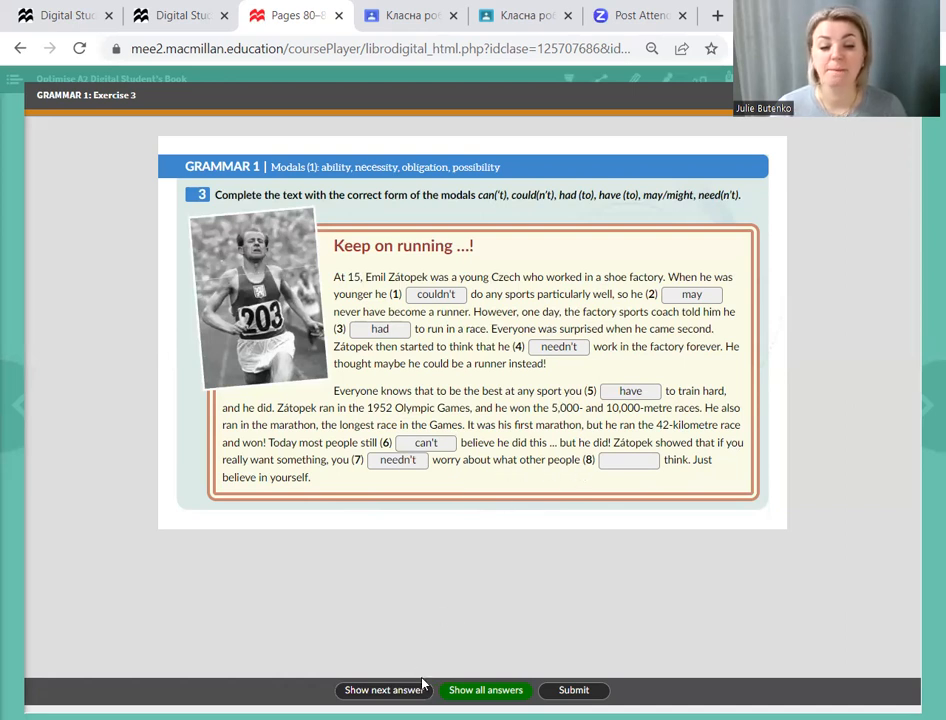
click(384, 690)
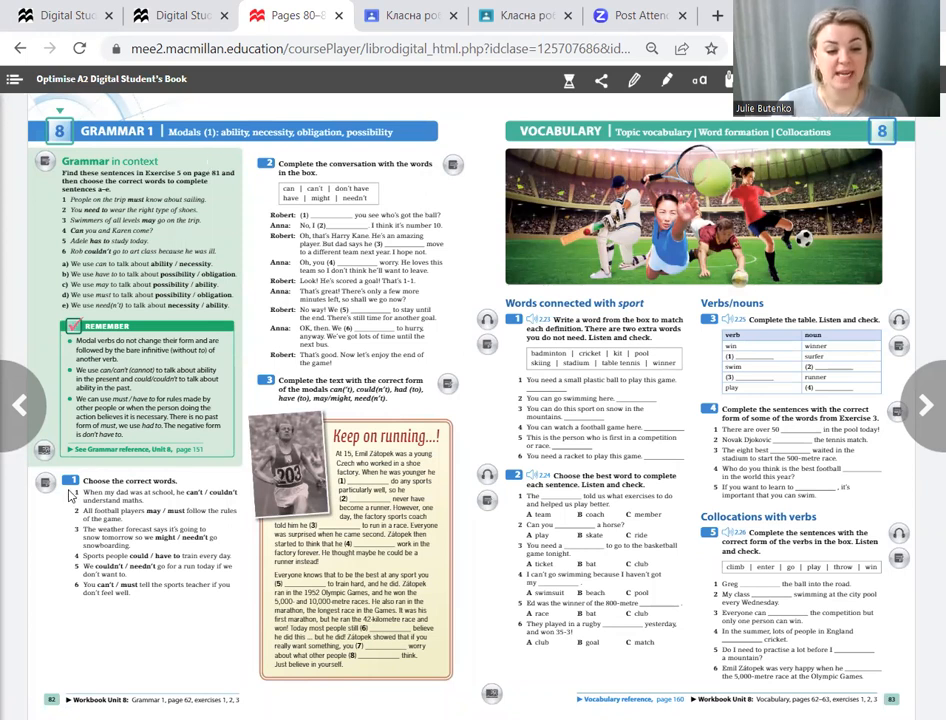
mouse_move(252, 440)
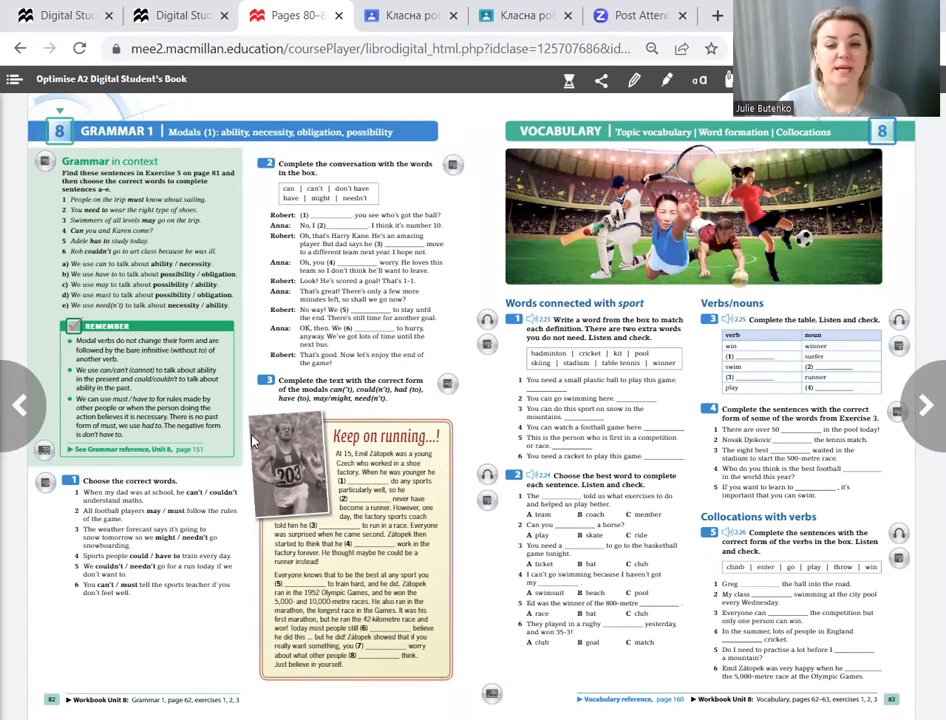
mouse_move(71, 577)
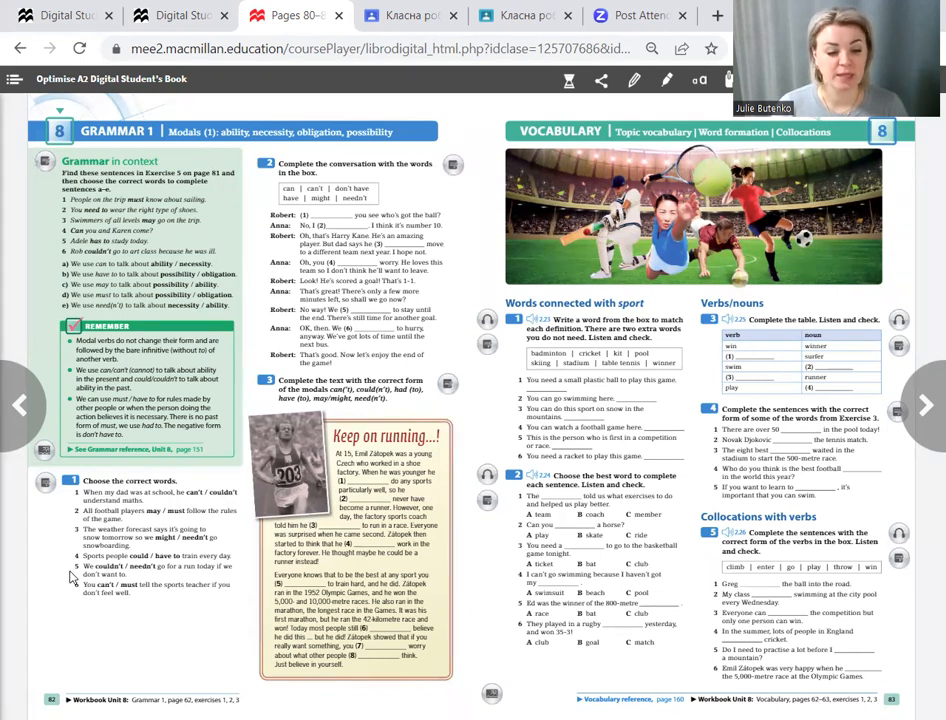